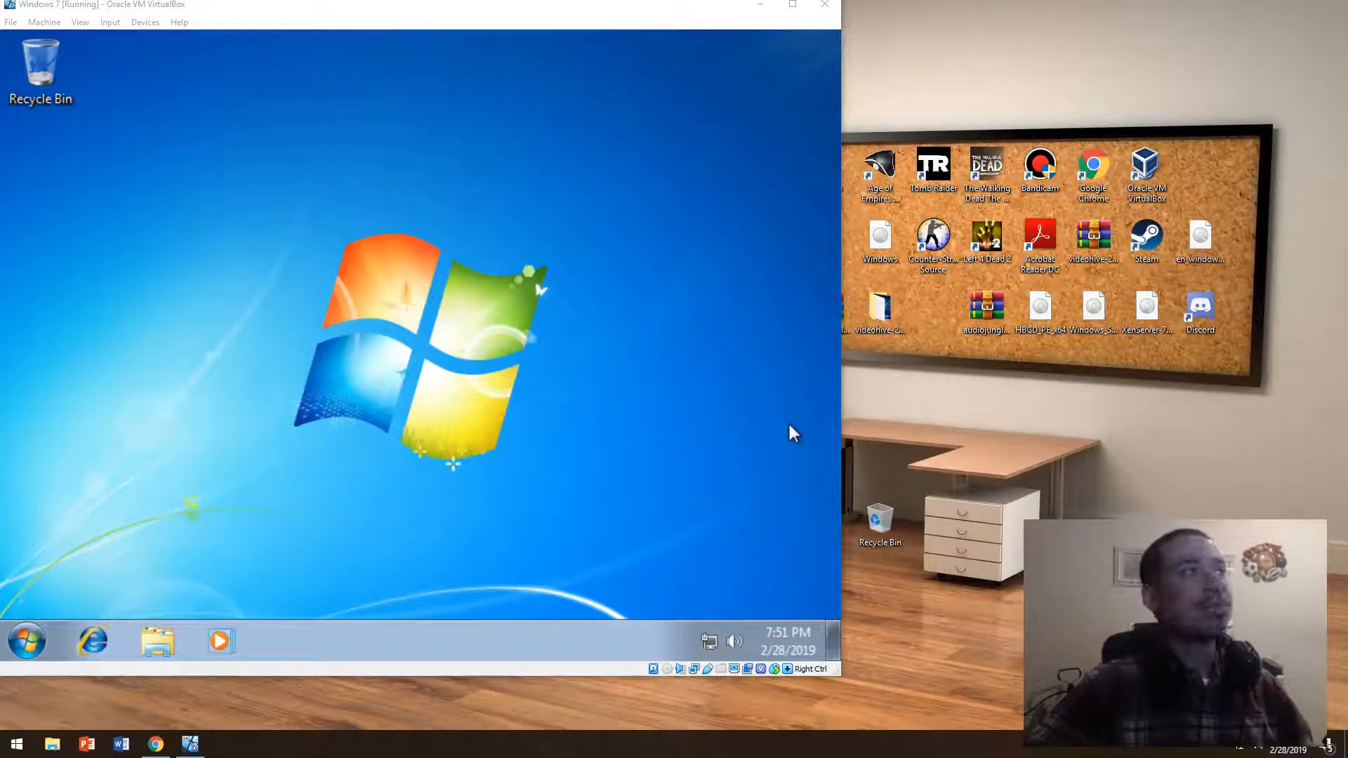
mouse_move(483, 41)
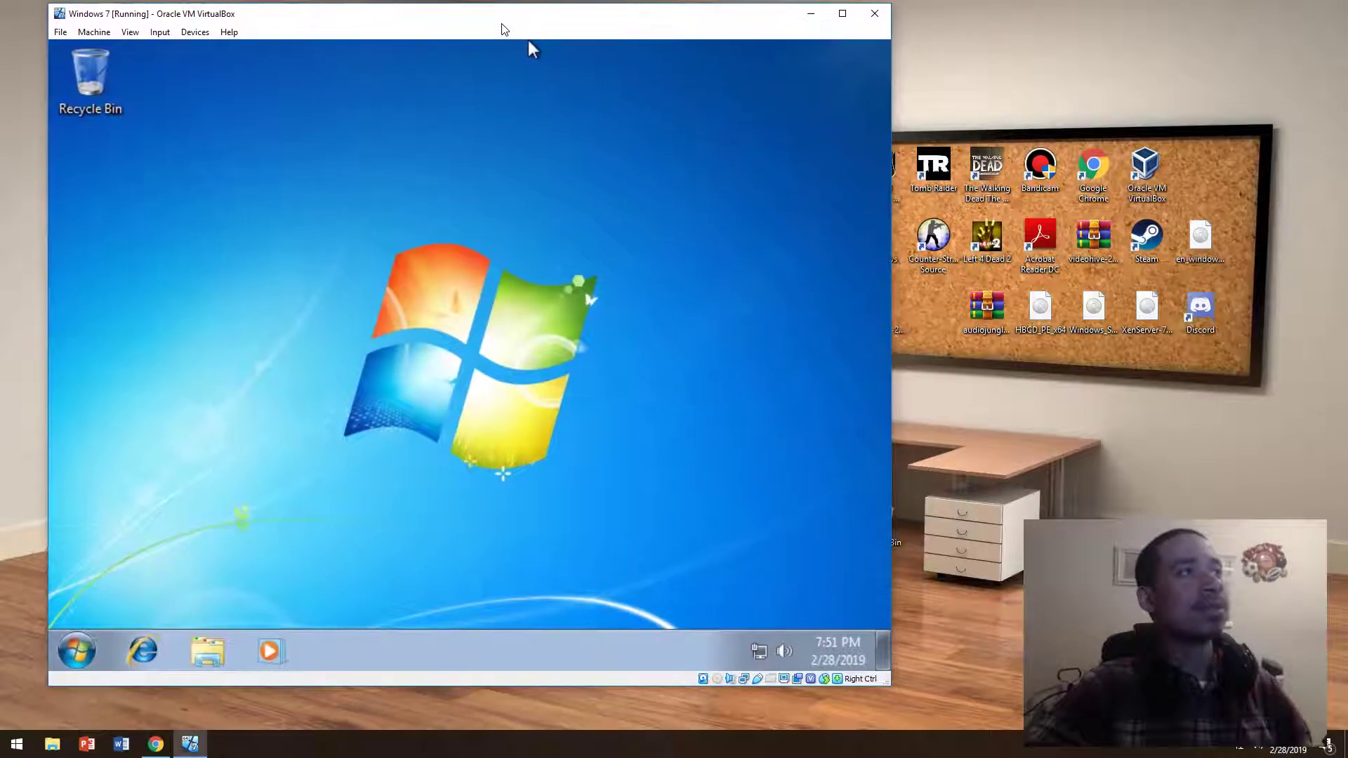
mouse_move(306, 266)
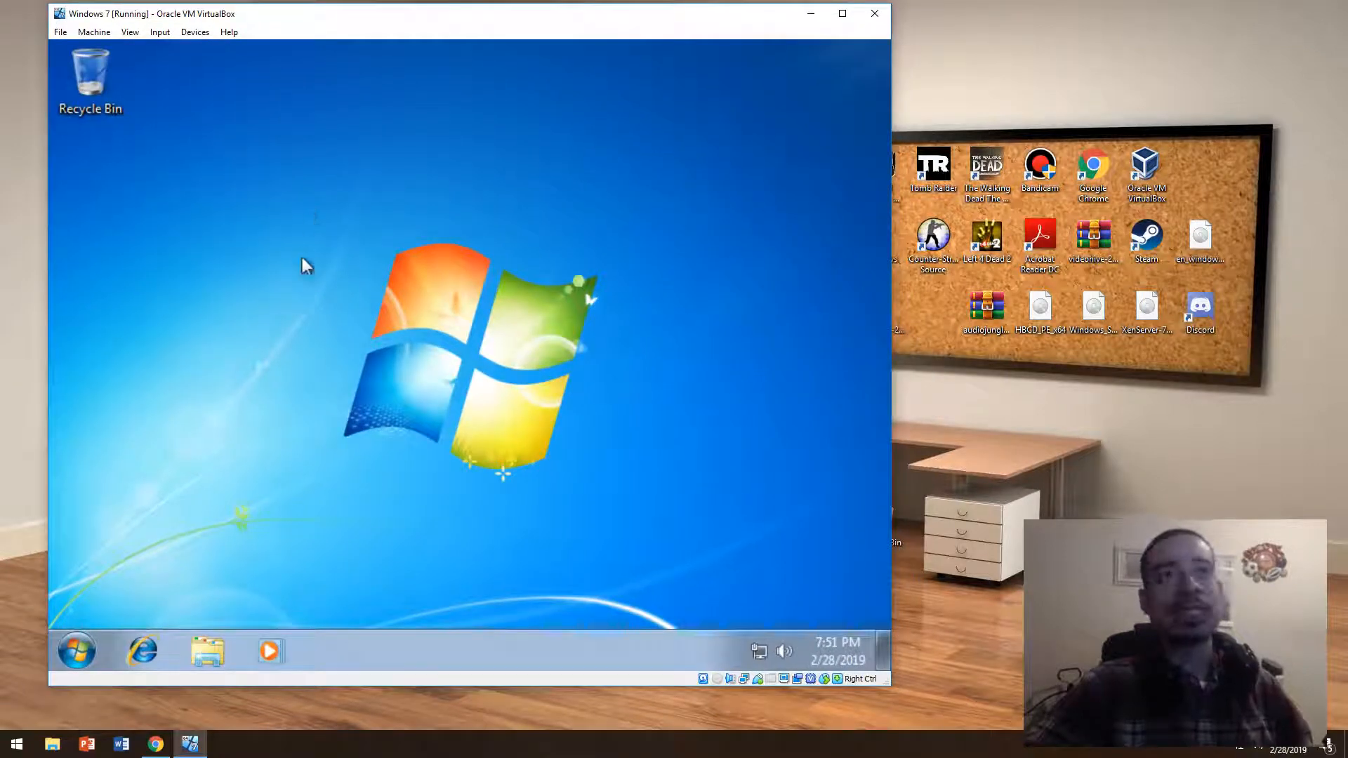
mouse_move(518, 425)
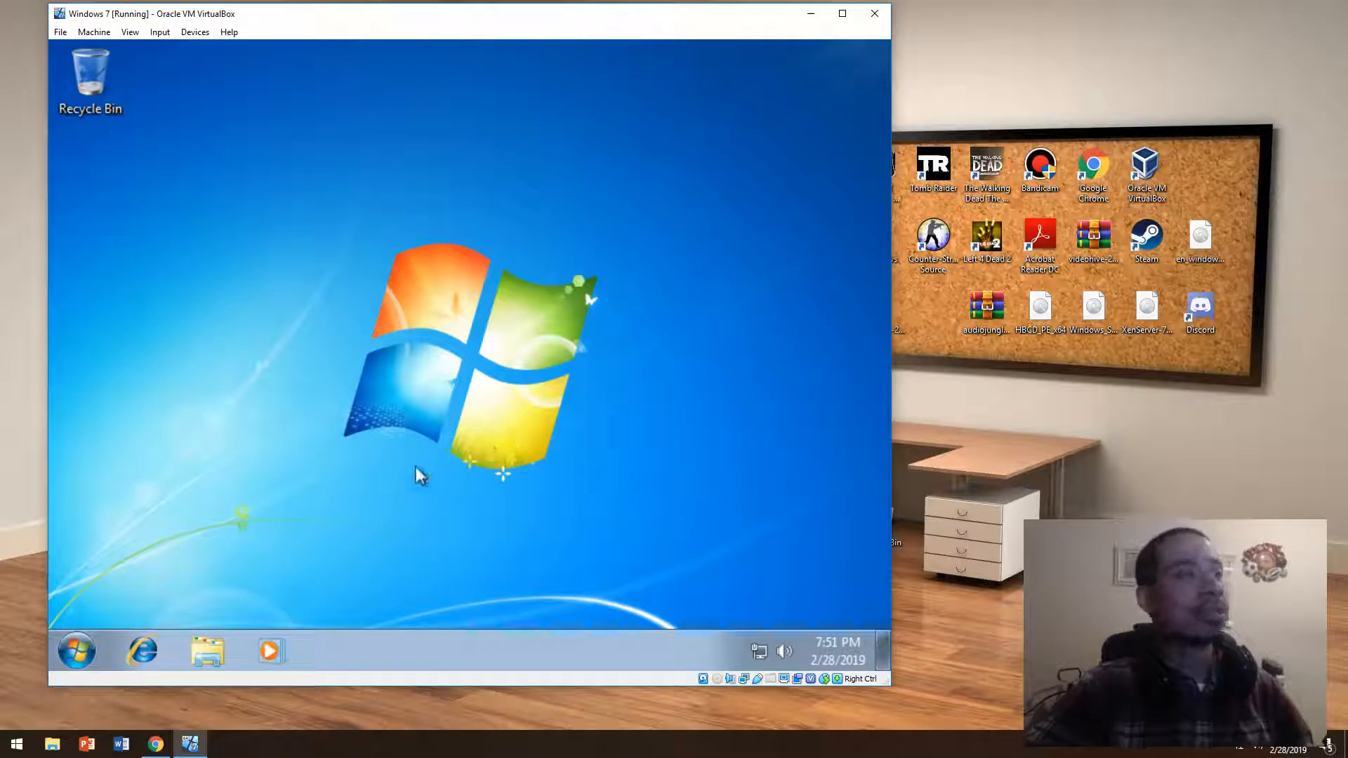
mouse_move(362, 475)
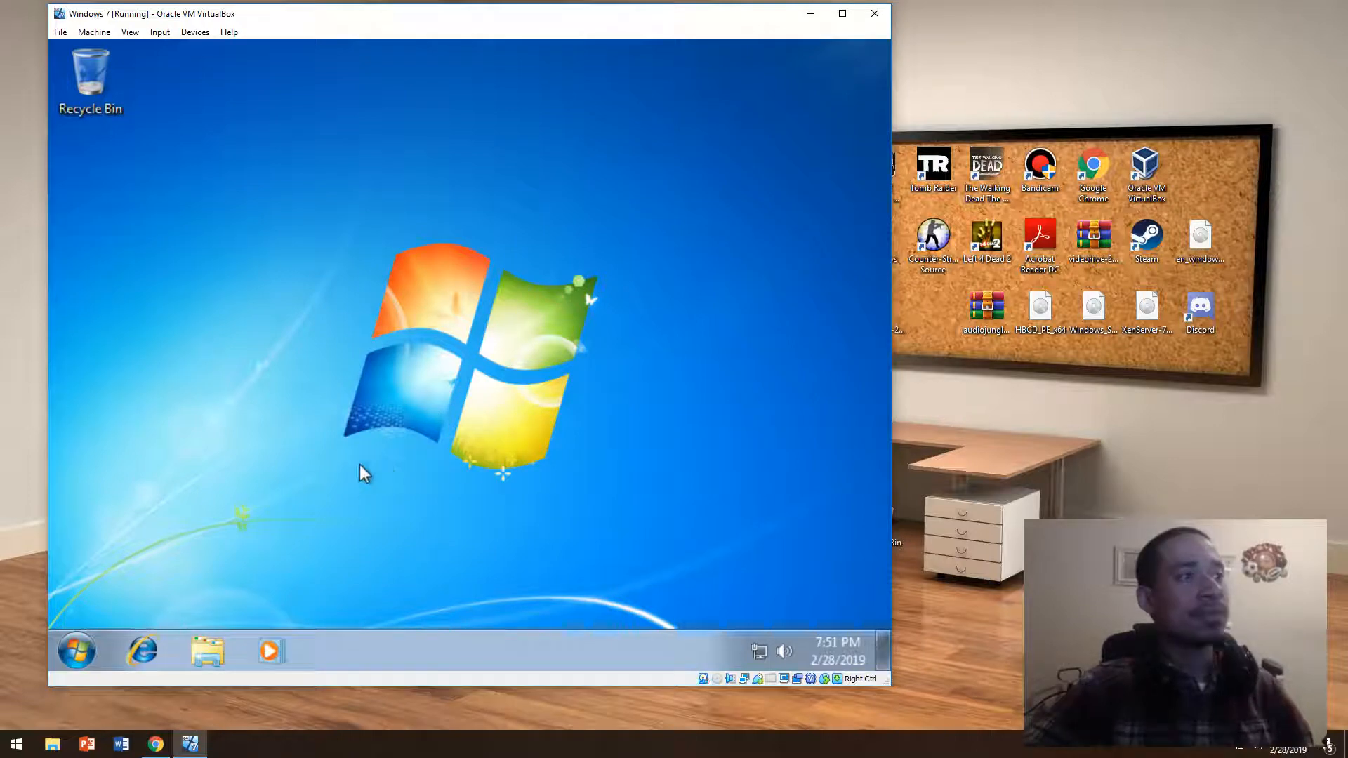
From Start, reach Control Panel's User Accounts and Family Safety page for the administrator account.
left_click(76, 652)
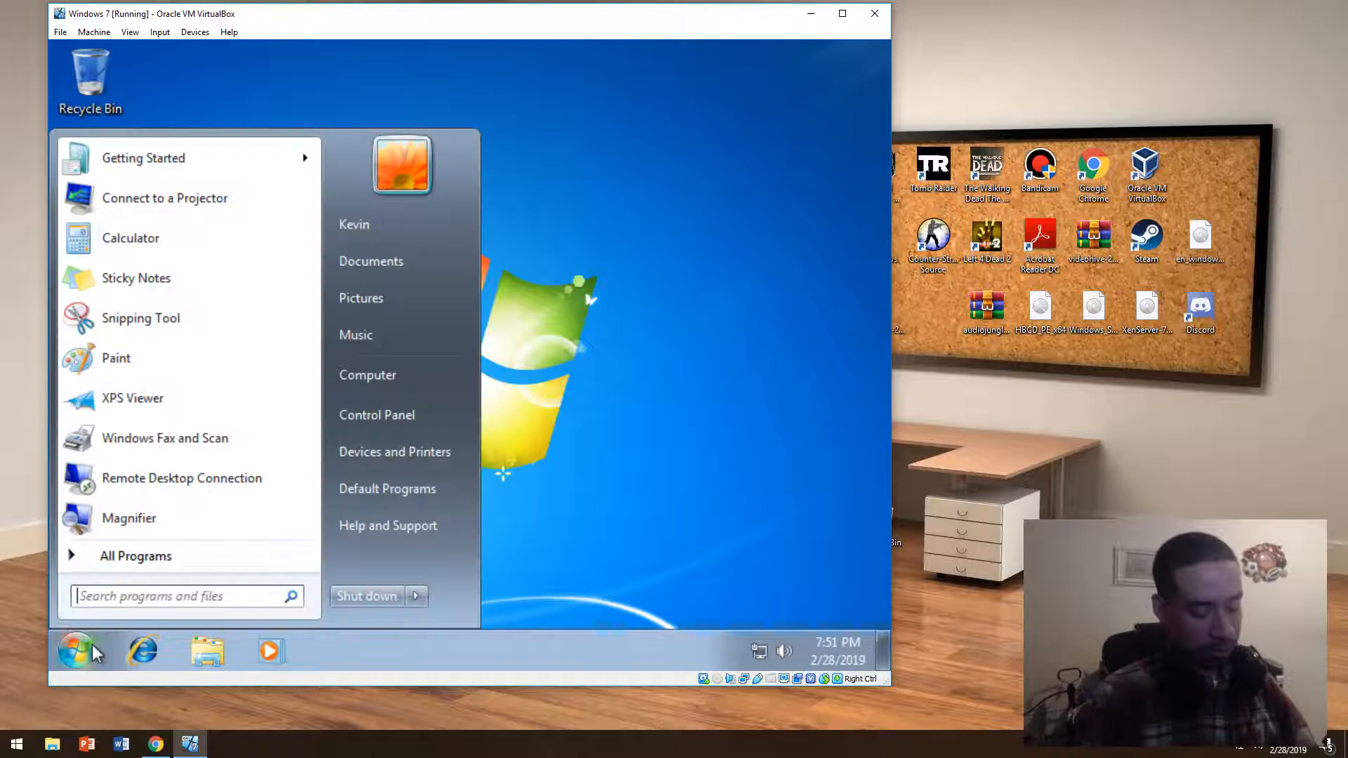
left_click(76, 651)
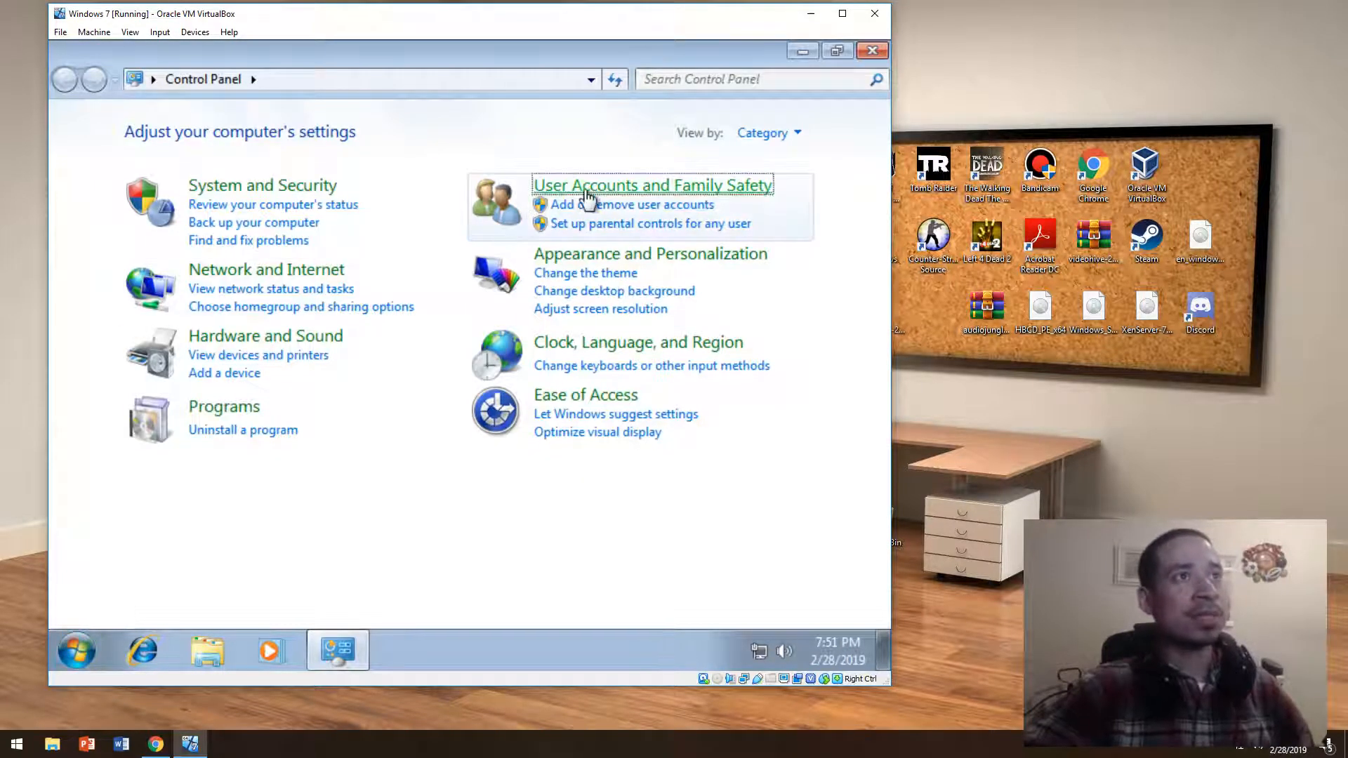
left_click(653, 185)
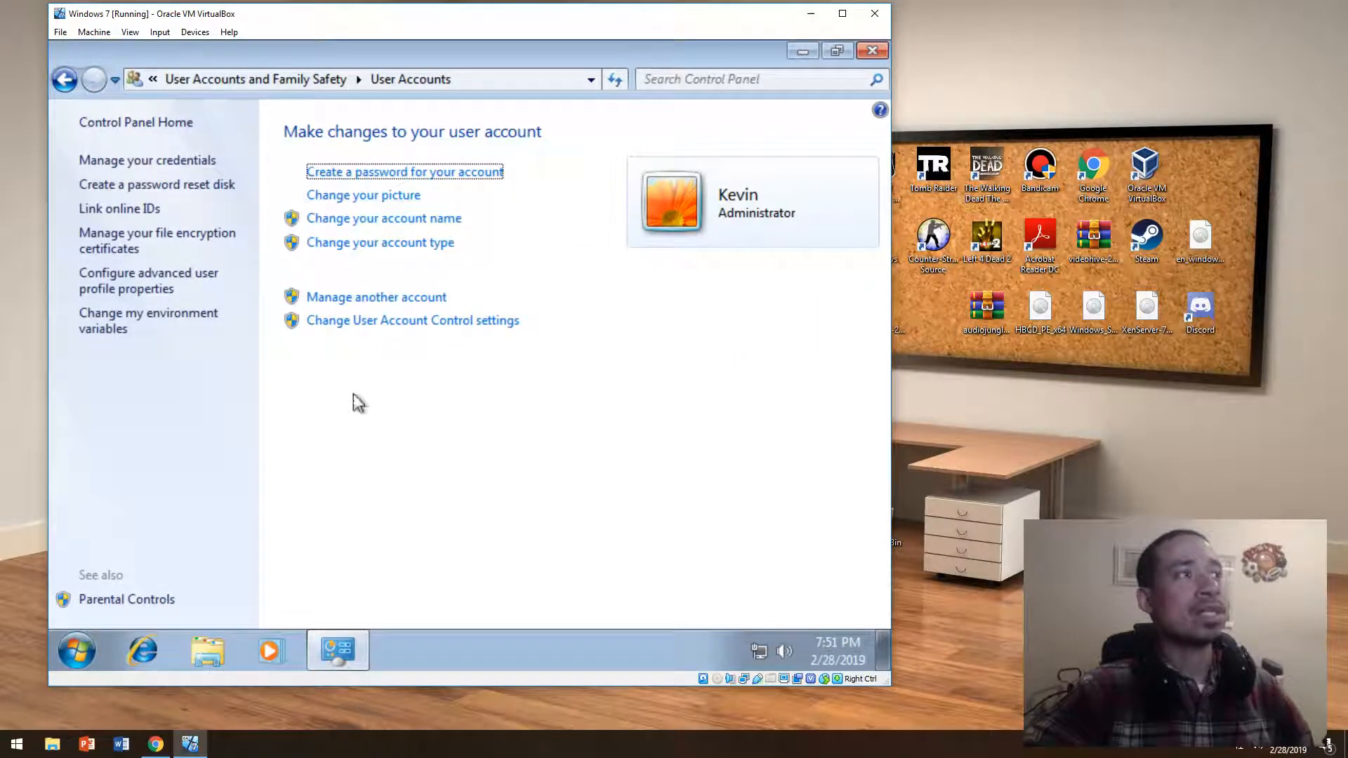
mouse_move(352, 337)
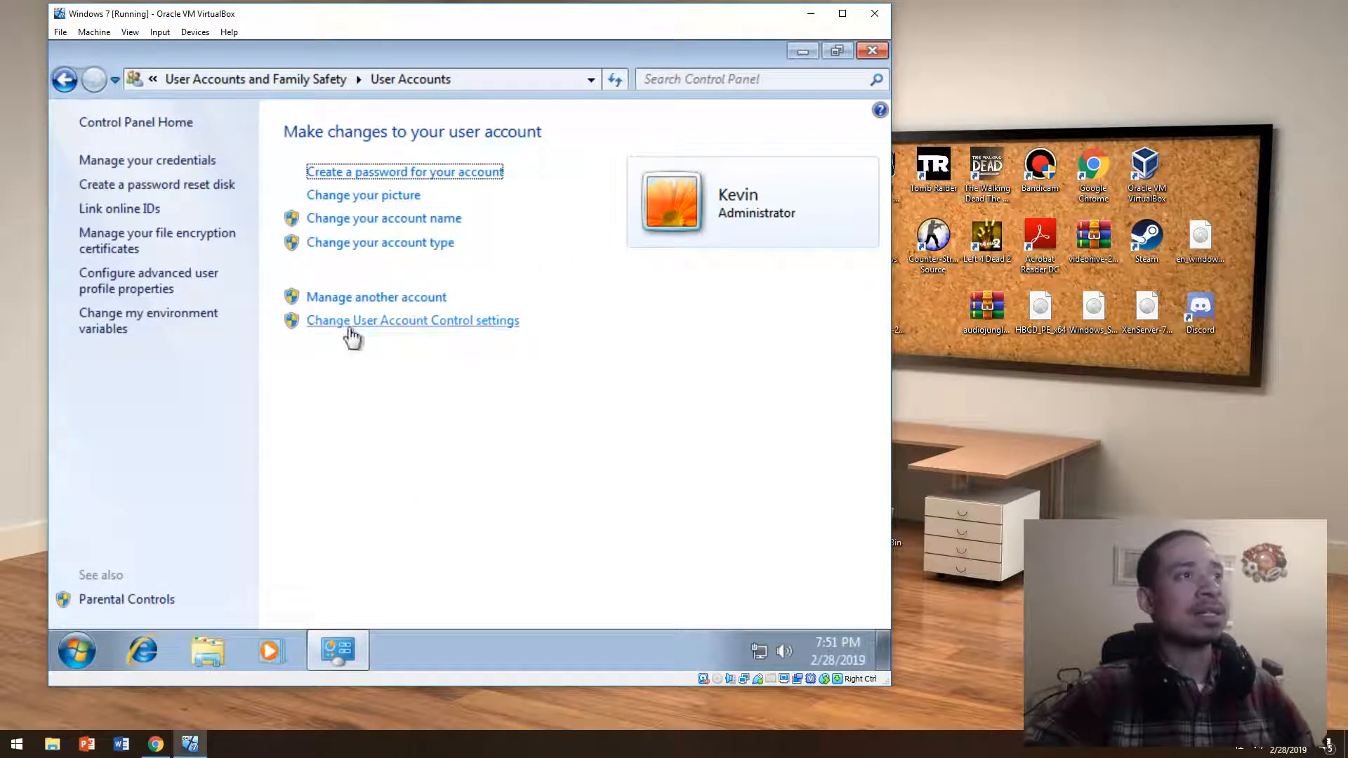
mouse_move(444, 353)
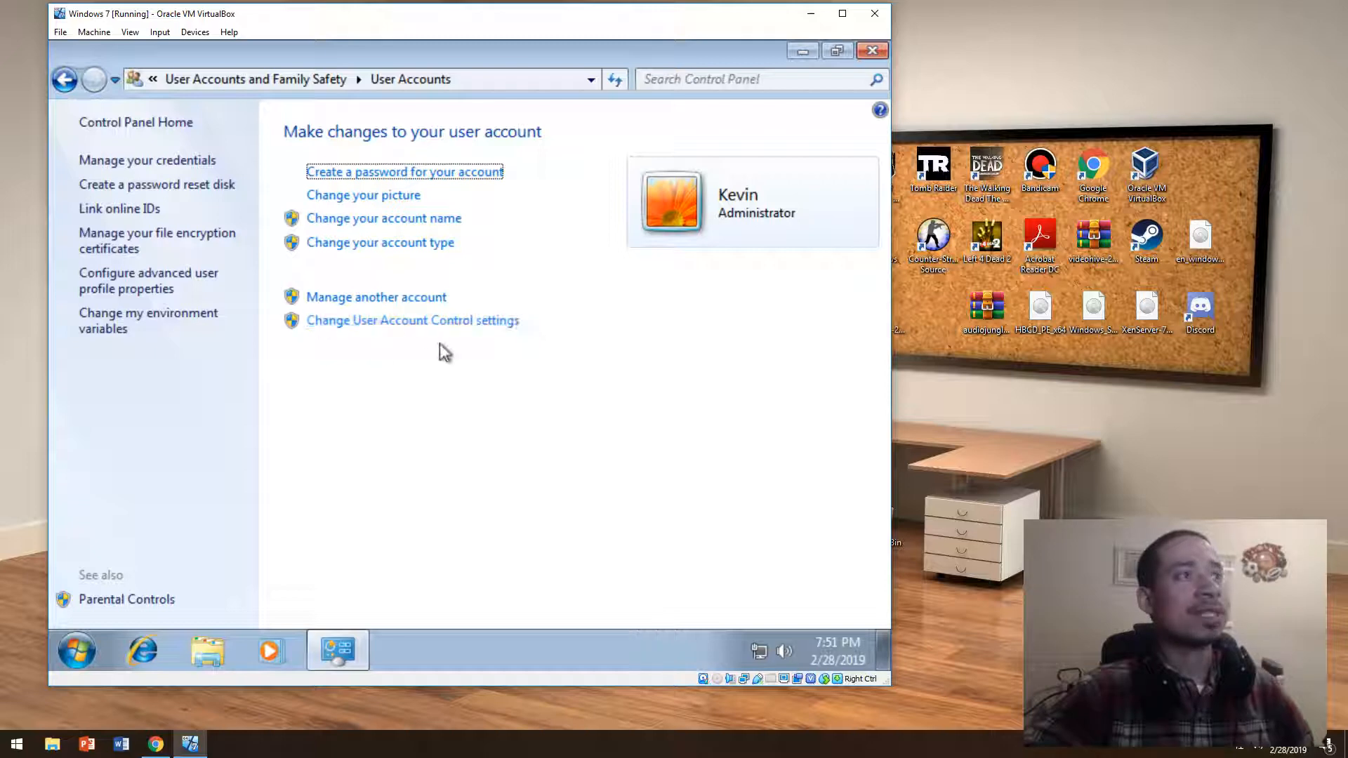
mouse_move(452, 368)
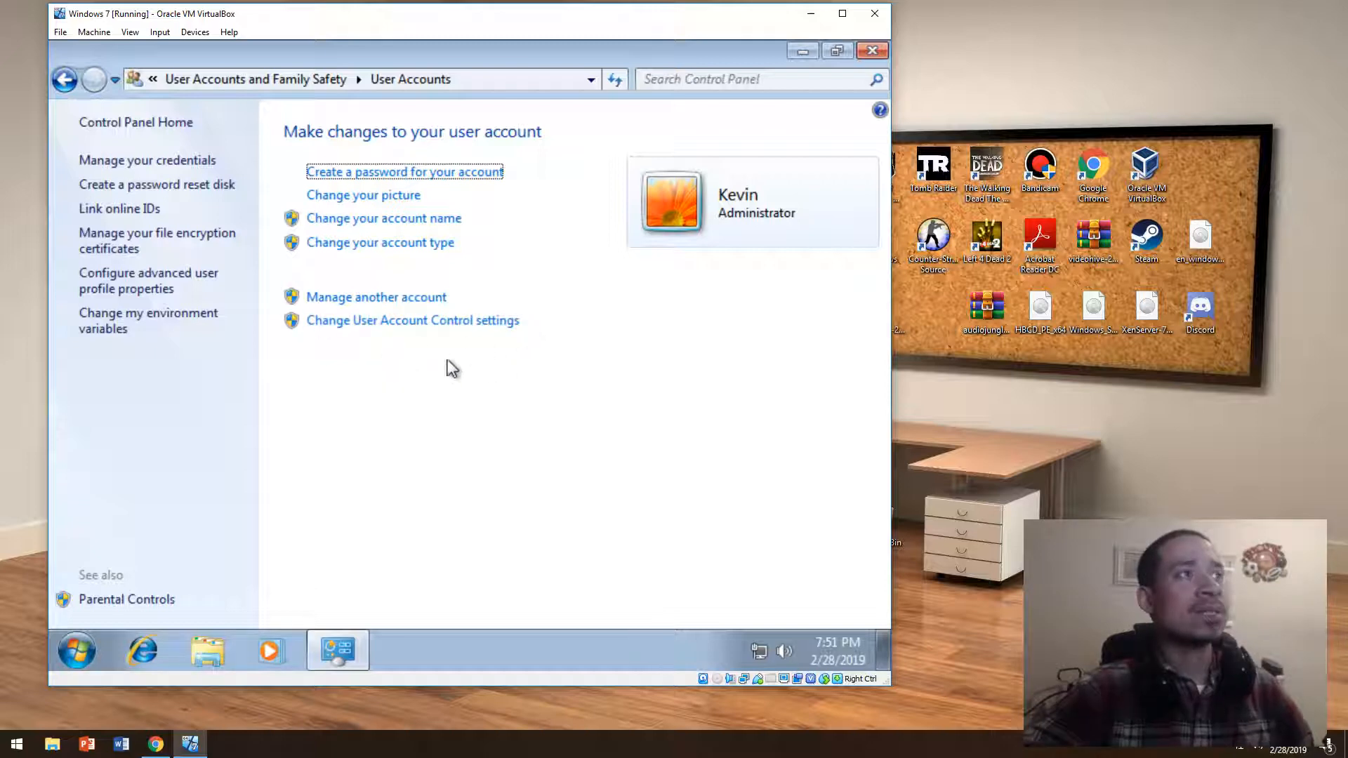
mouse_move(472, 365)
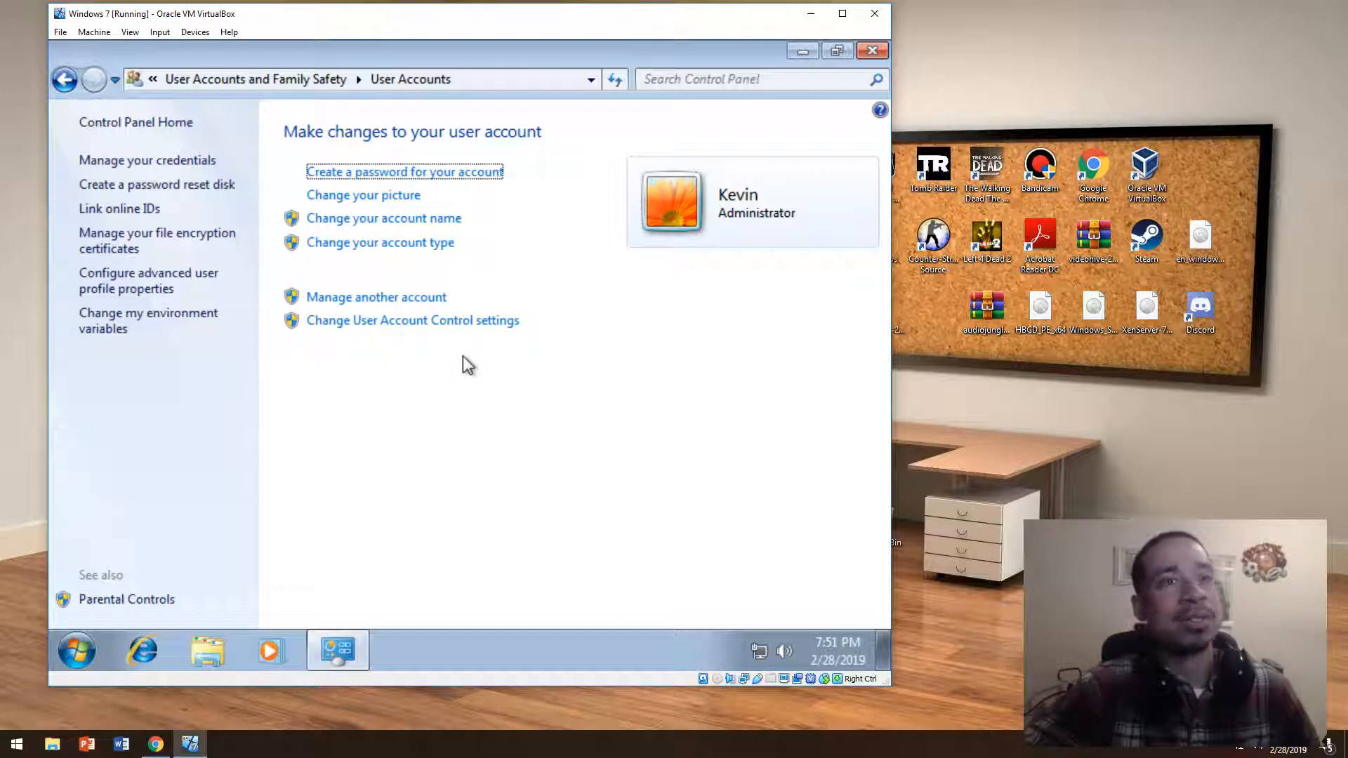
mouse_move(416, 379)
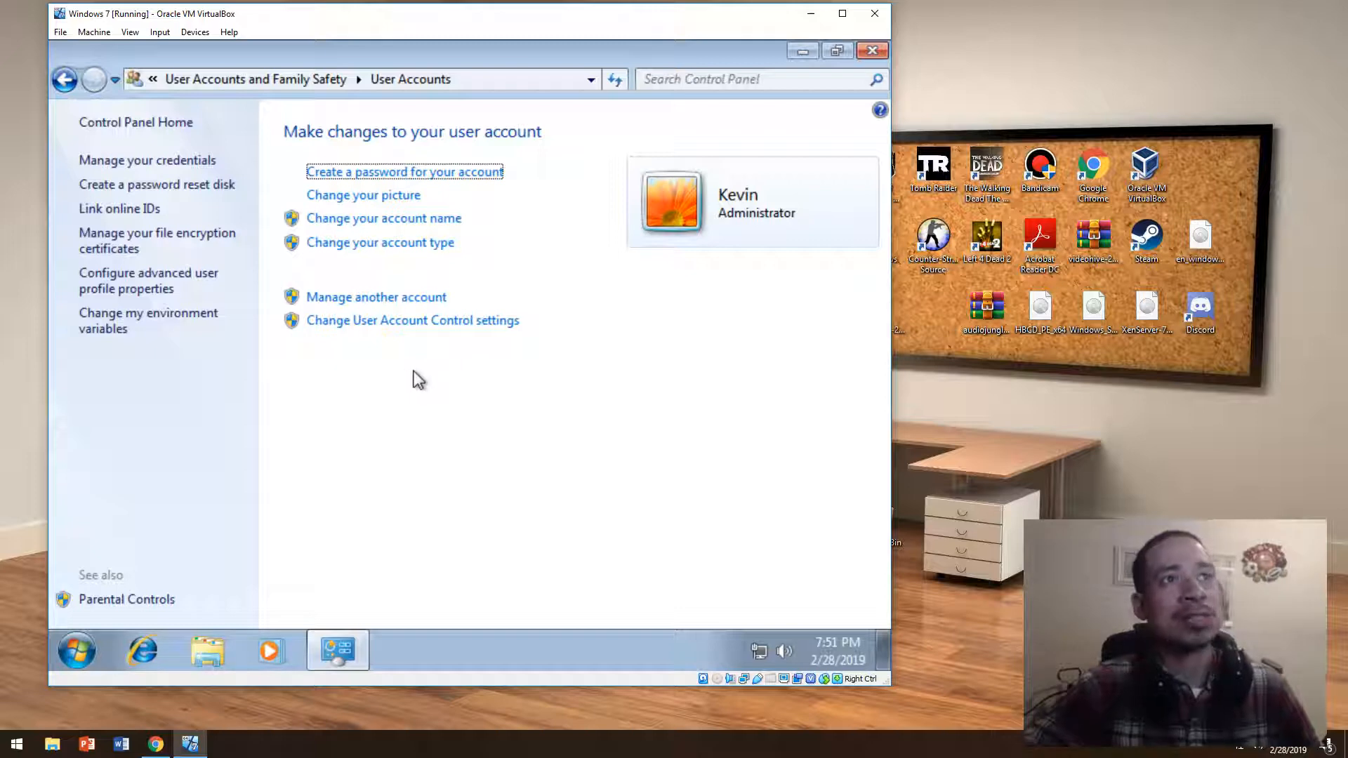
mouse_move(625, 237)
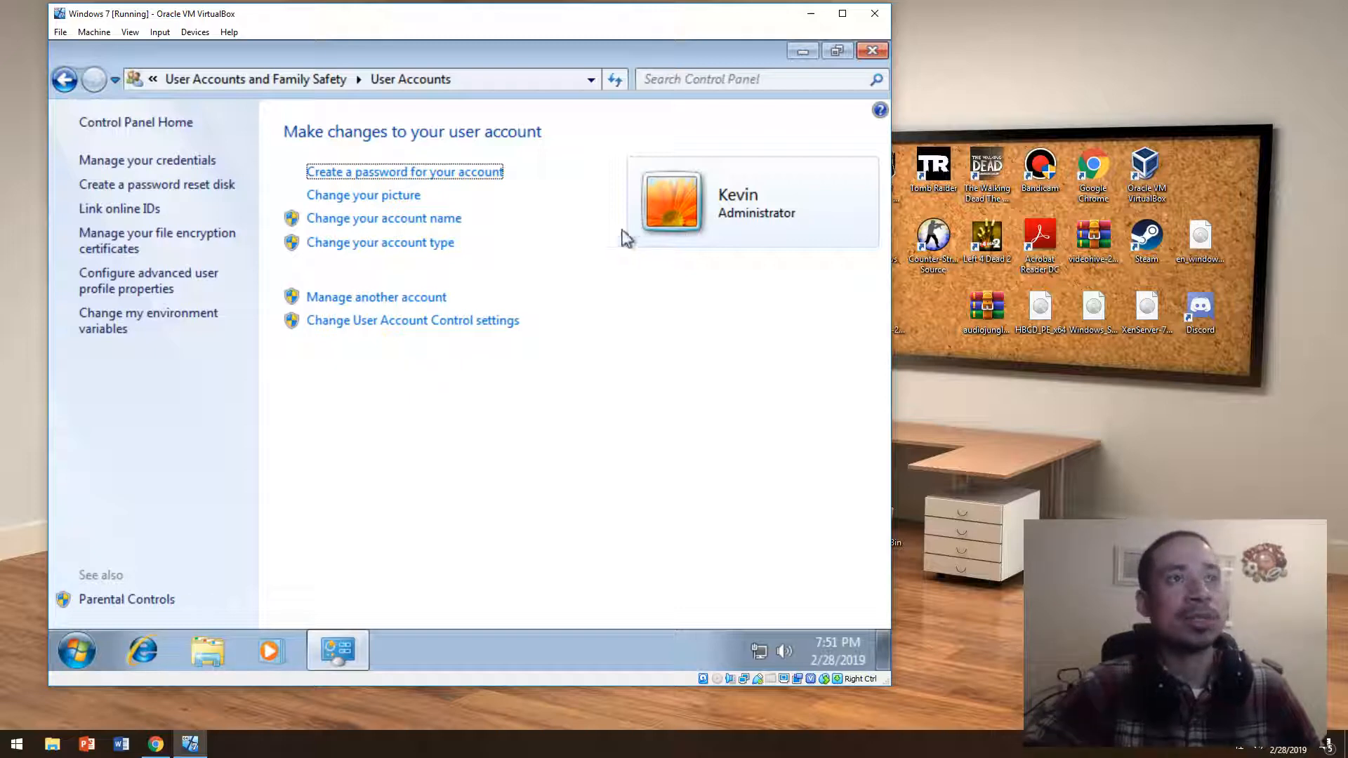
mouse_move(730, 241)
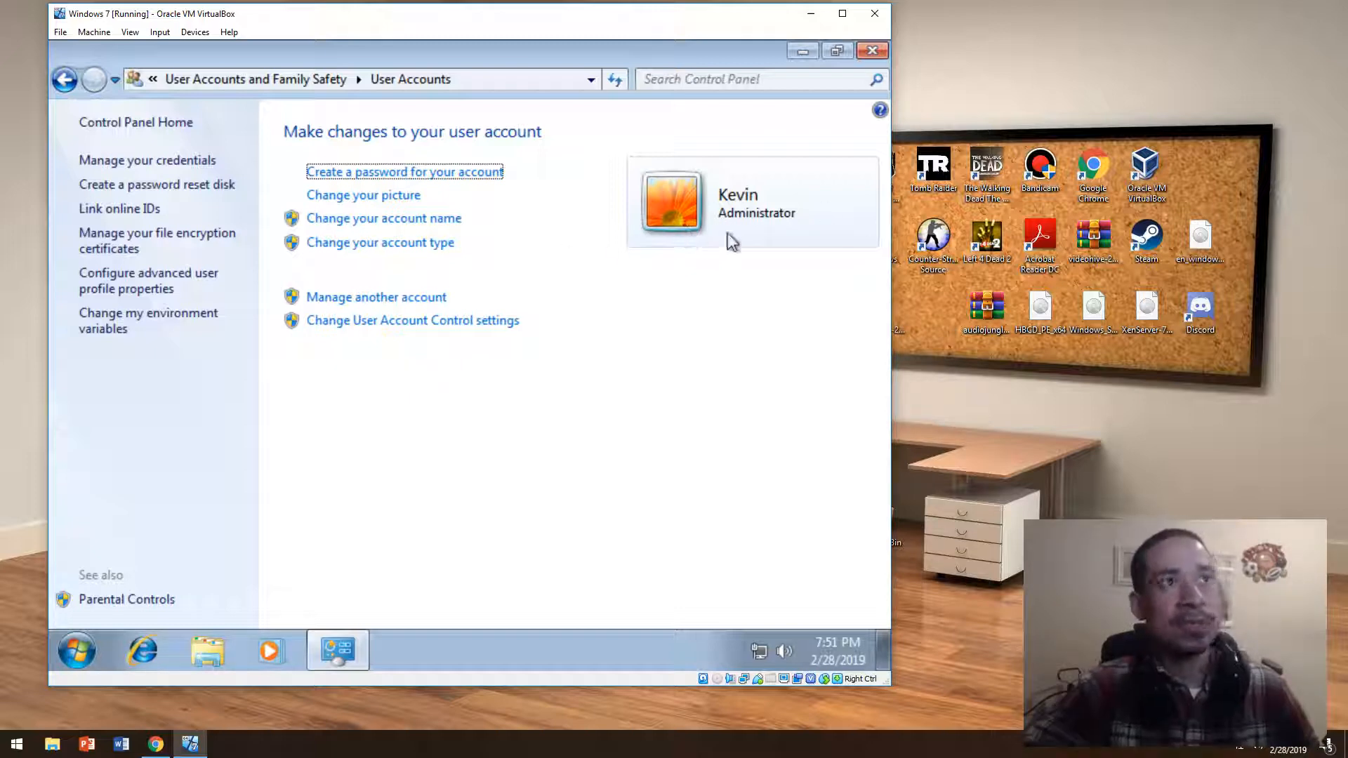
mouse_move(755, 244)
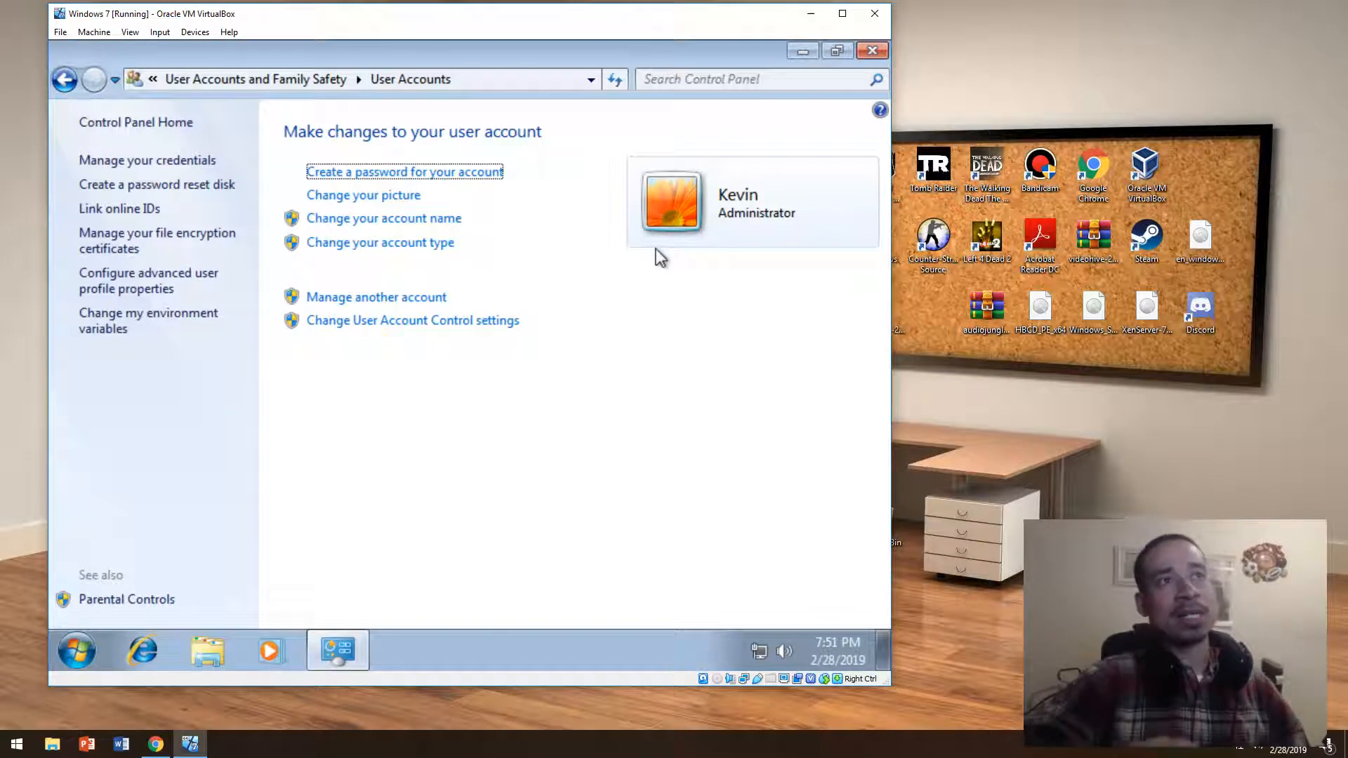
mouse_move(489, 264)
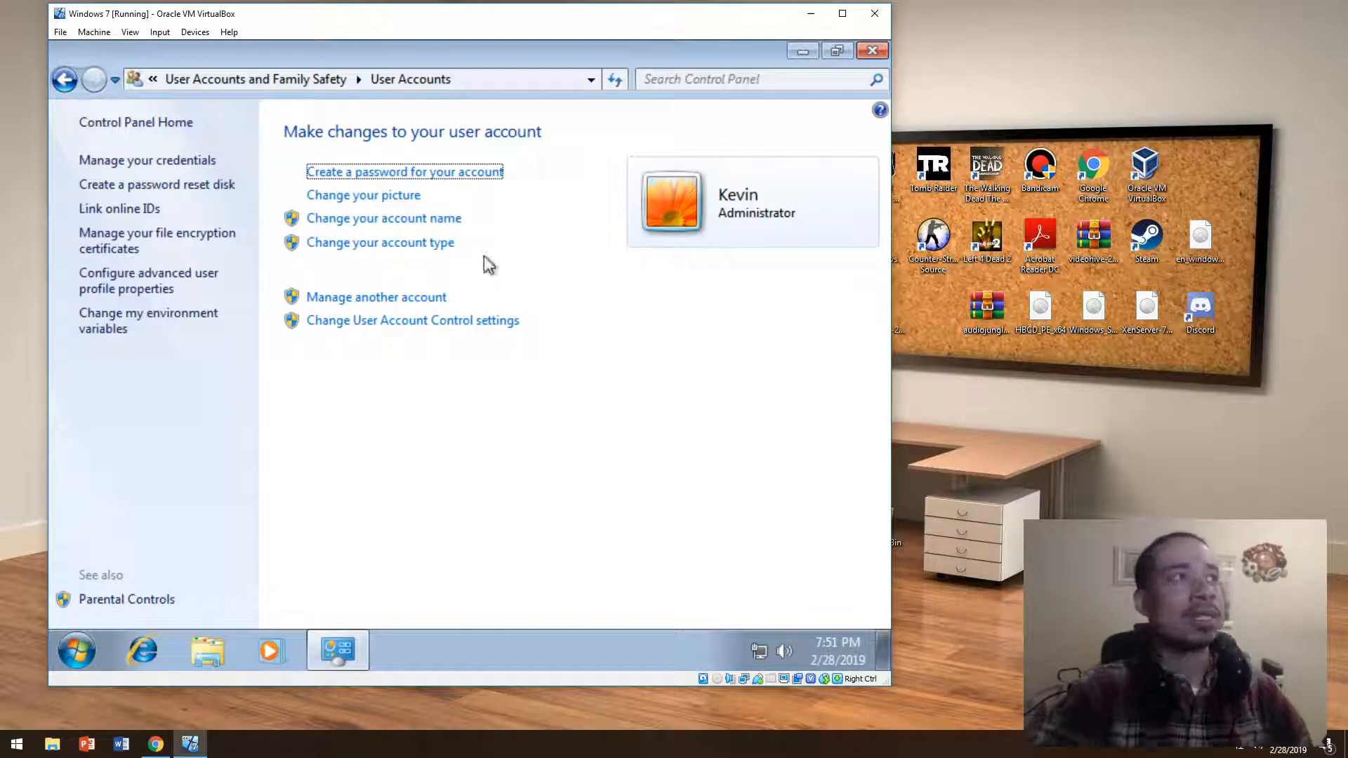
mouse_move(359, 225)
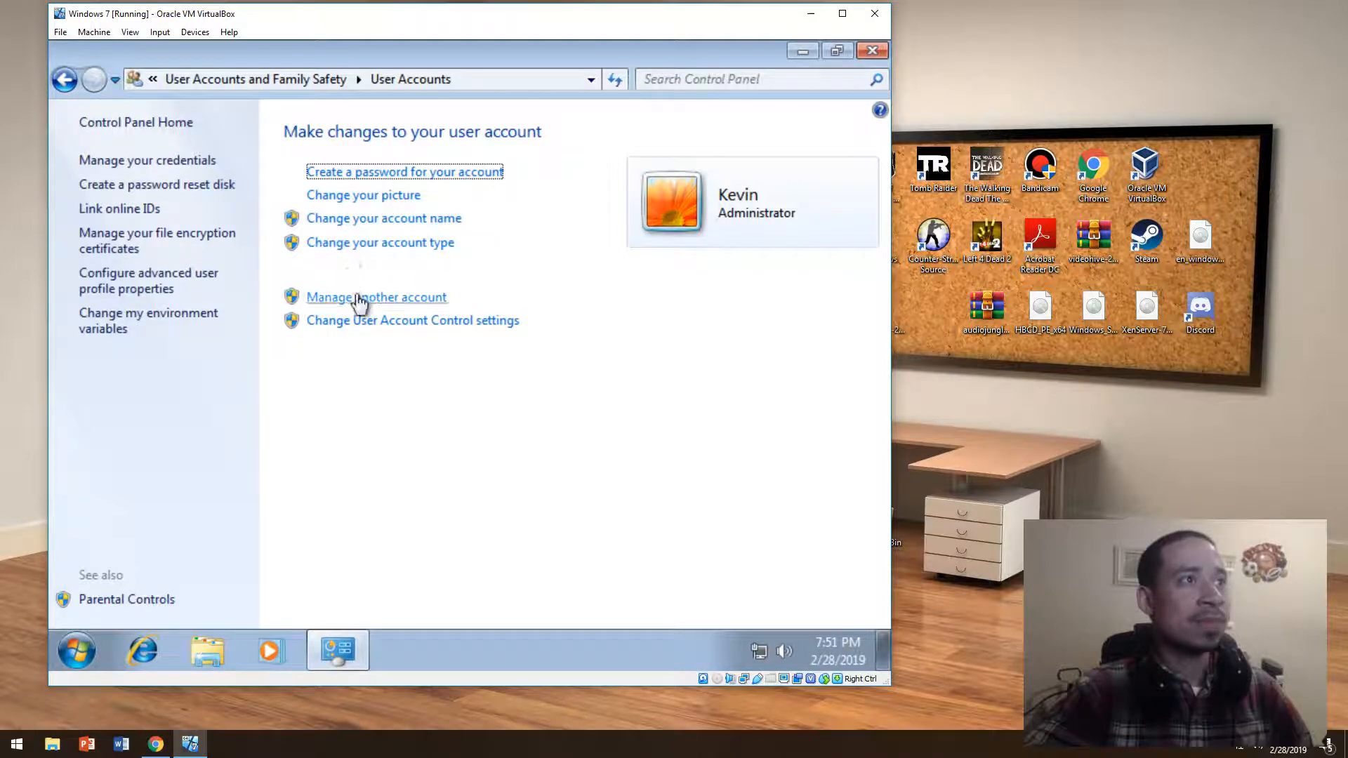
Show Manage Accounts listing the administrator and Guest, leaving Guest turned off.
left_click(377, 298)
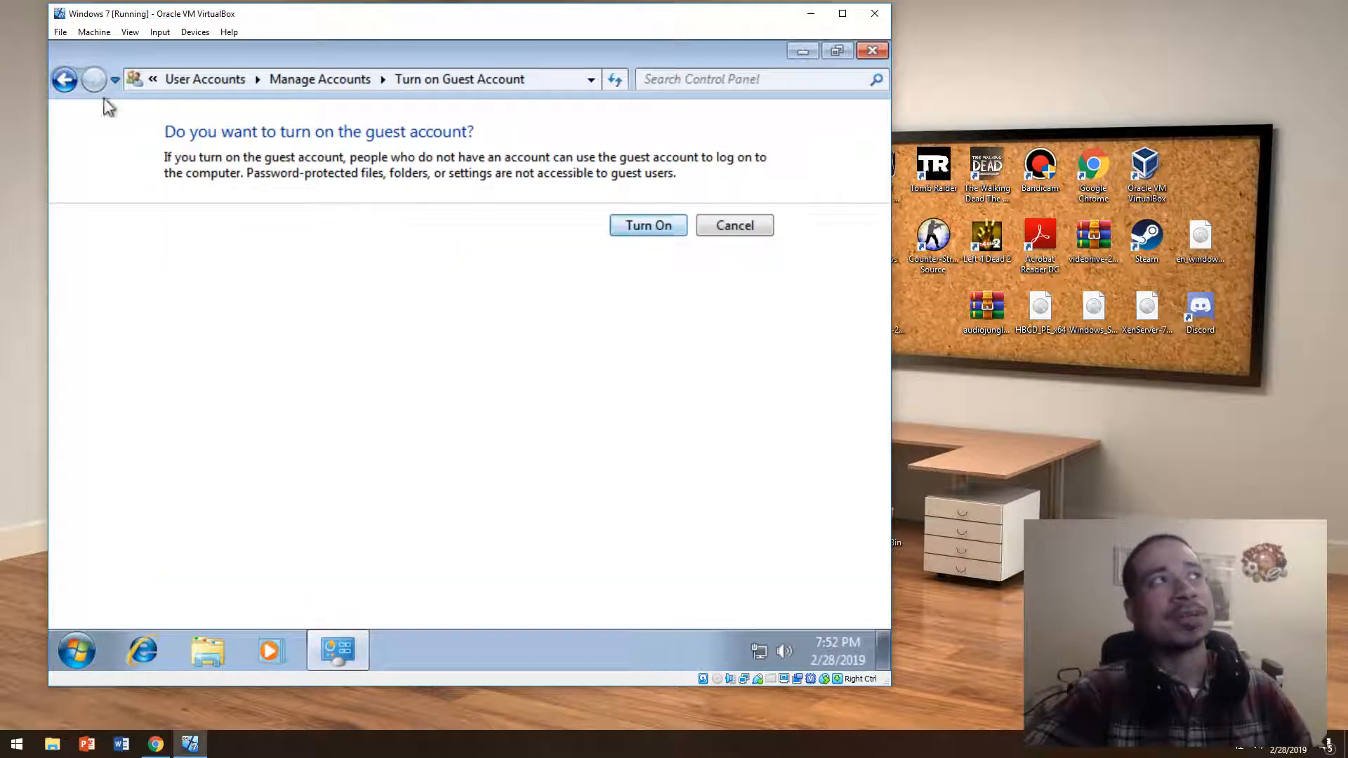
left_click(734, 225)
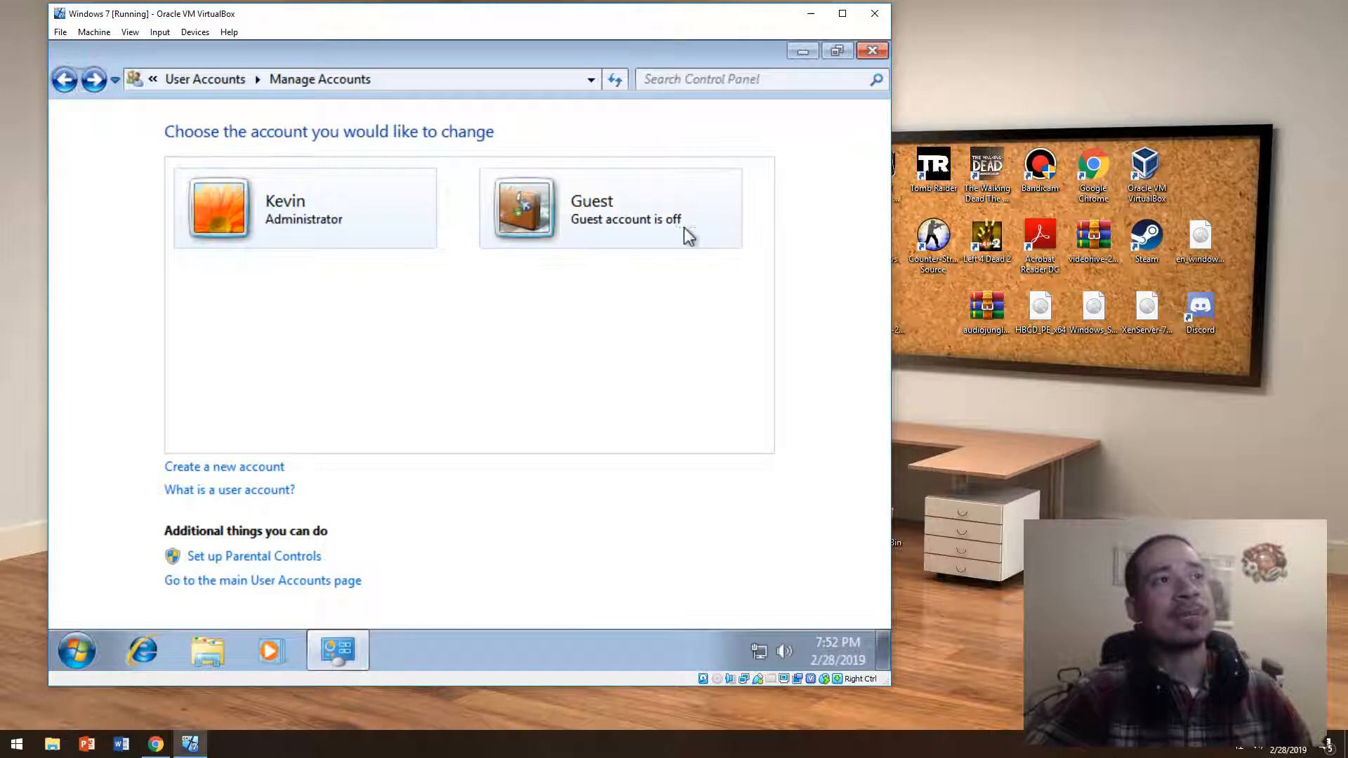
mouse_move(614, 254)
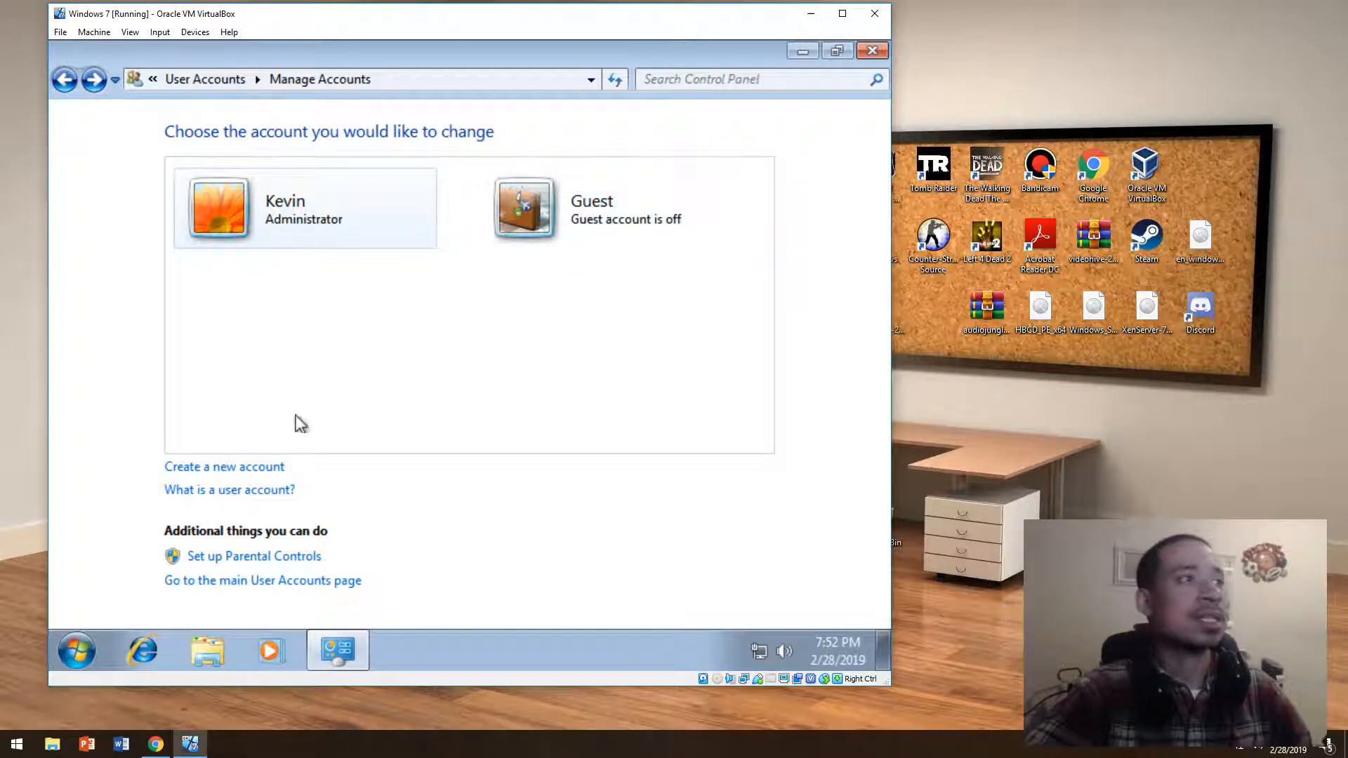
Create a new standard user account named Kids and bring up its change-account page.
left_click(224, 466)
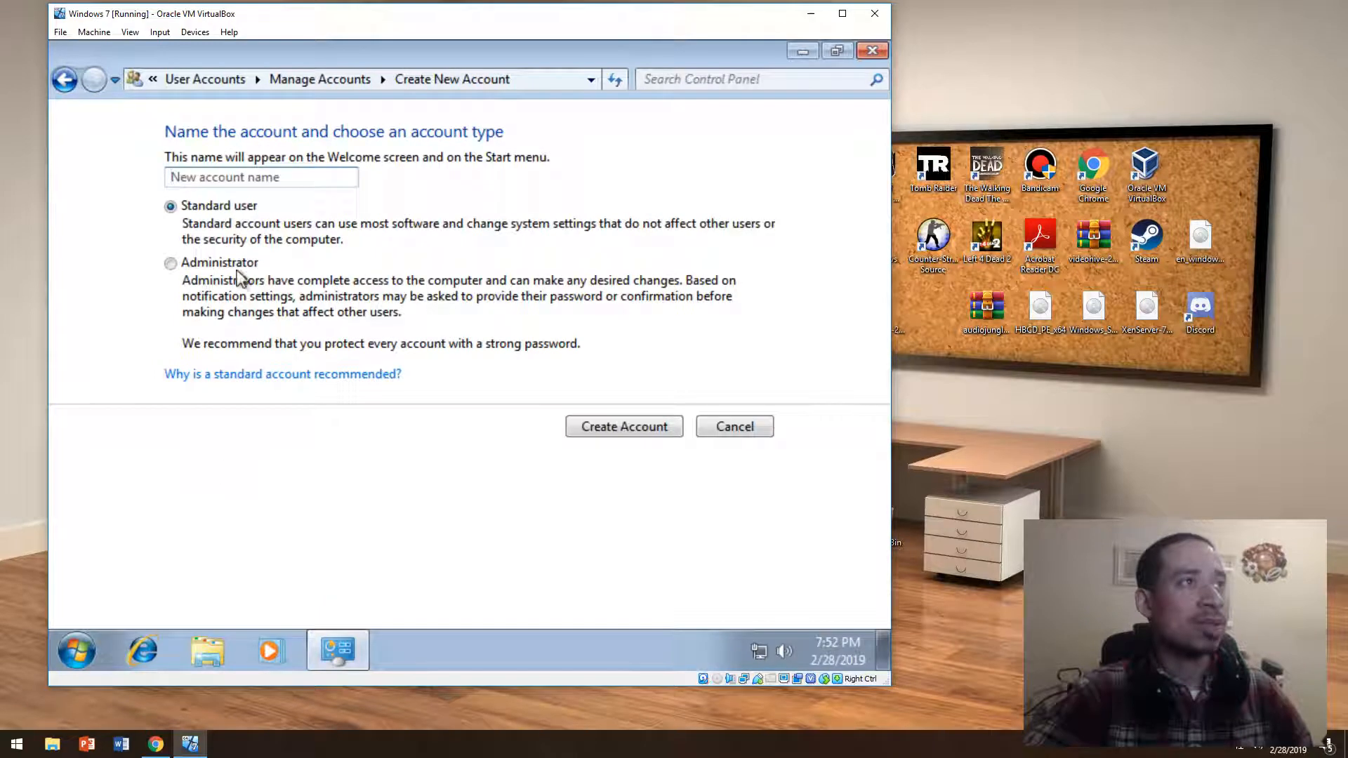
left_click(251, 178)
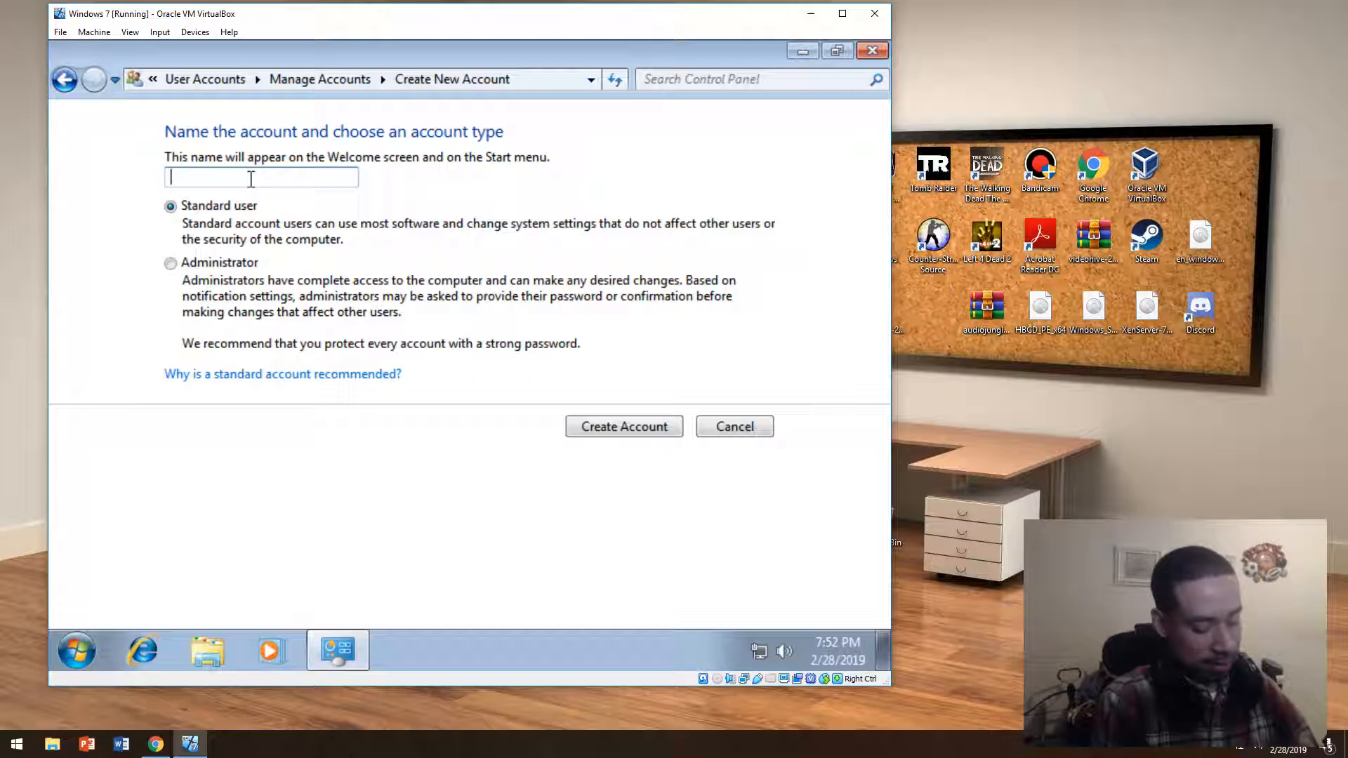
type("Kids")
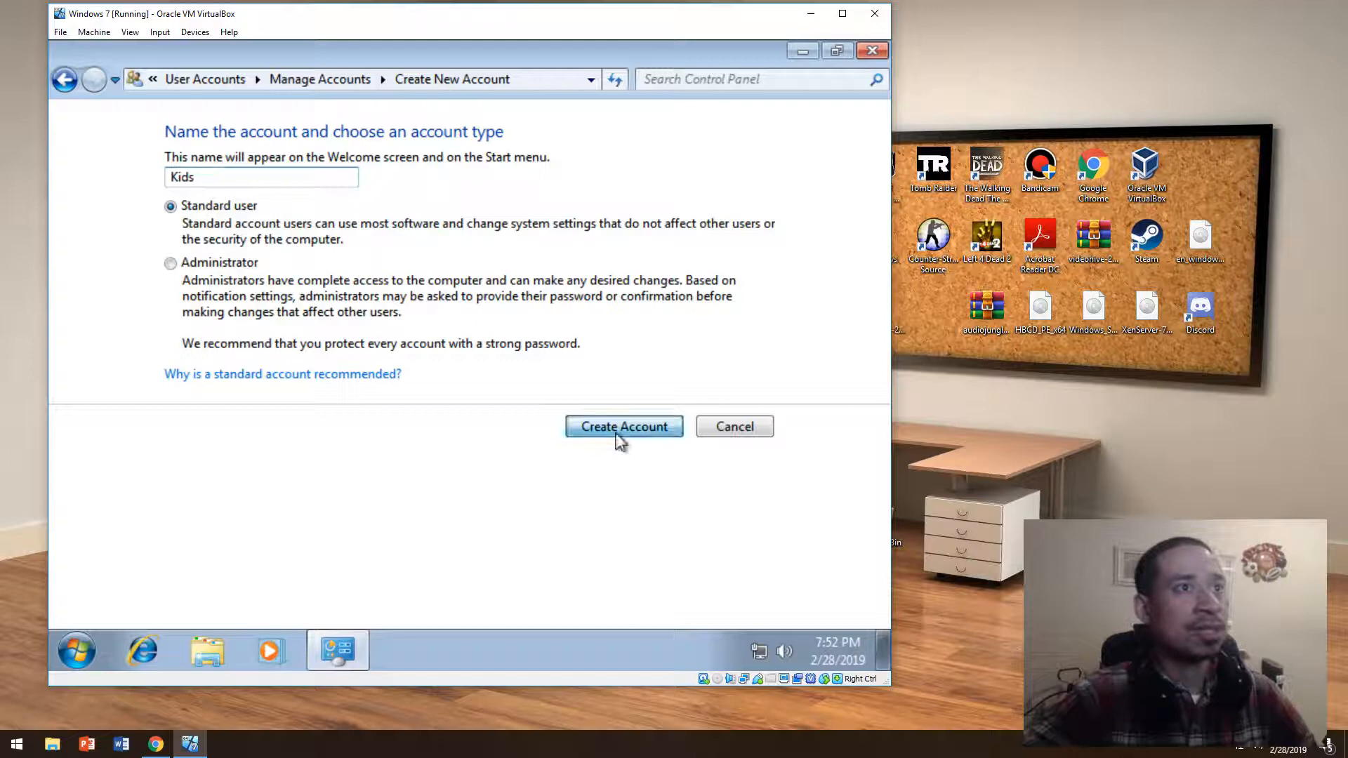
left_click(623, 427)
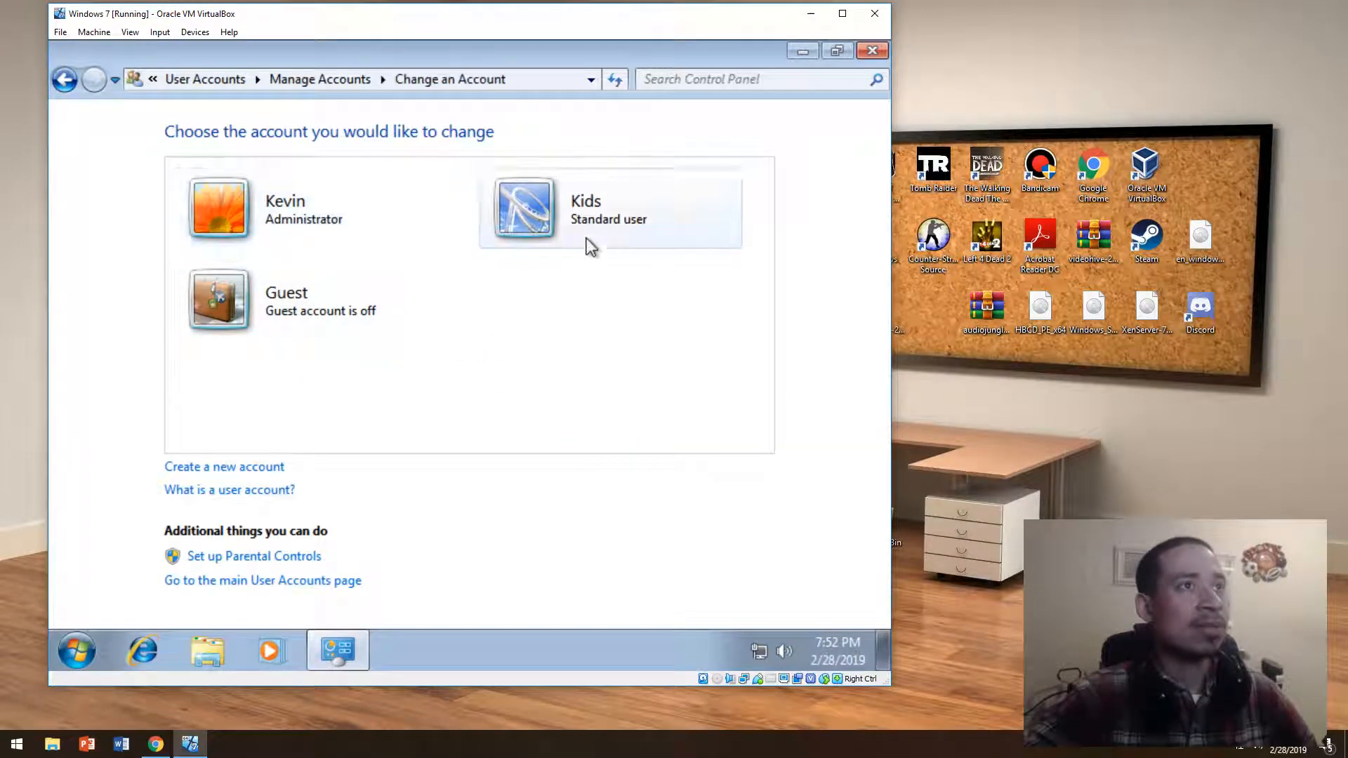
left_click(610, 210)
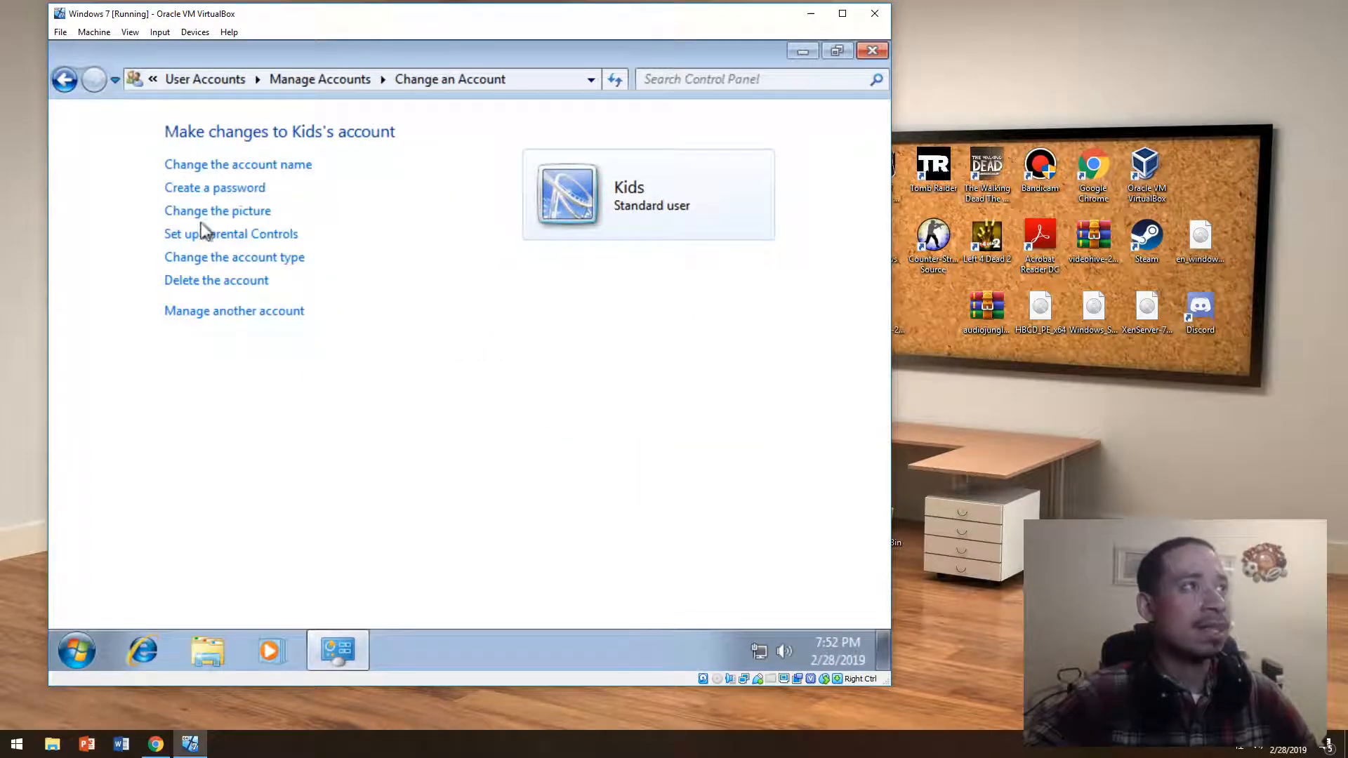
Turn on Parental Controls for Kids without admin passwords and limit Kids to allowed programs only.
left_click(233, 233)
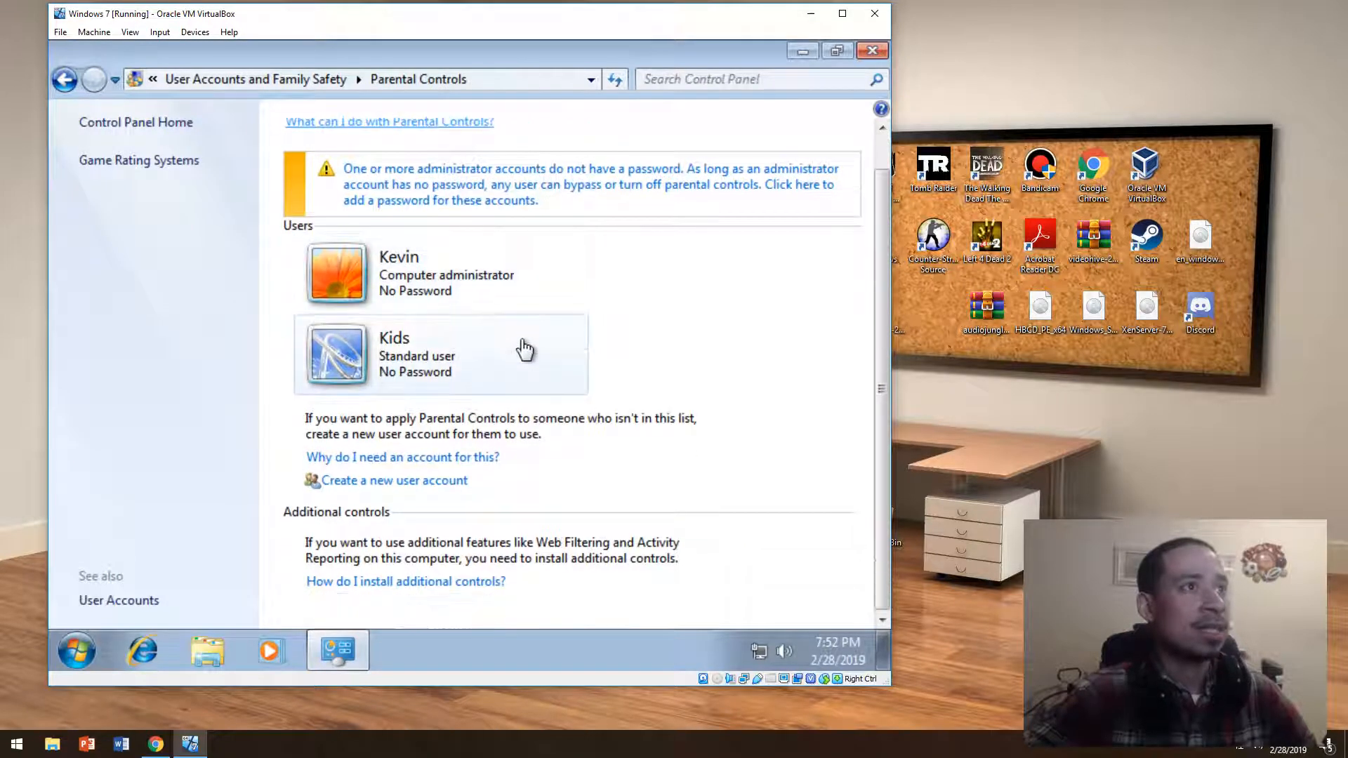
mouse_move(462, 472)
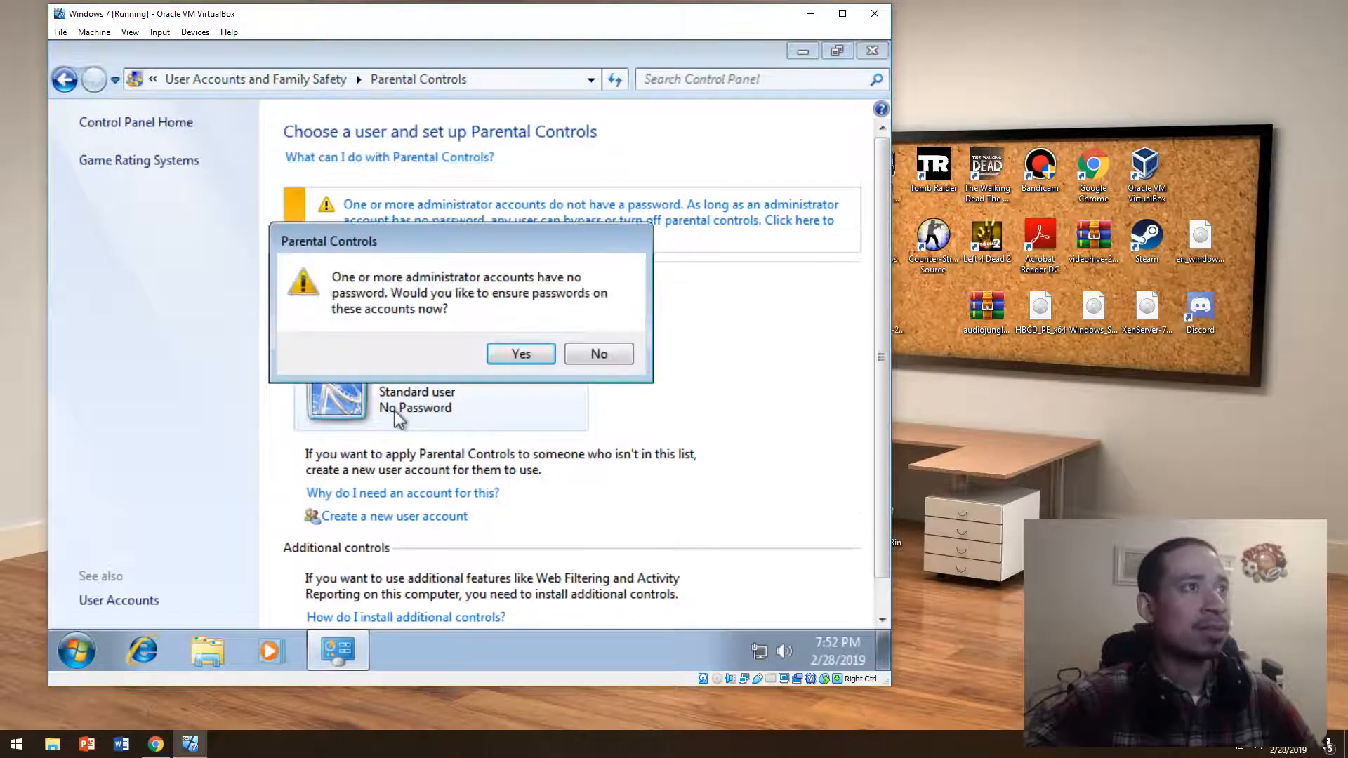
left_click(598, 354)
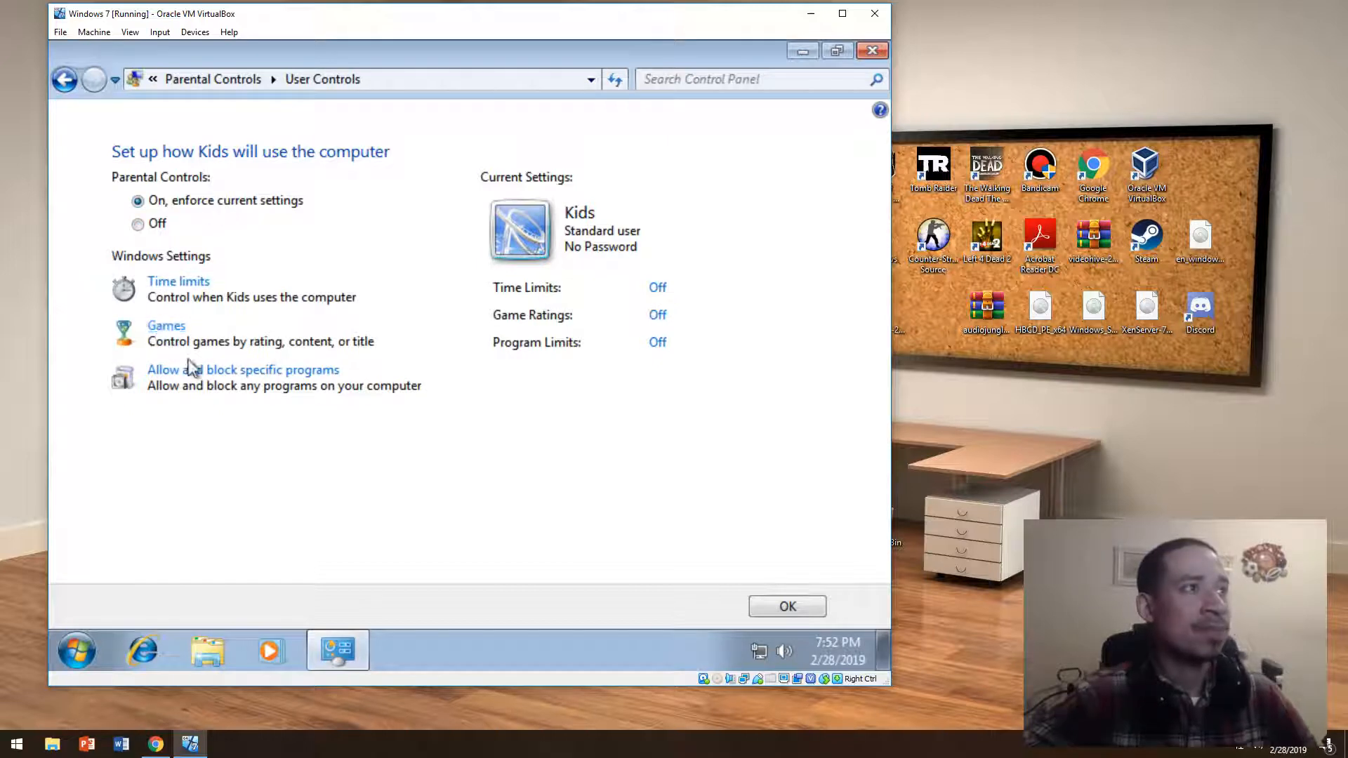
left_click(243, 371)
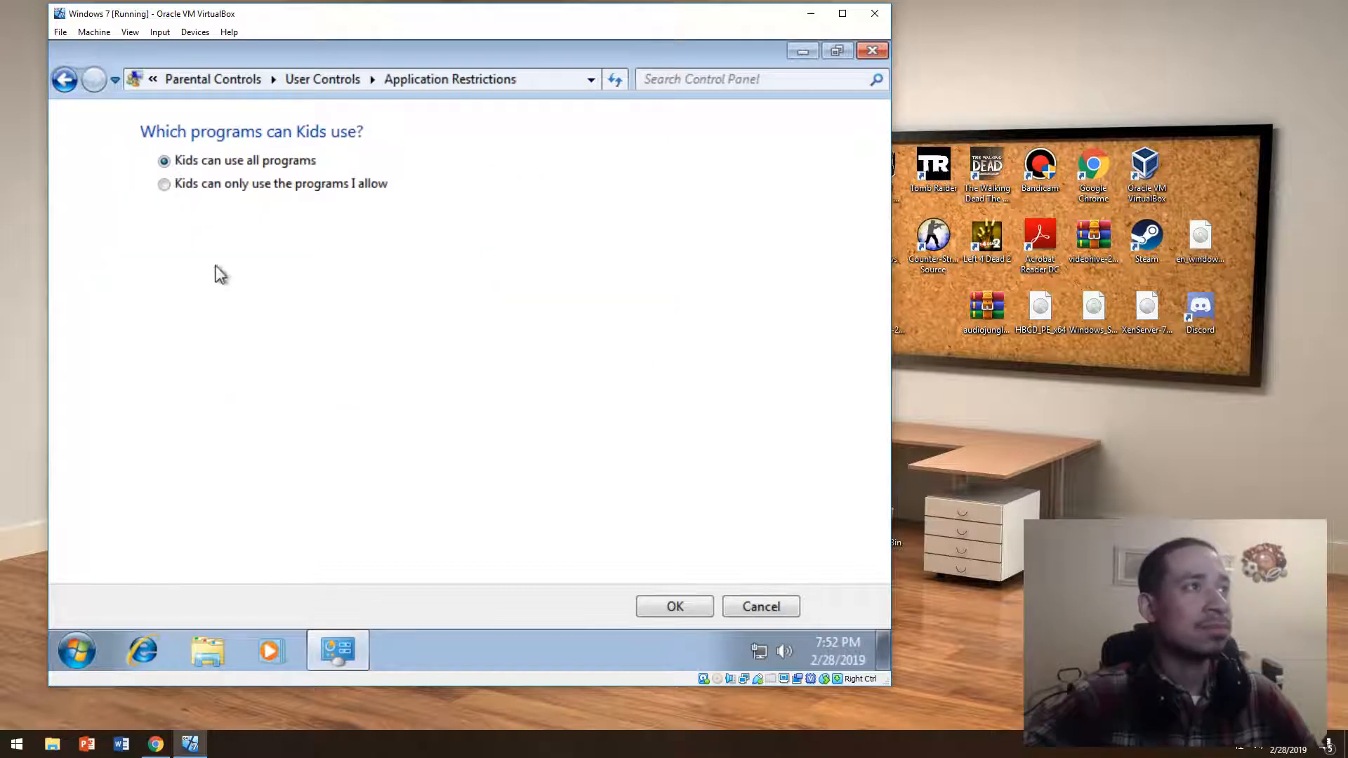
left_click(164, 184)
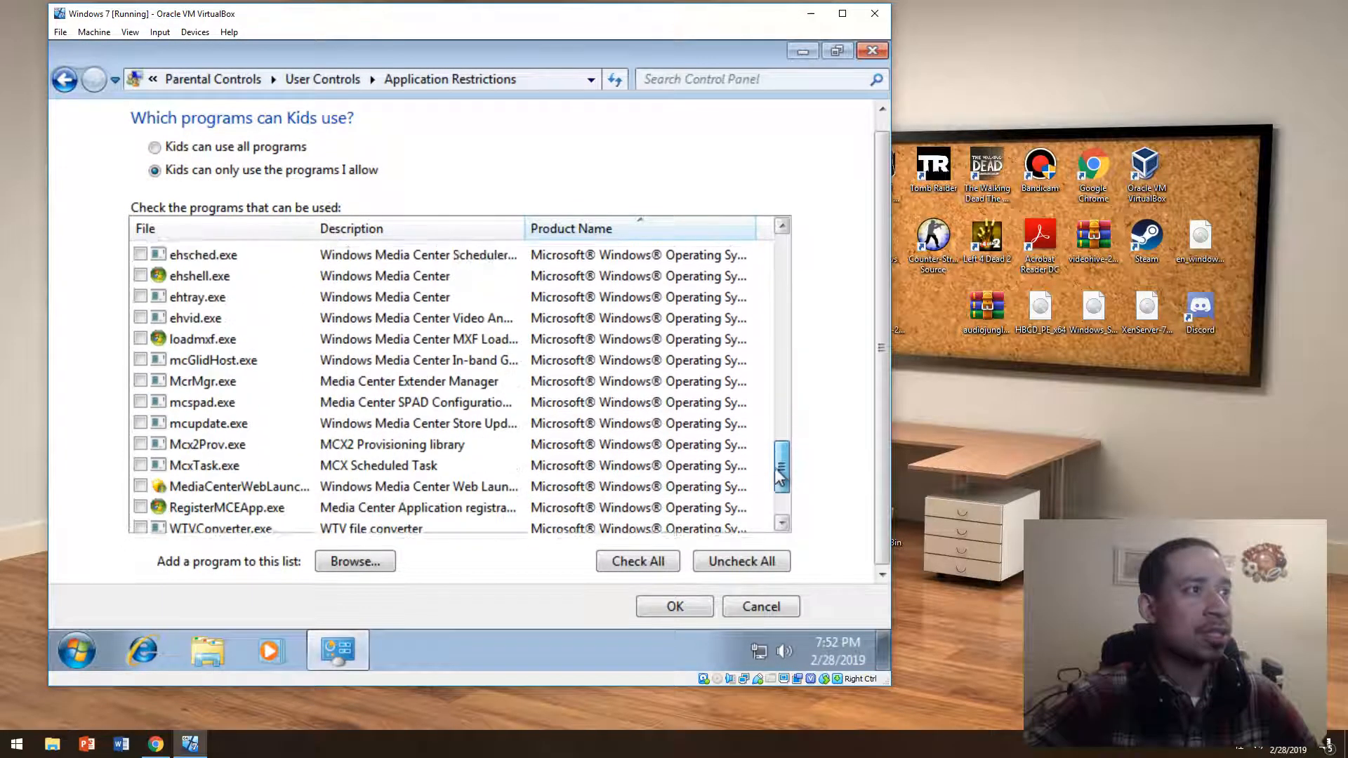
scroll("down", 3)
type("contro")
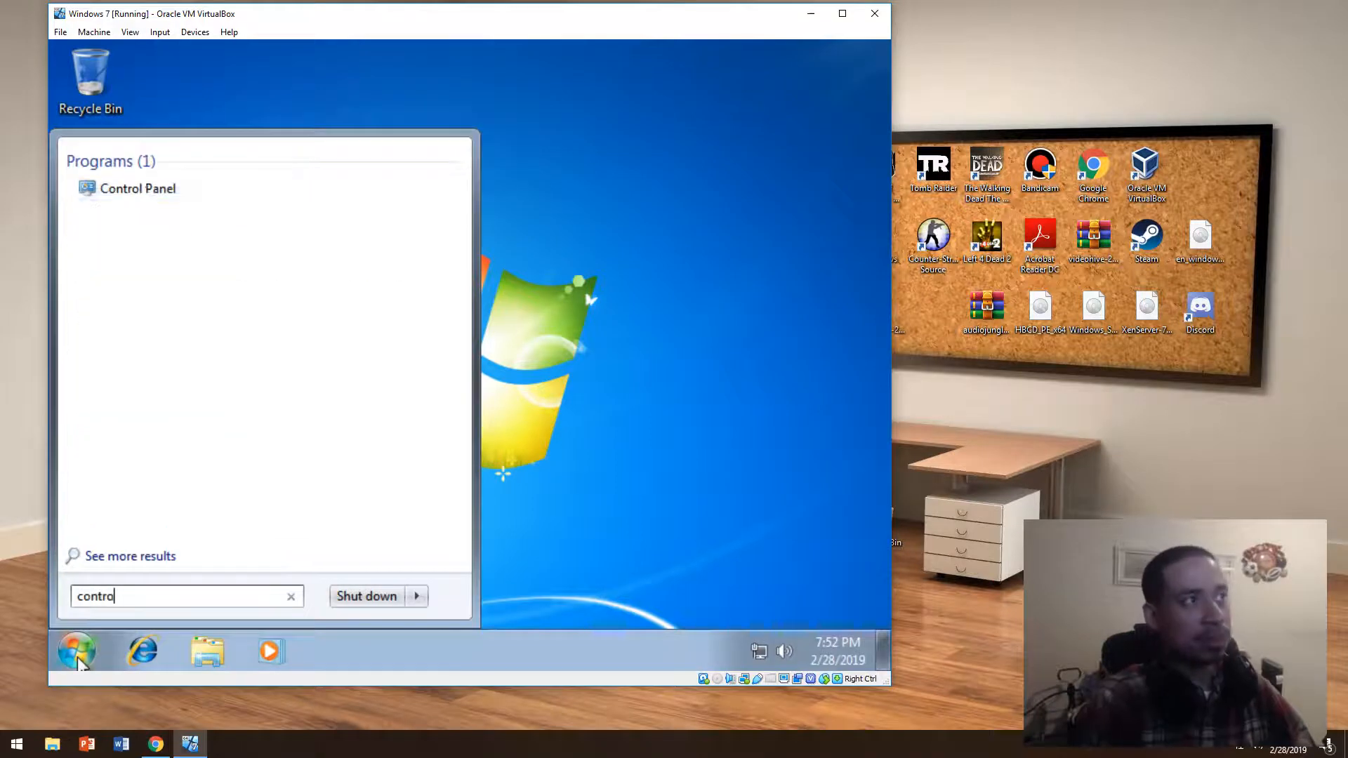
Reopen Control Panel's User Accounts and go to managing the Kids account.
left_click(137, 188)
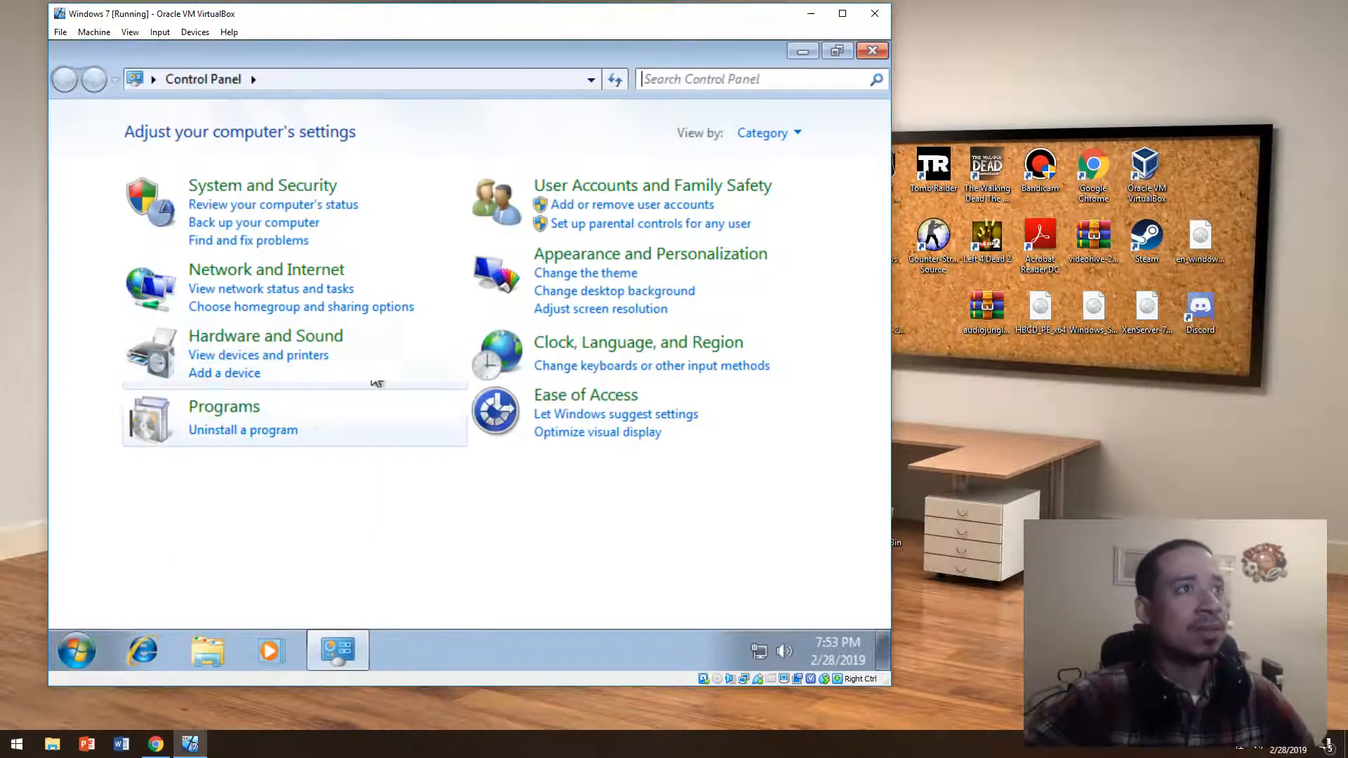
left_click(651, 185)
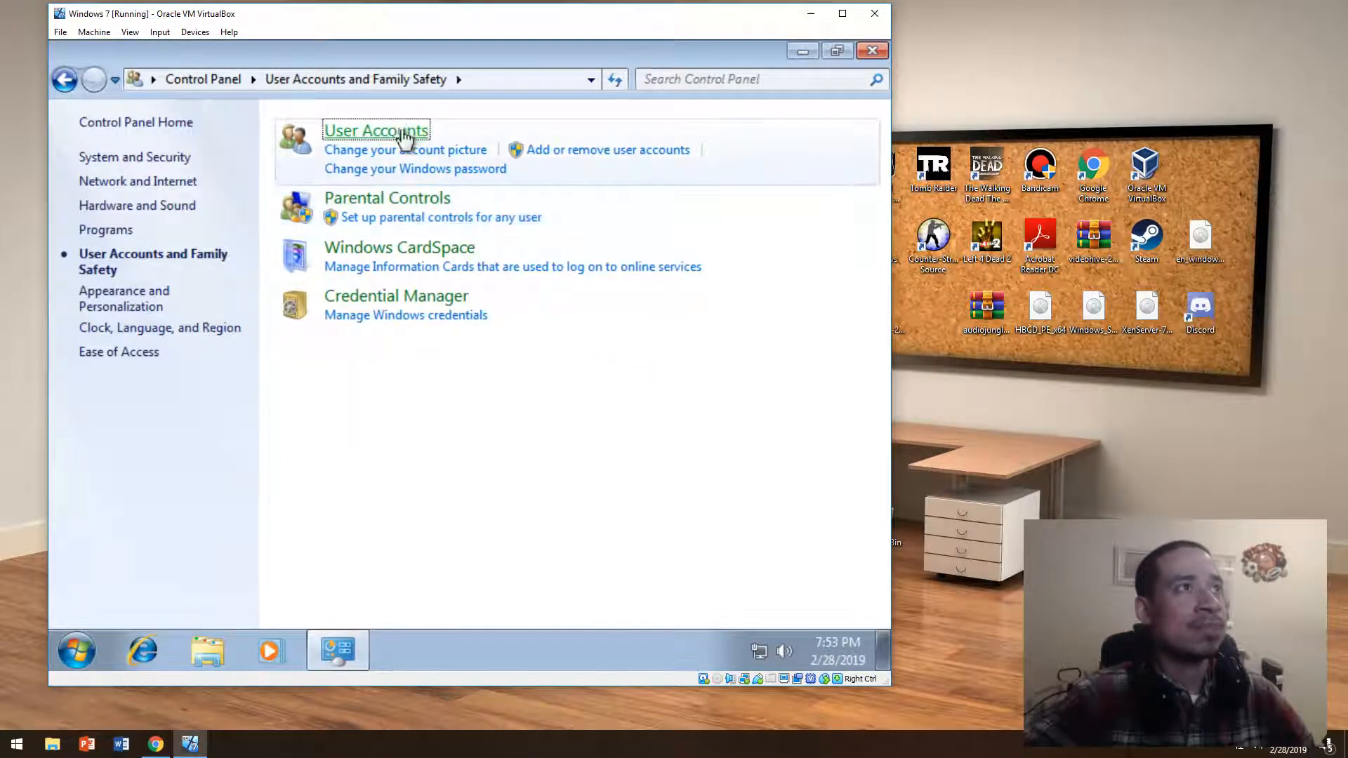
left_click(377, 130)
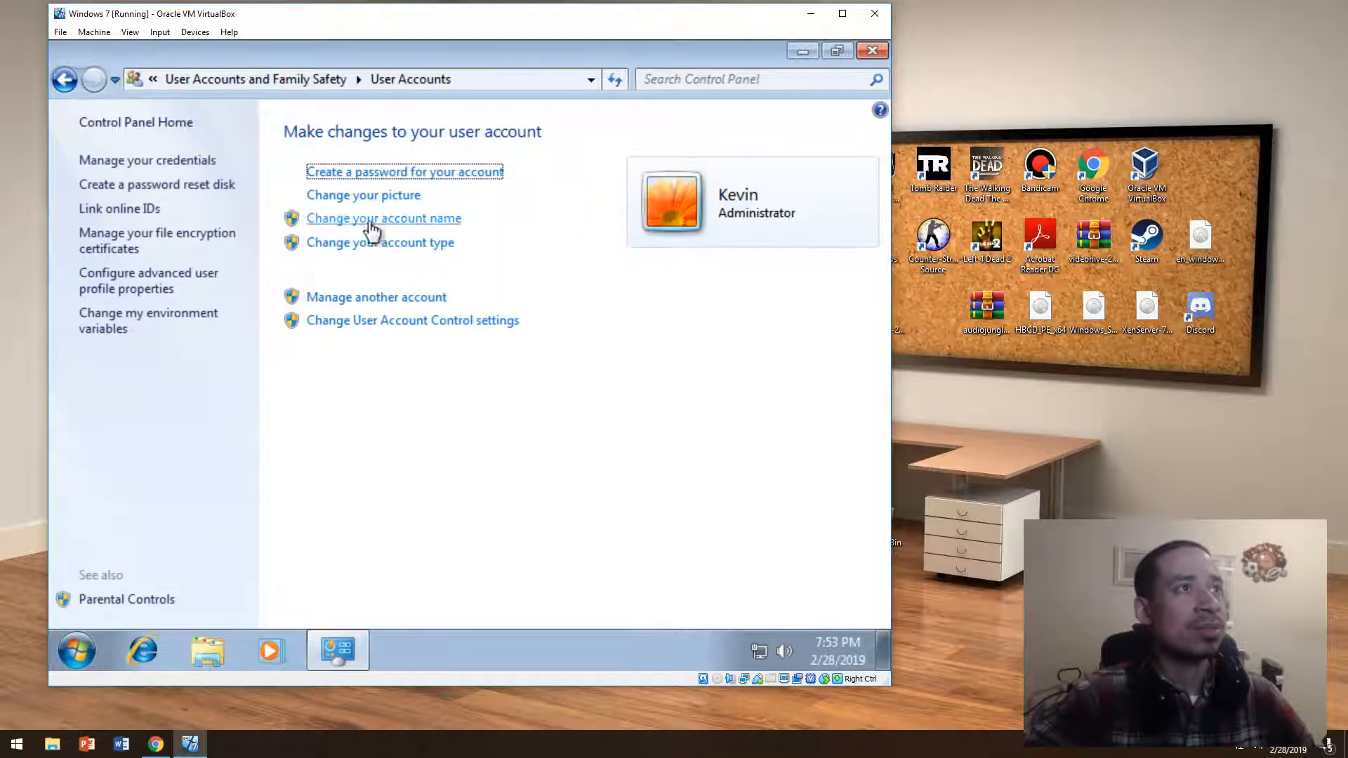
left_click(380, 242)
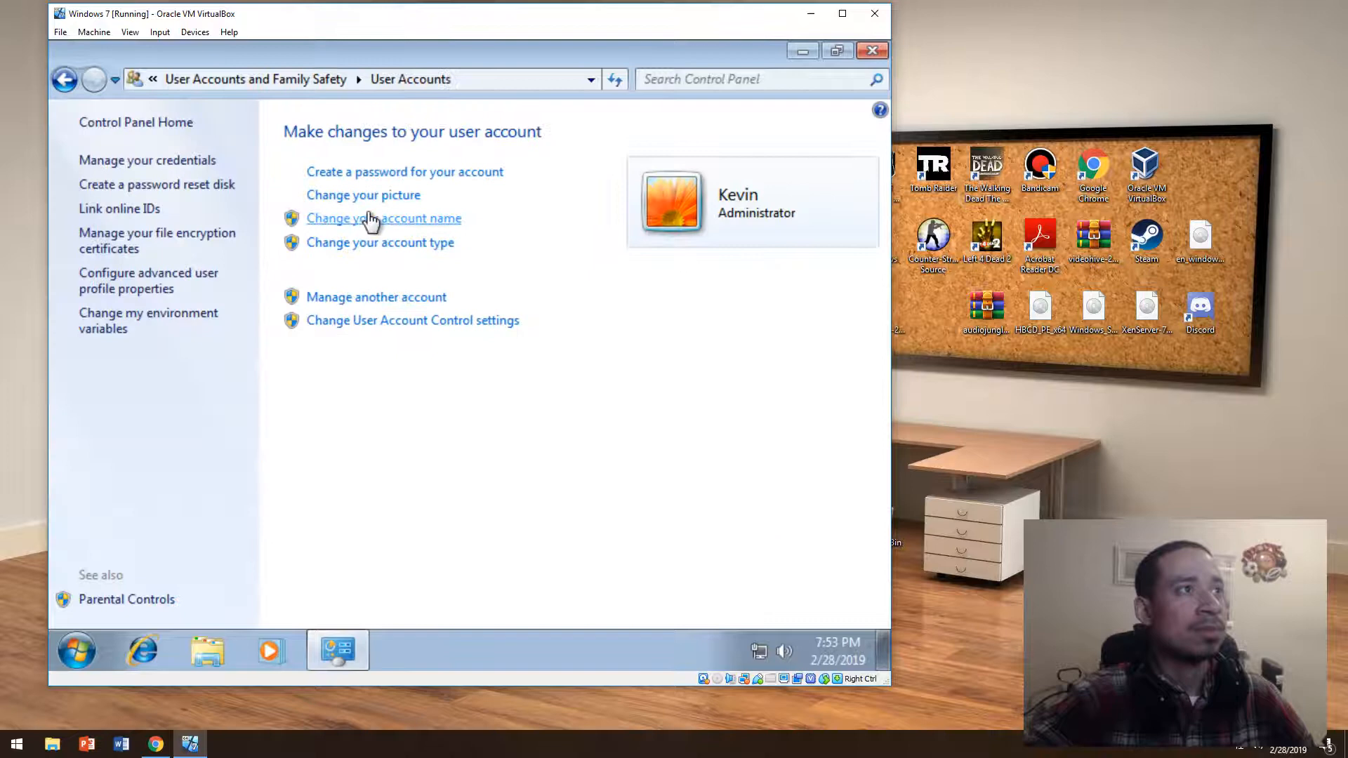
Delete the Kids account along with its files, then bring up the Libraries file browser.
left_click(376, 298)
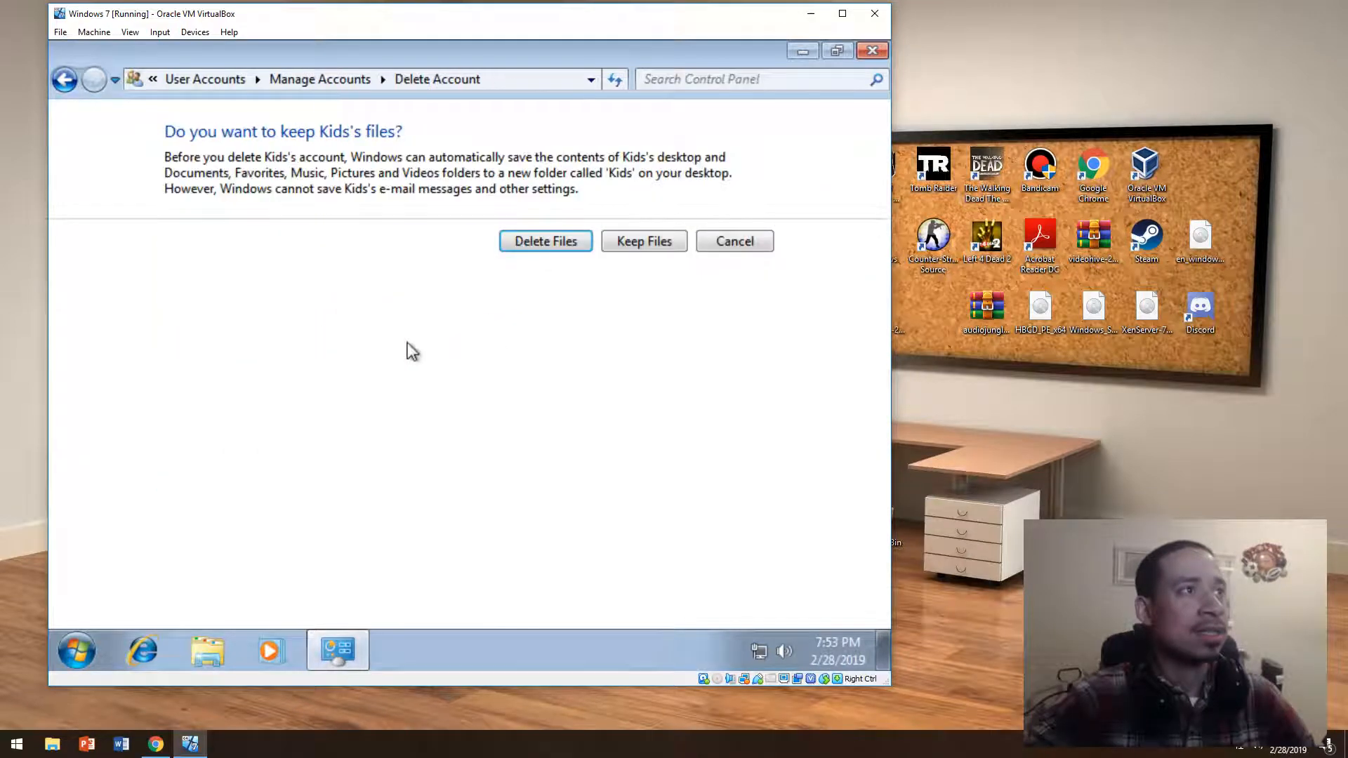
left_click(545, 242)
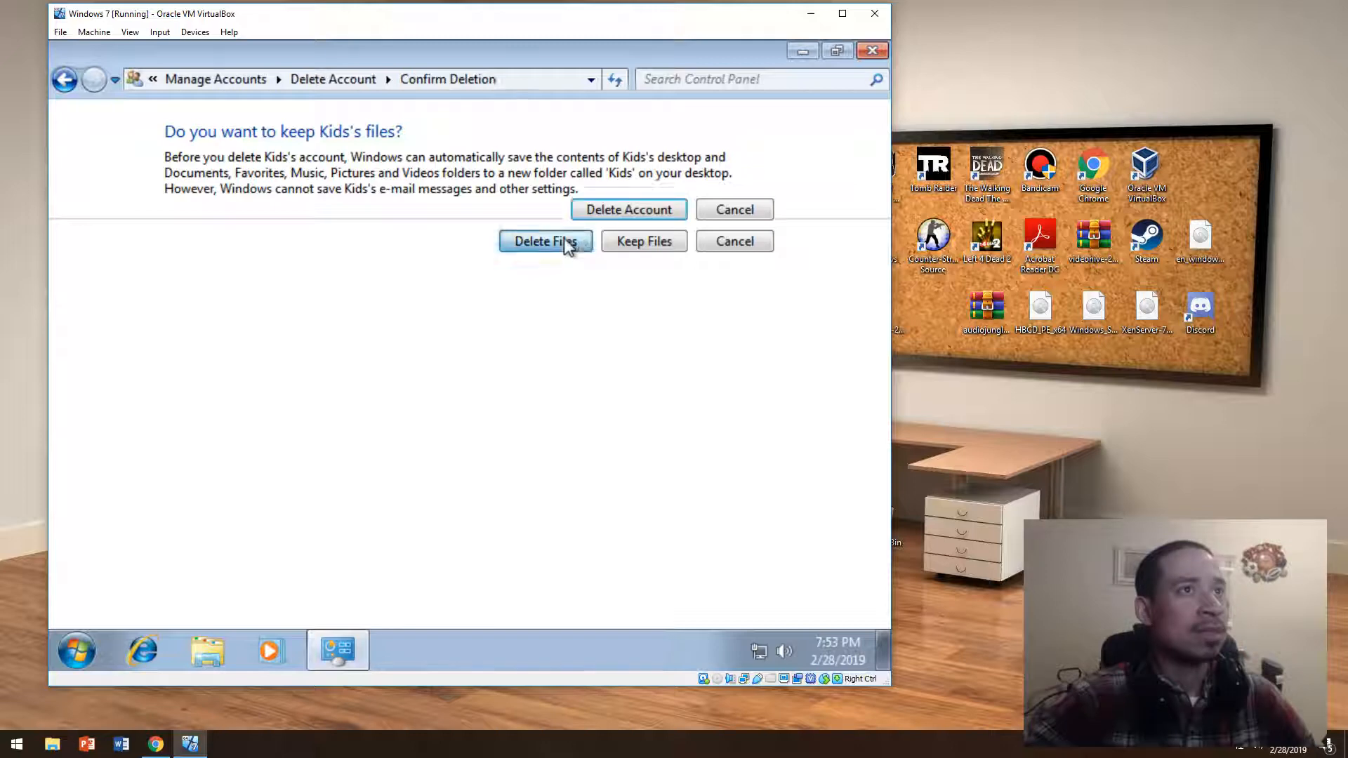
left_click(544, 242)
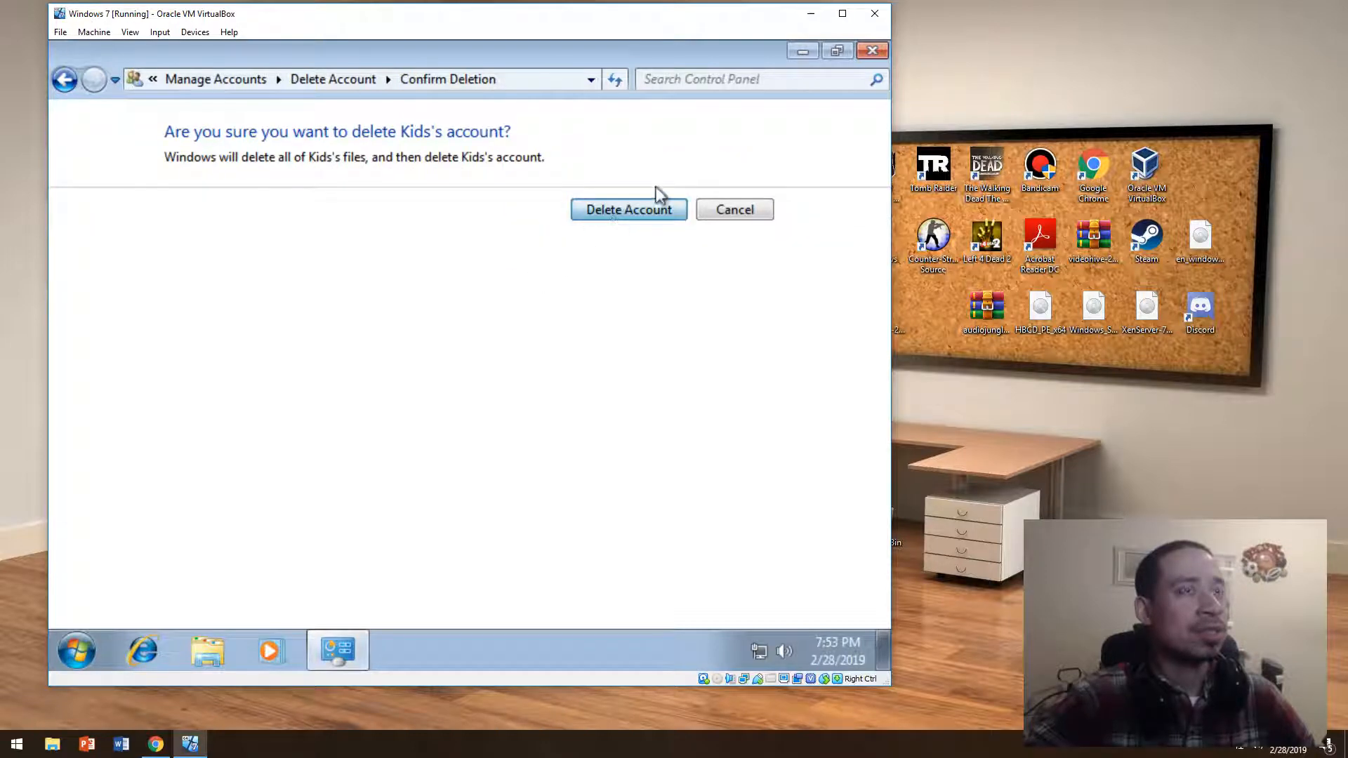
left_click(629, 209)
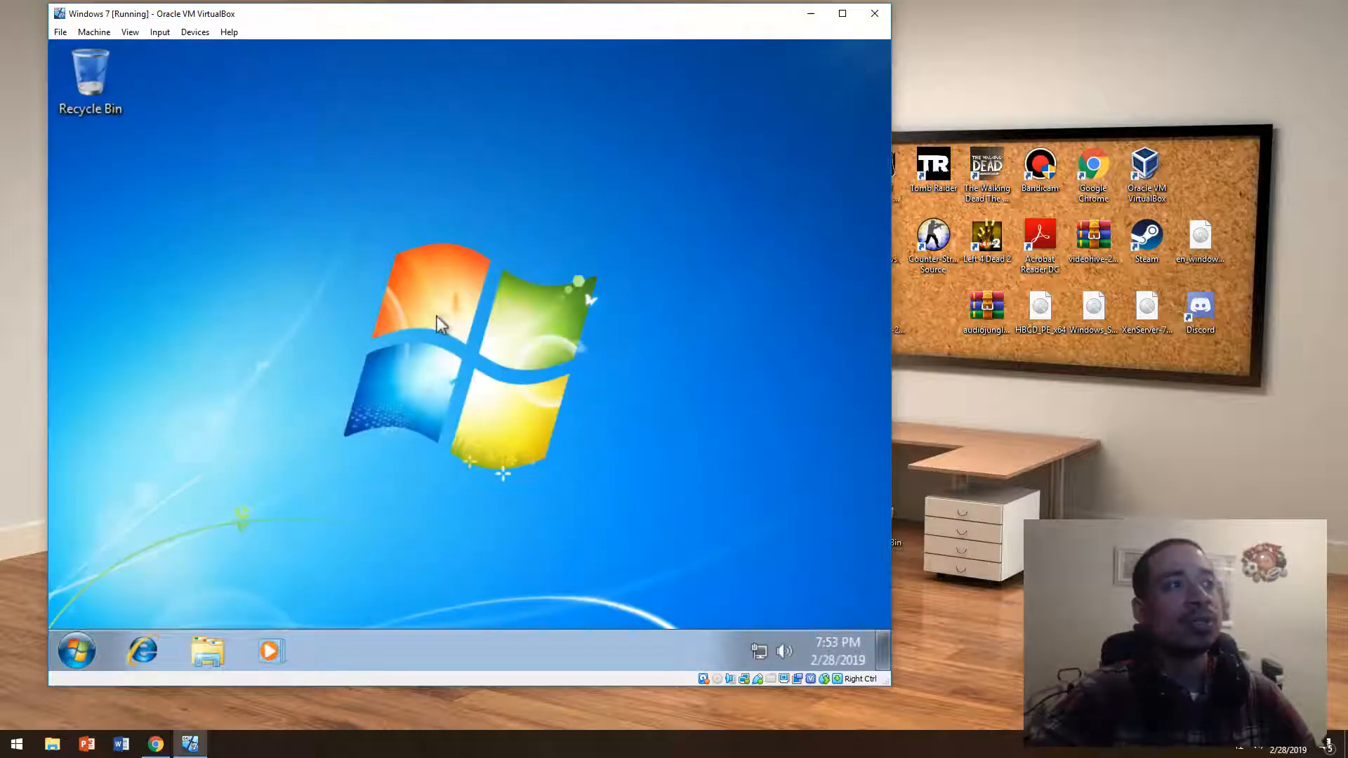
left_click(206, 652)
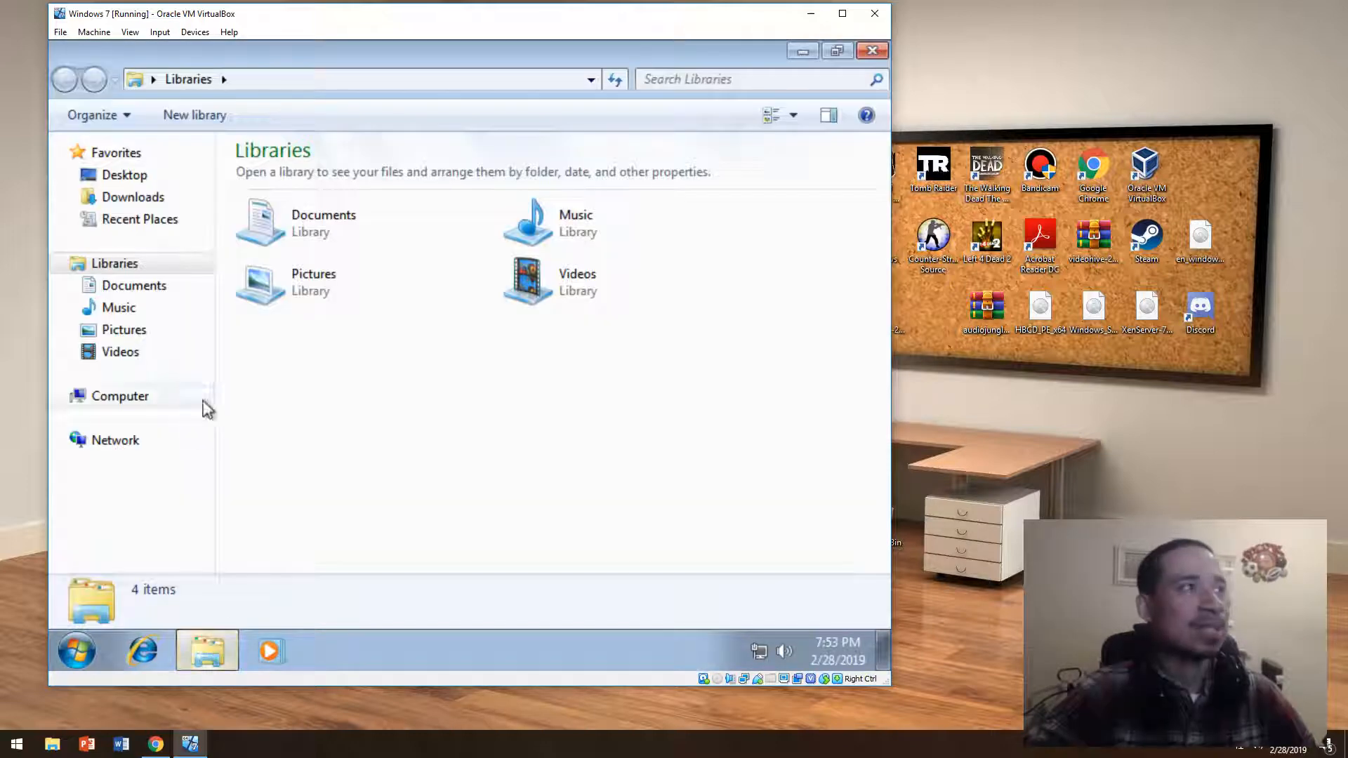
Launch Computer Management from the Computer context menu and reach Local Users.
right_click(121, 396)
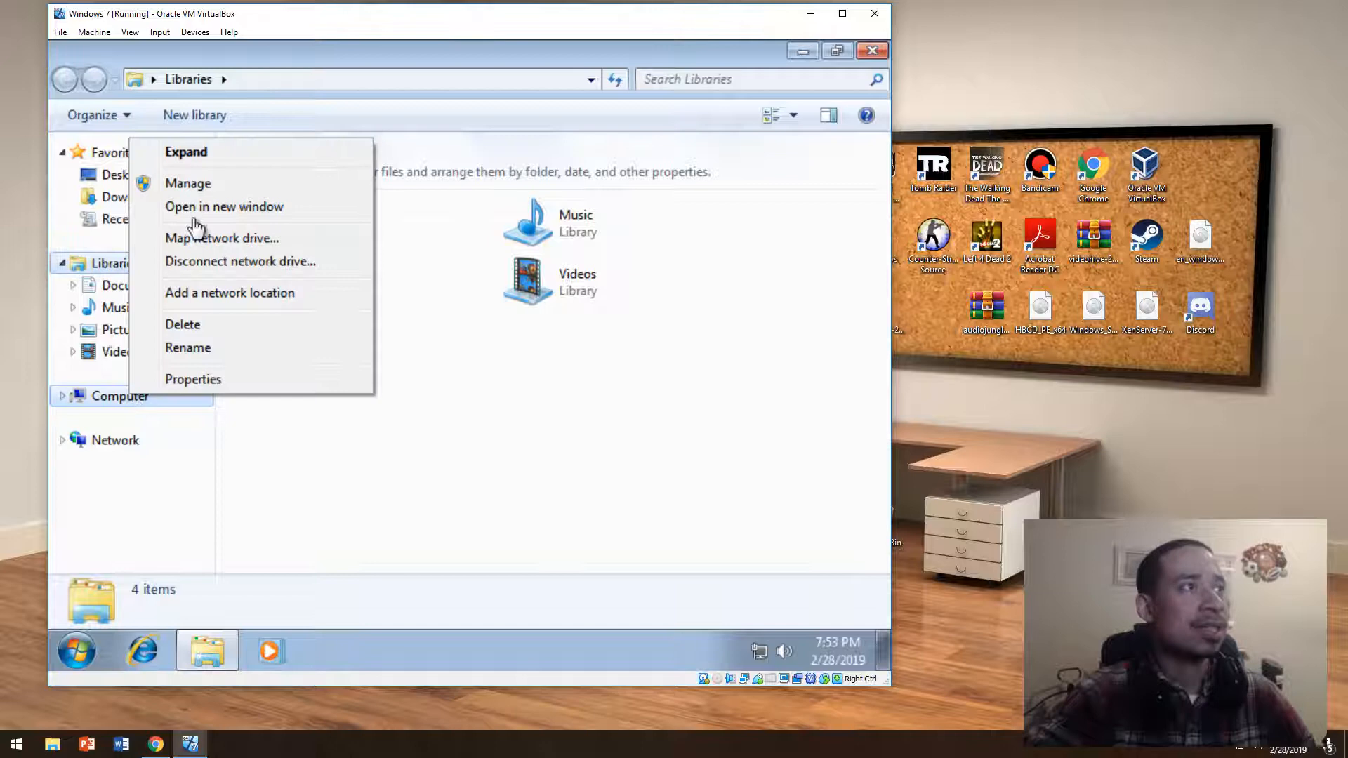
left_click(340, 366)
type("K")
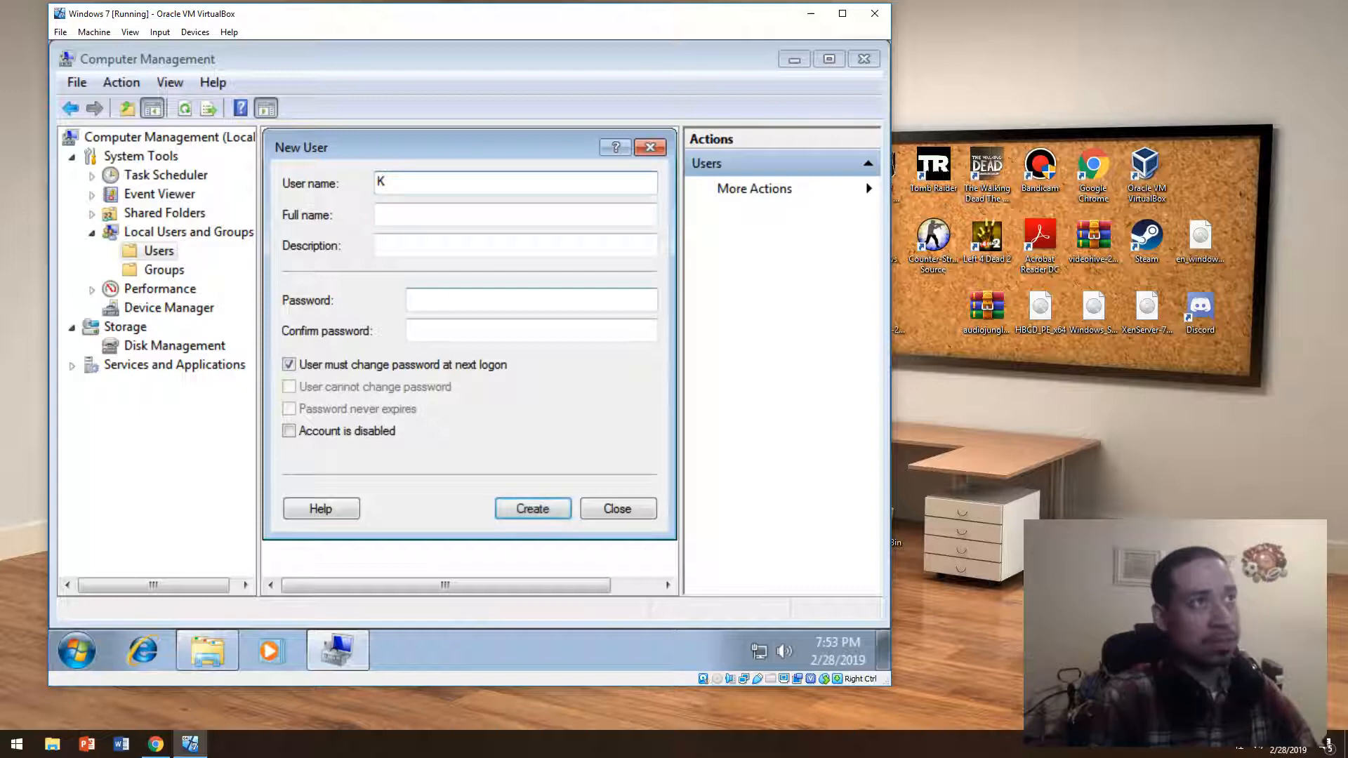
type("iid")
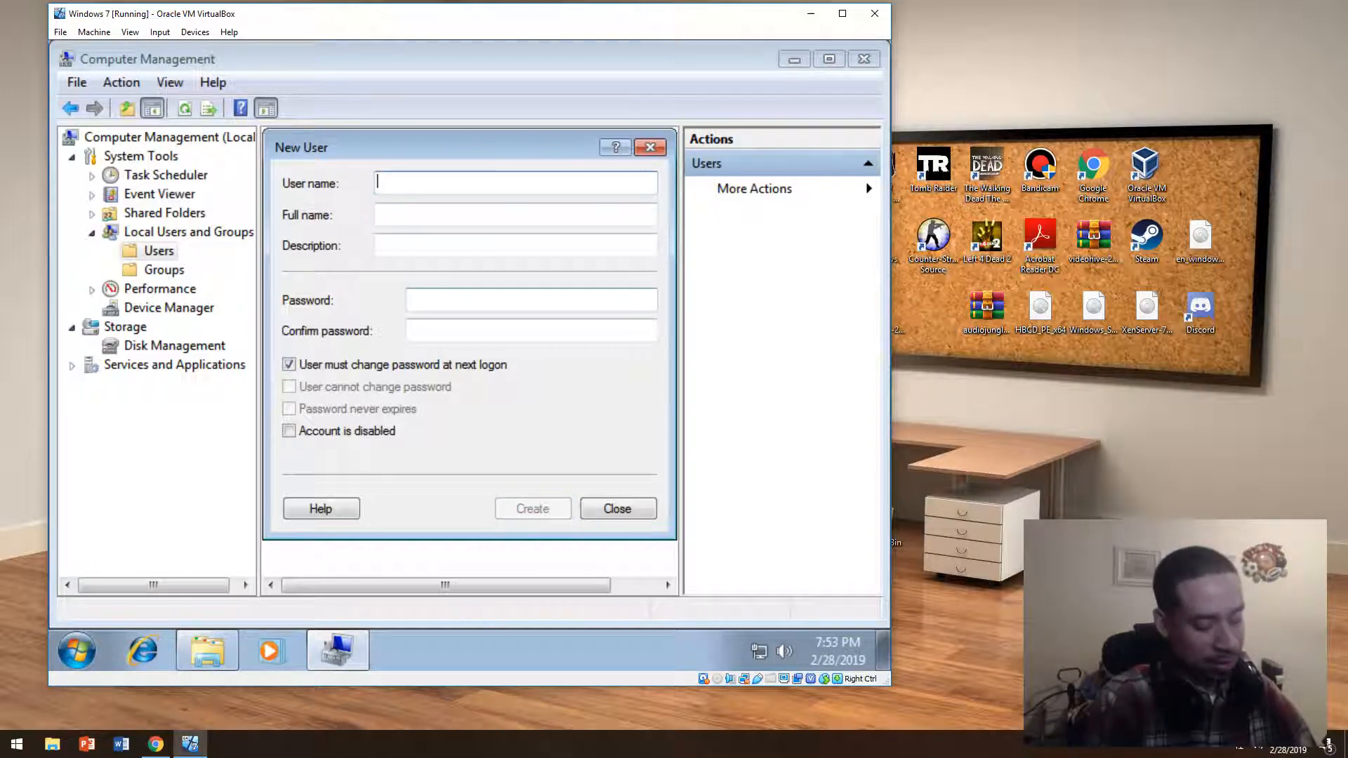
Create local user Children with no forced password change and a never-expiring password.
type("Children")
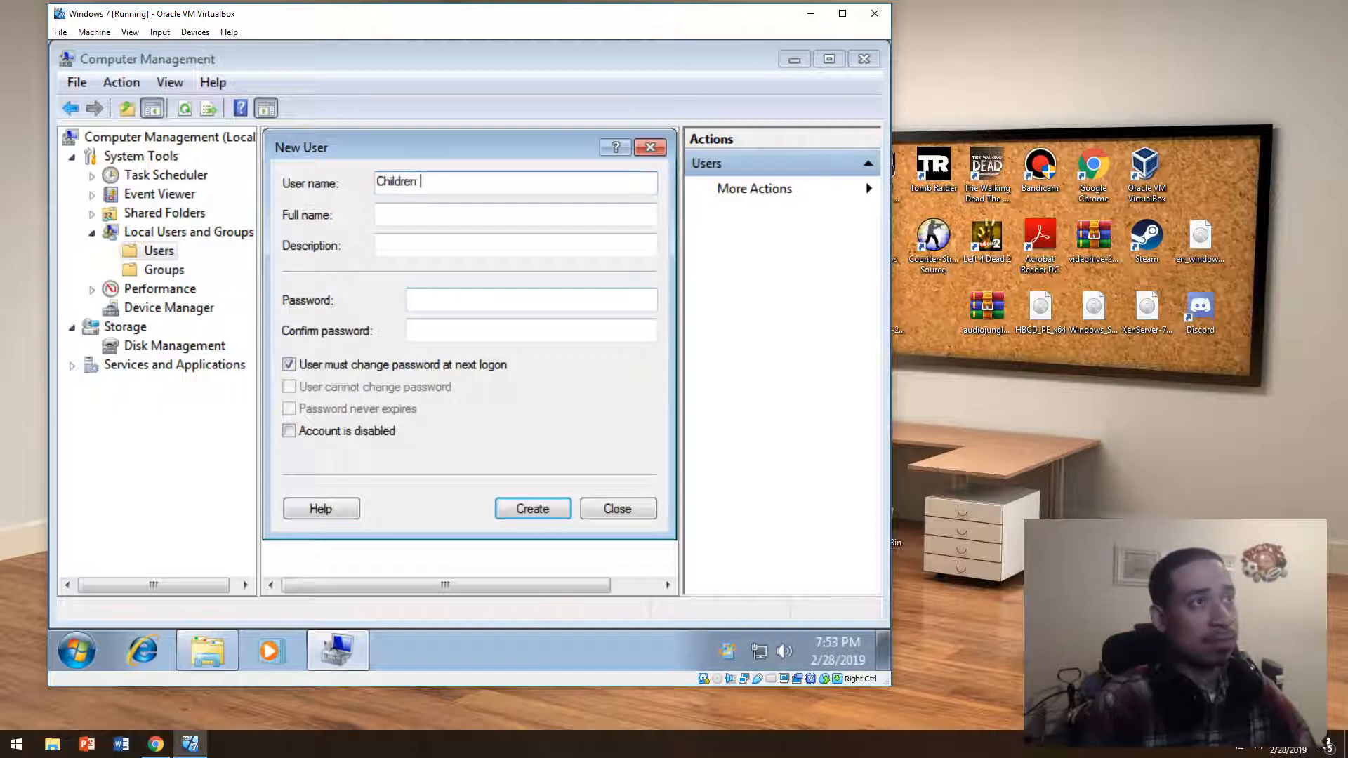
left_click(289, 365)
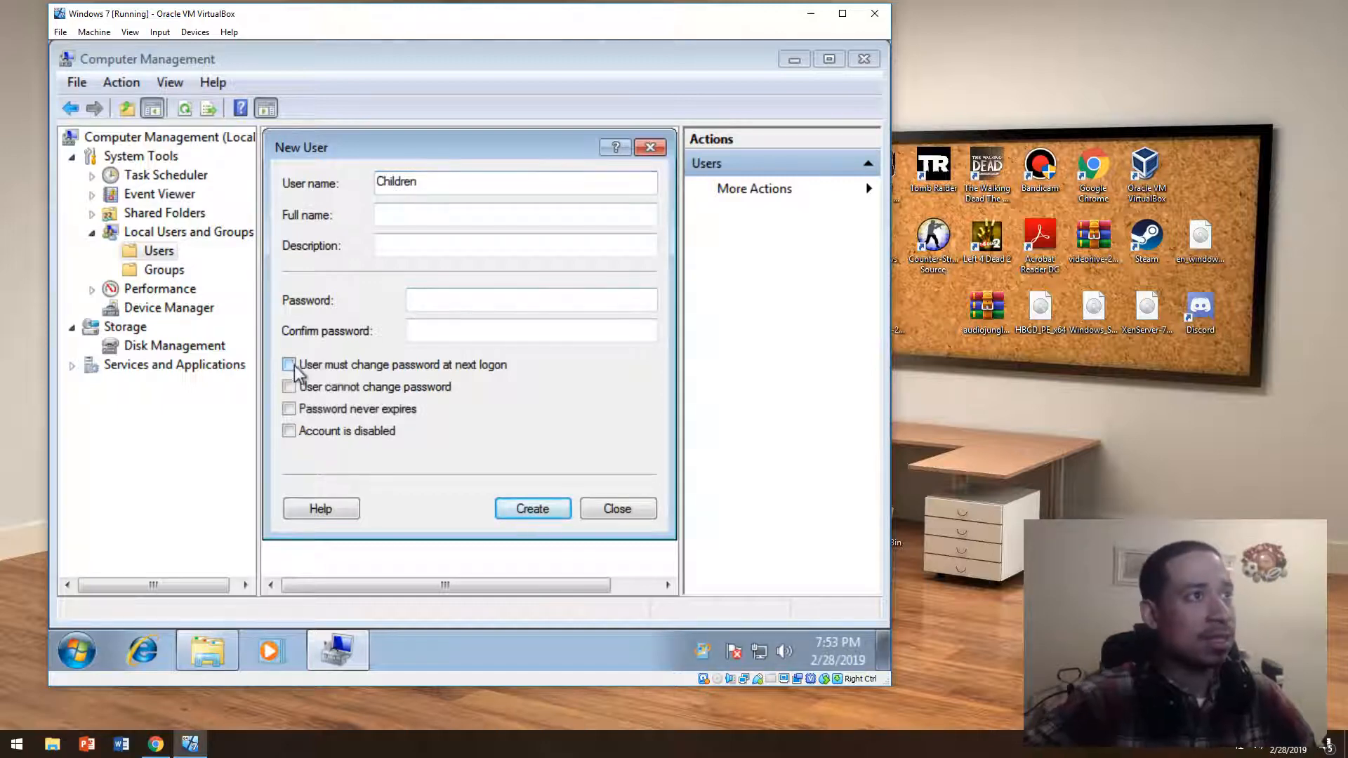
left_click(289, 409)
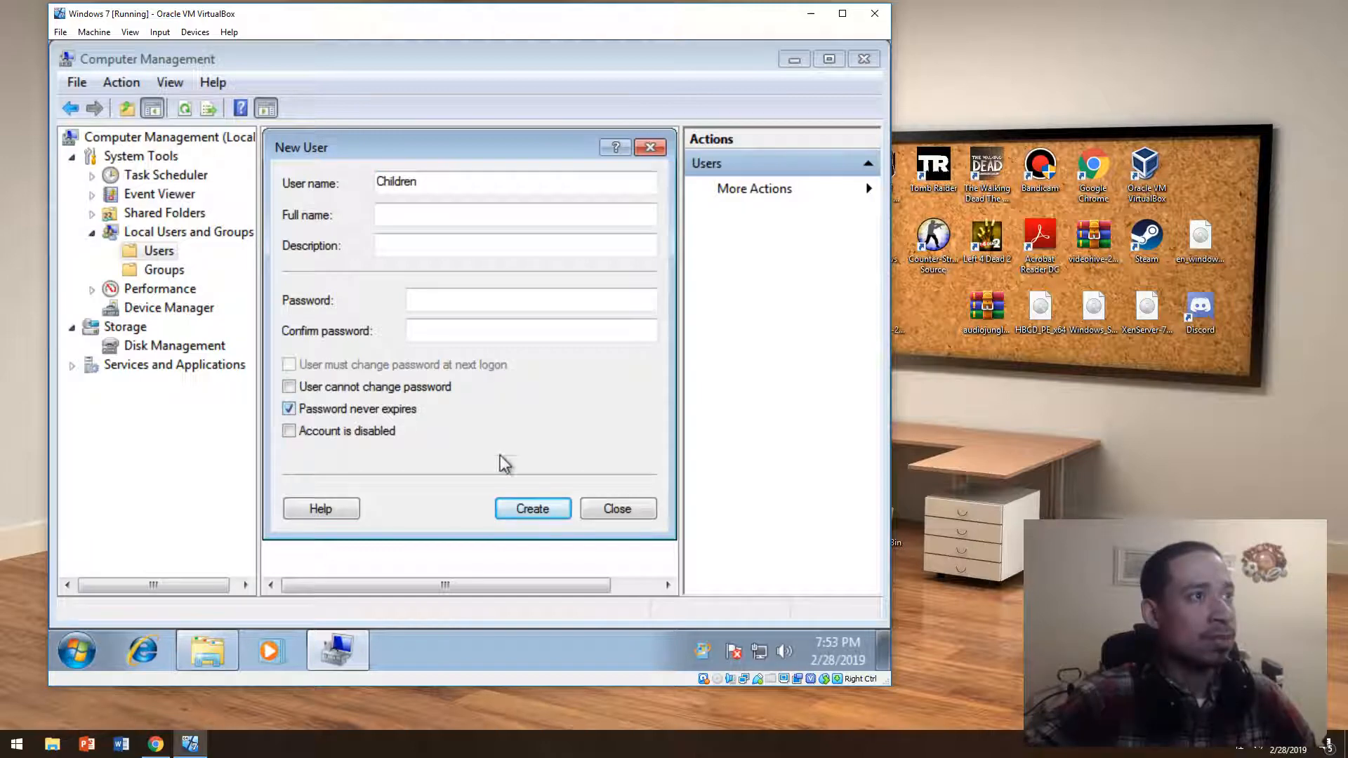
left_click(532, 508)
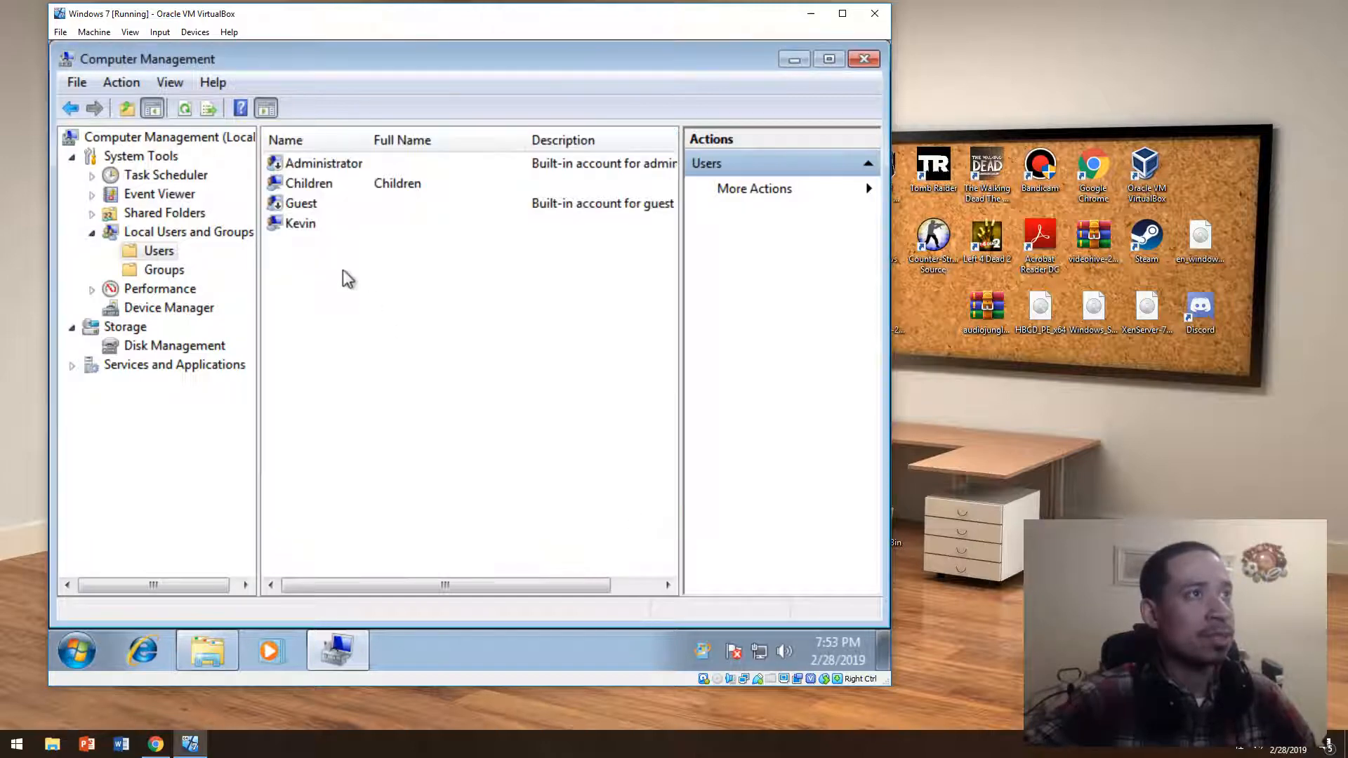
In Children's properties, search and list all local groups it could join, then cancel without adding.
right_click(309, 182)
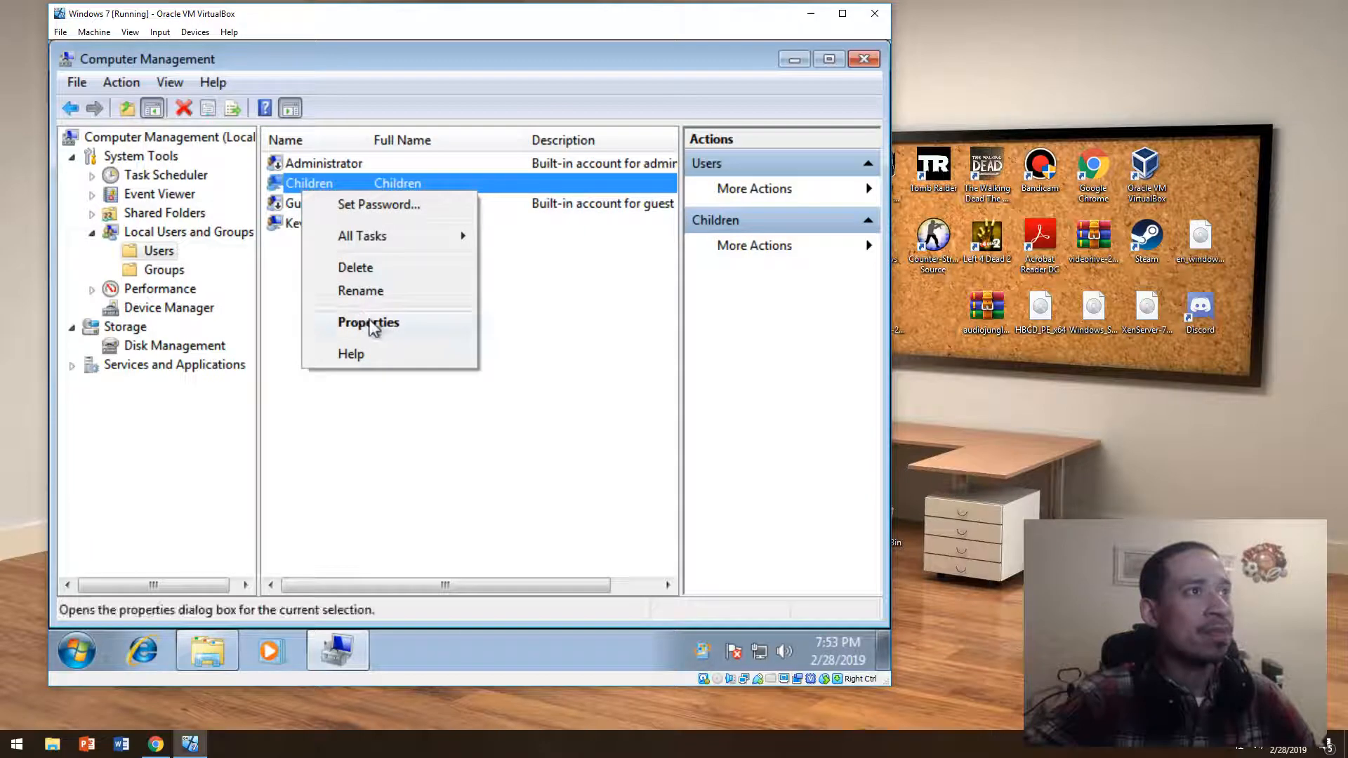
left_click(368, 323)
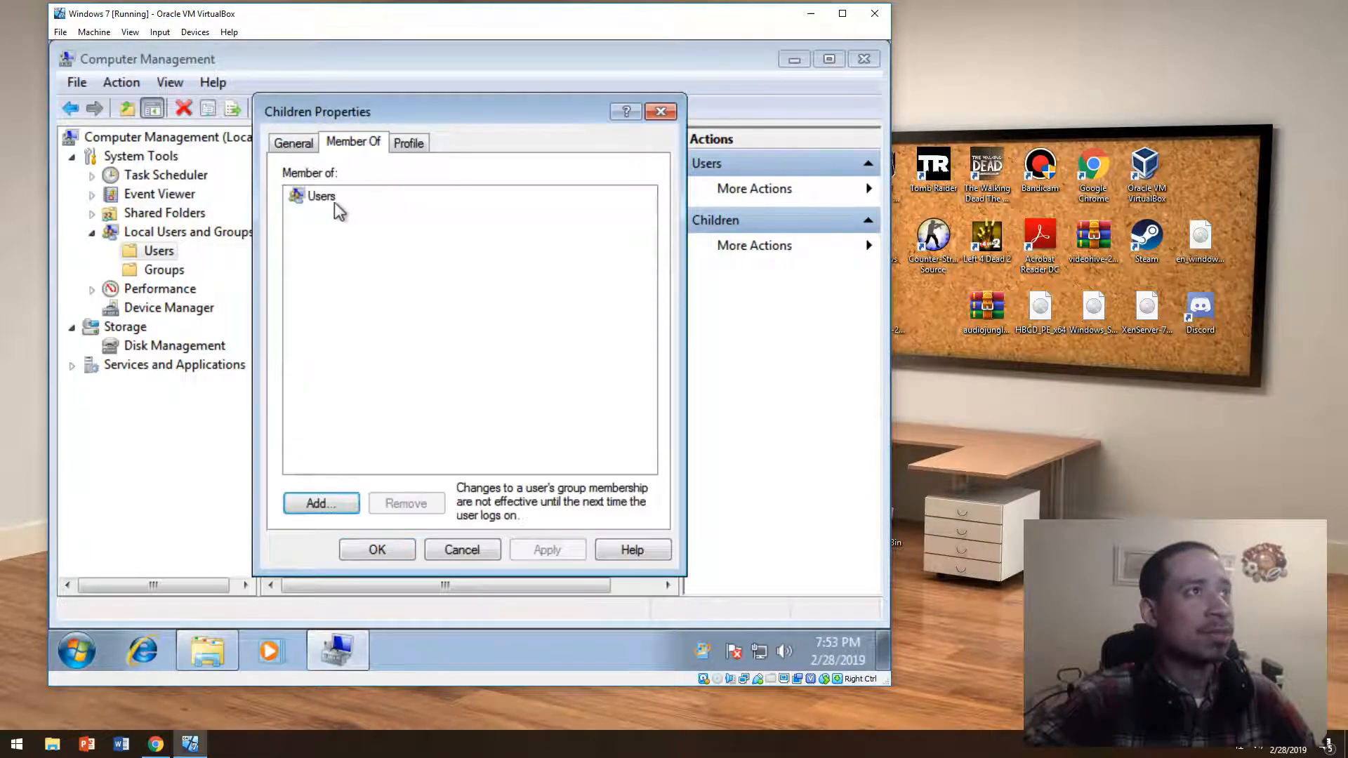
left_click(320, 503)
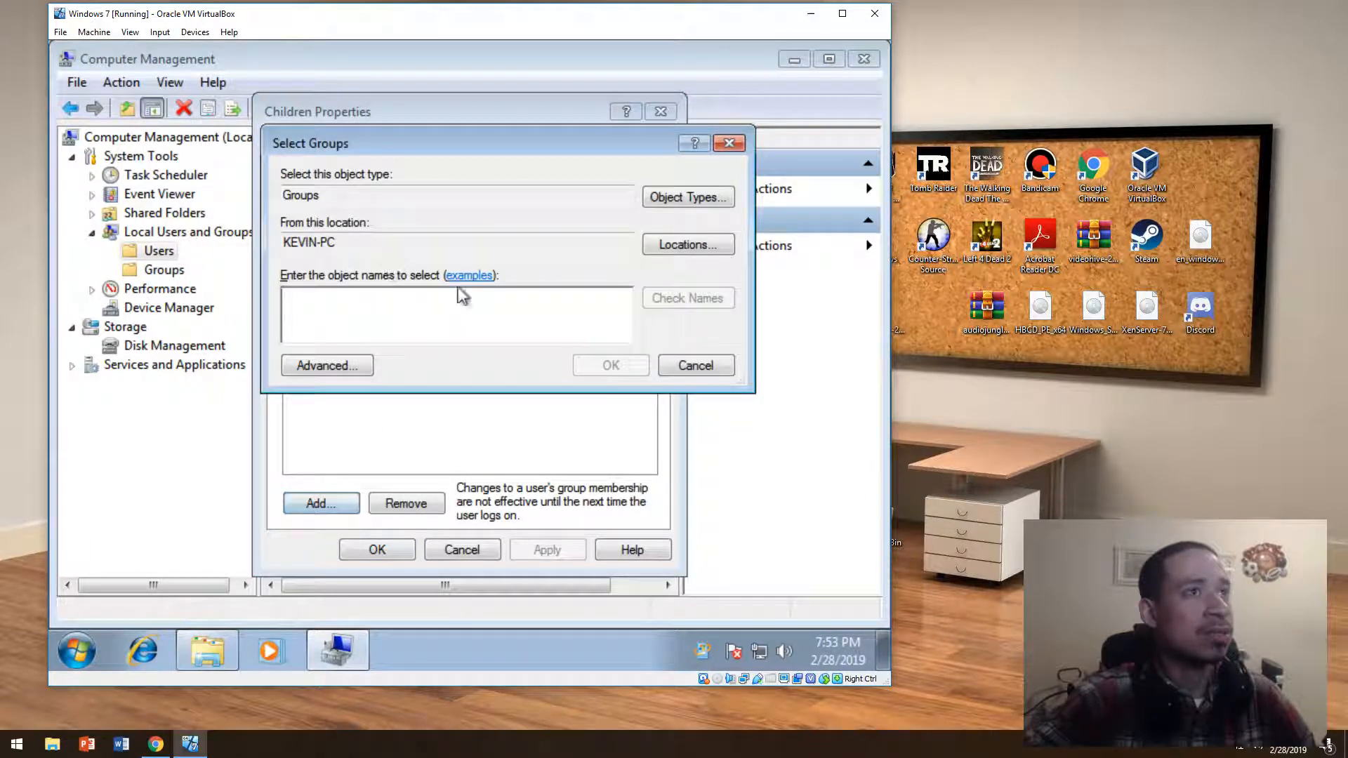
left_click(328, 365)
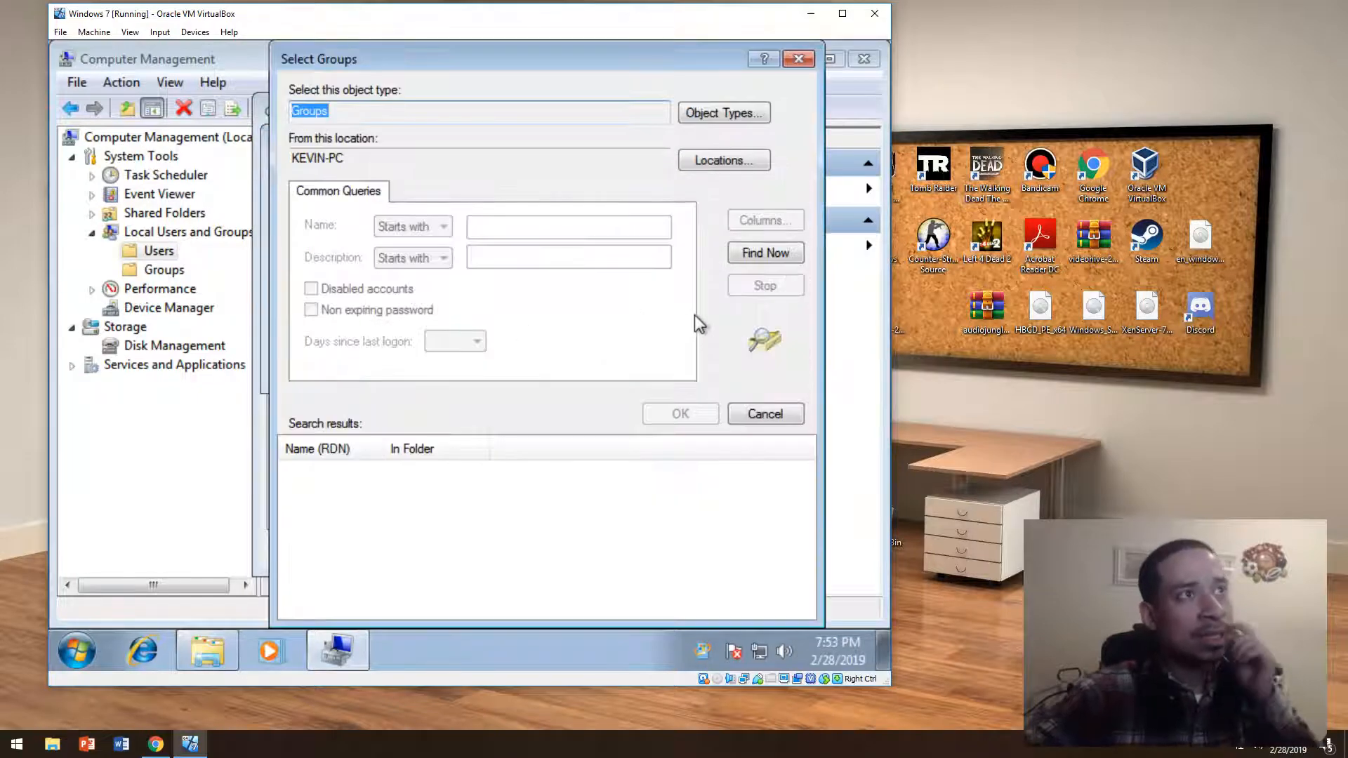
left_click(765, 253)
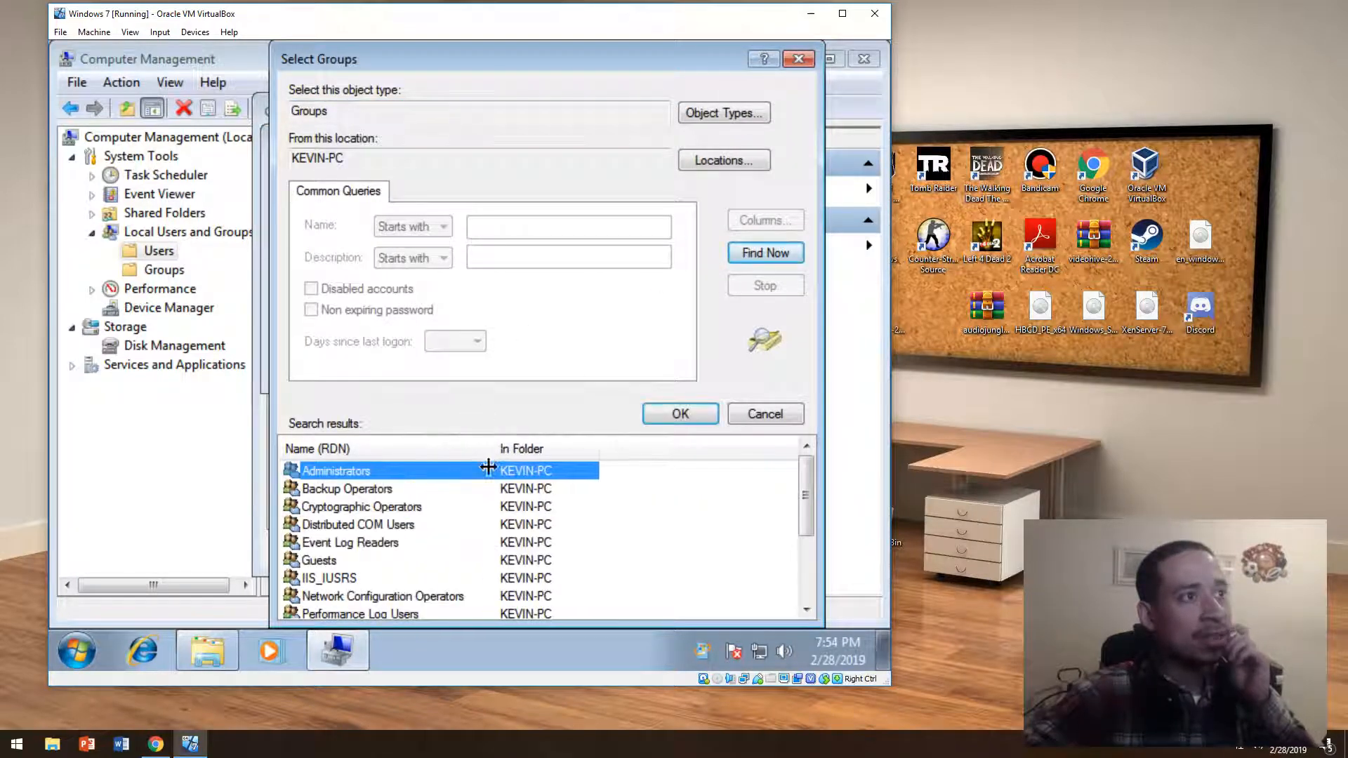
left_click(681, 413)
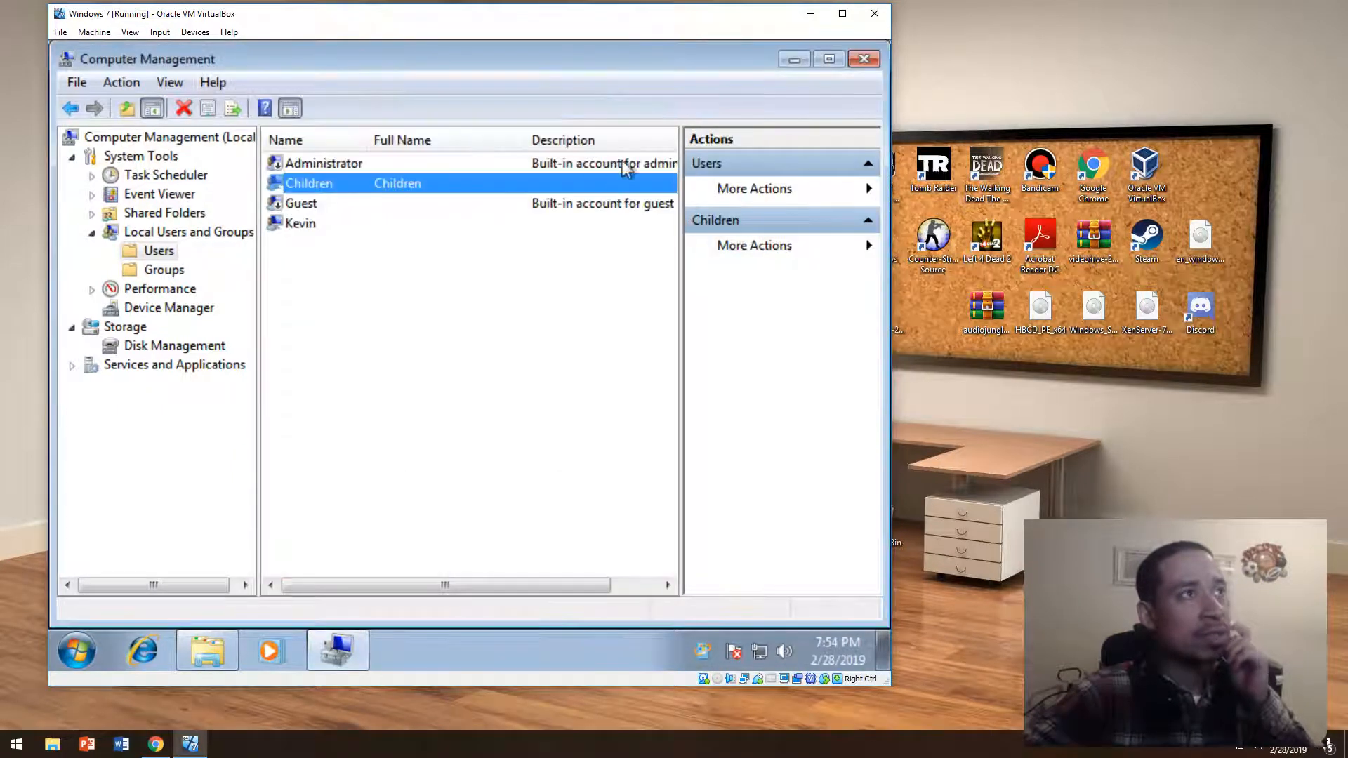
View the local Groups list with a wider Description column, then close Computer Management.
left_click(163, 269)
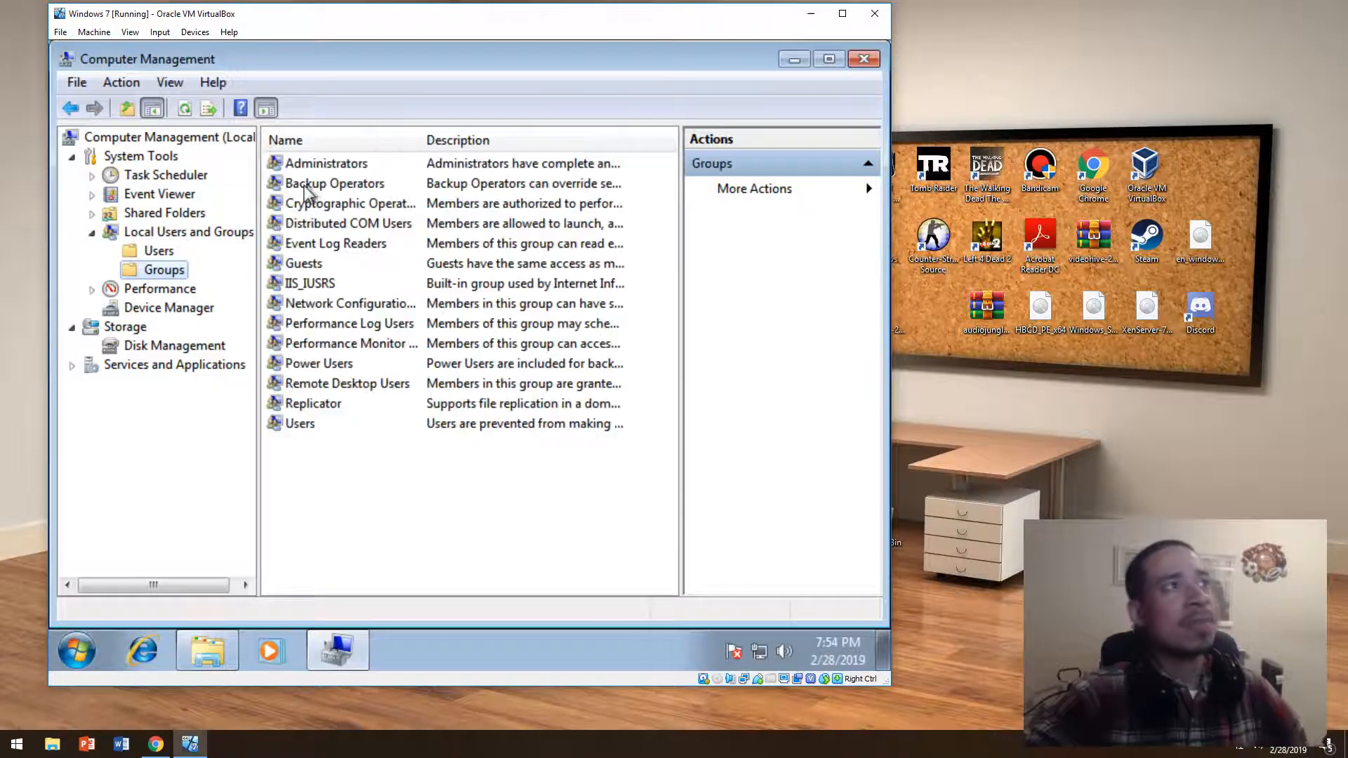
left_click_drag(677, 140, 666, 140)
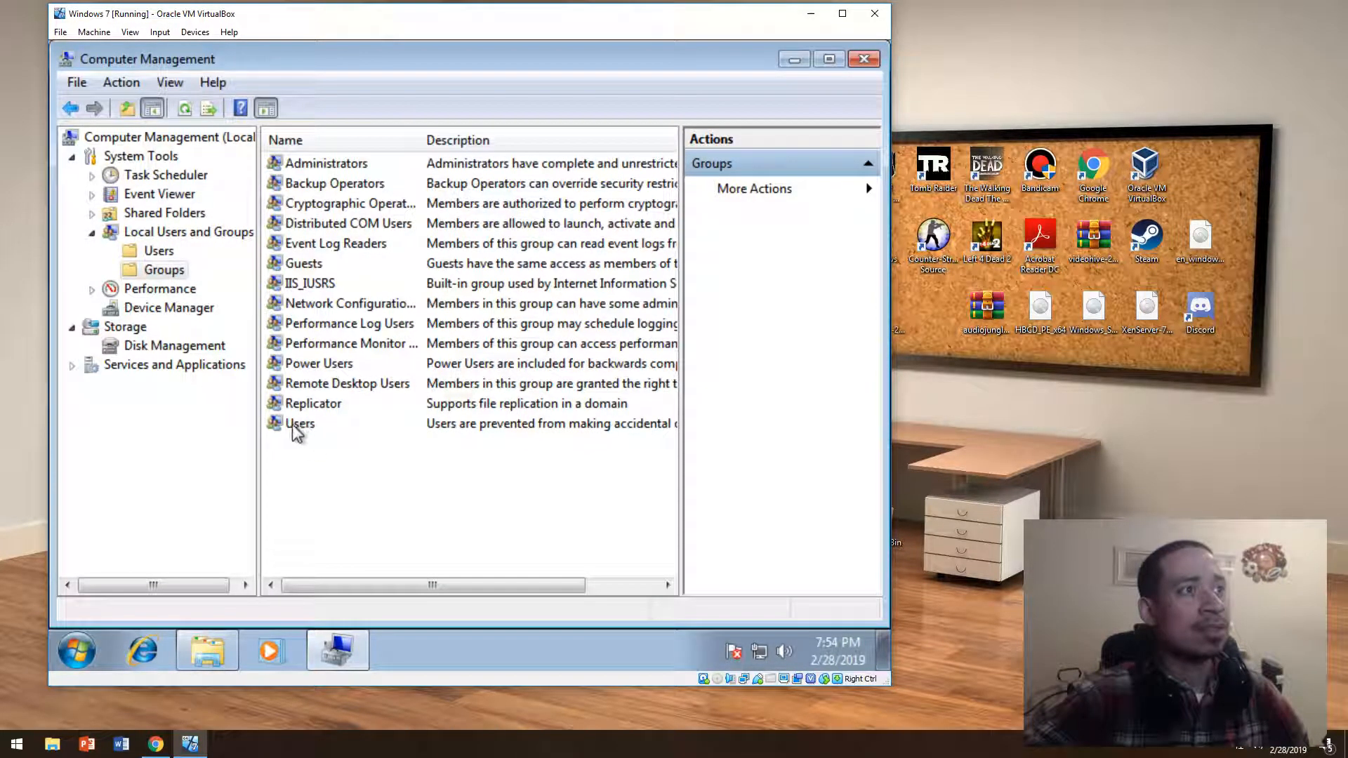
left_click(300, 424)
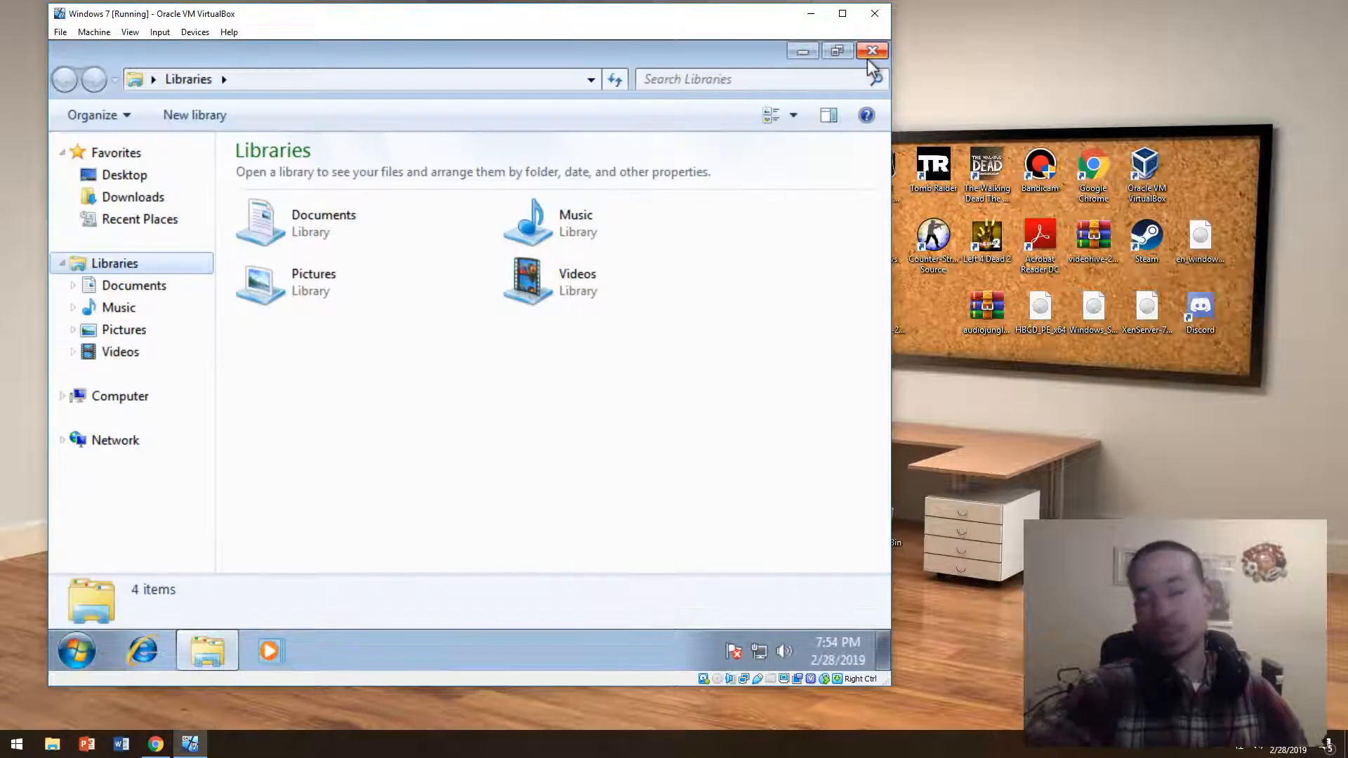
Close the Libraries window and shut down the Windows 7 virtual machine.
left_click(872, 50)
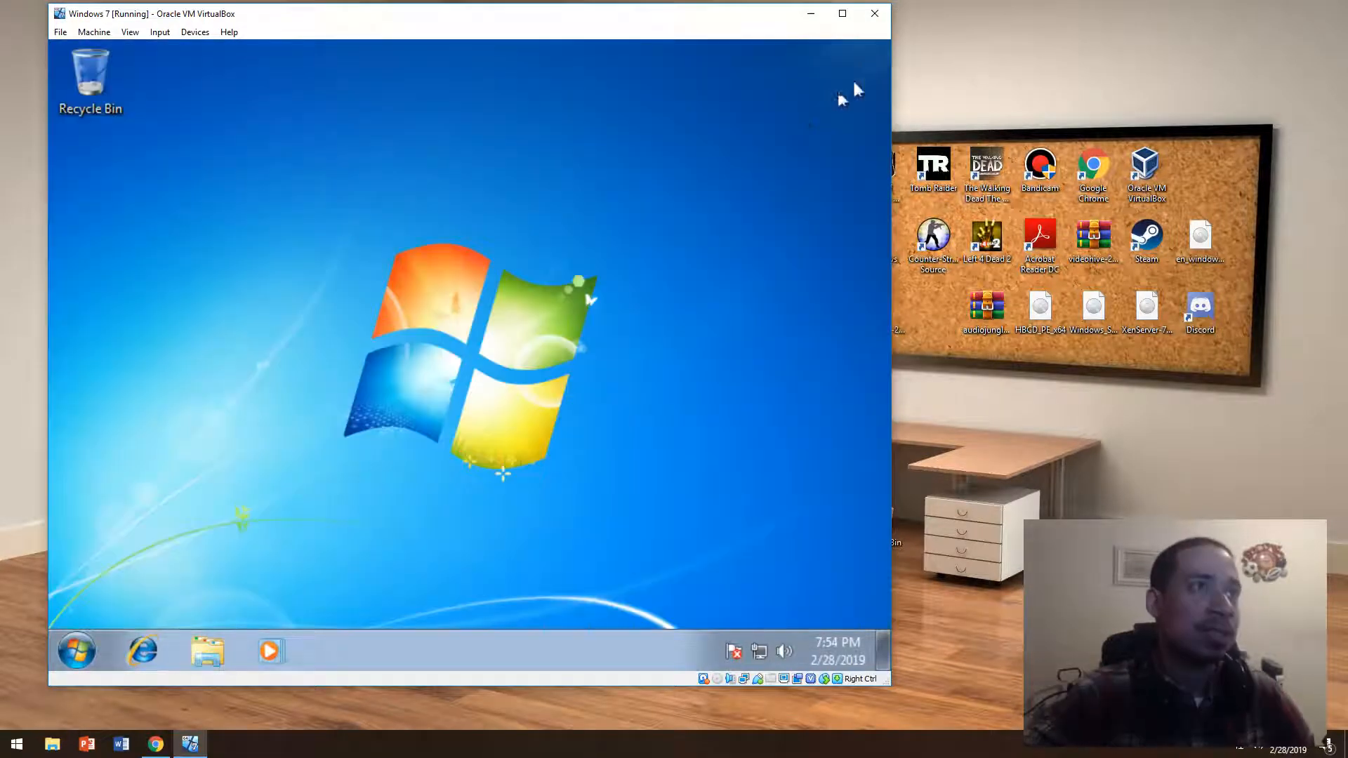
left_click(76, 650)
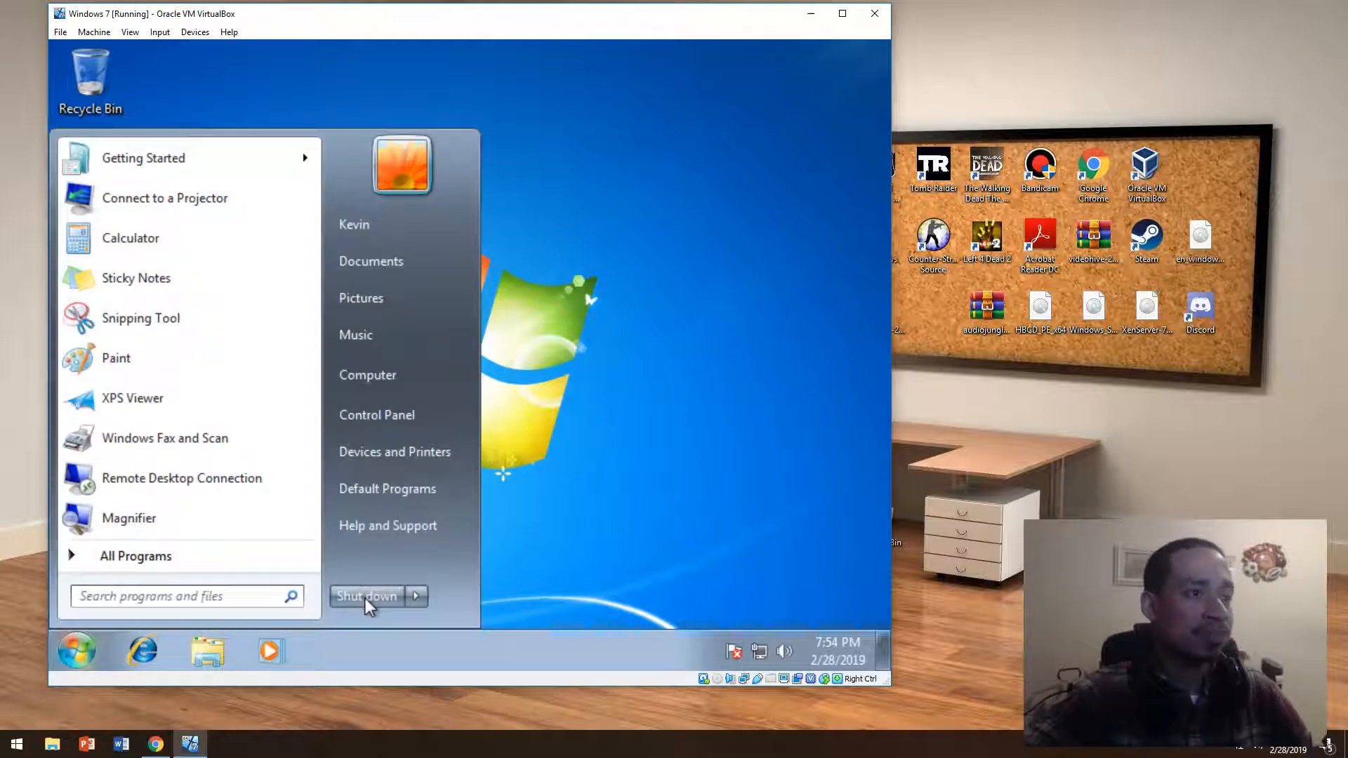
left_click(367, 595)
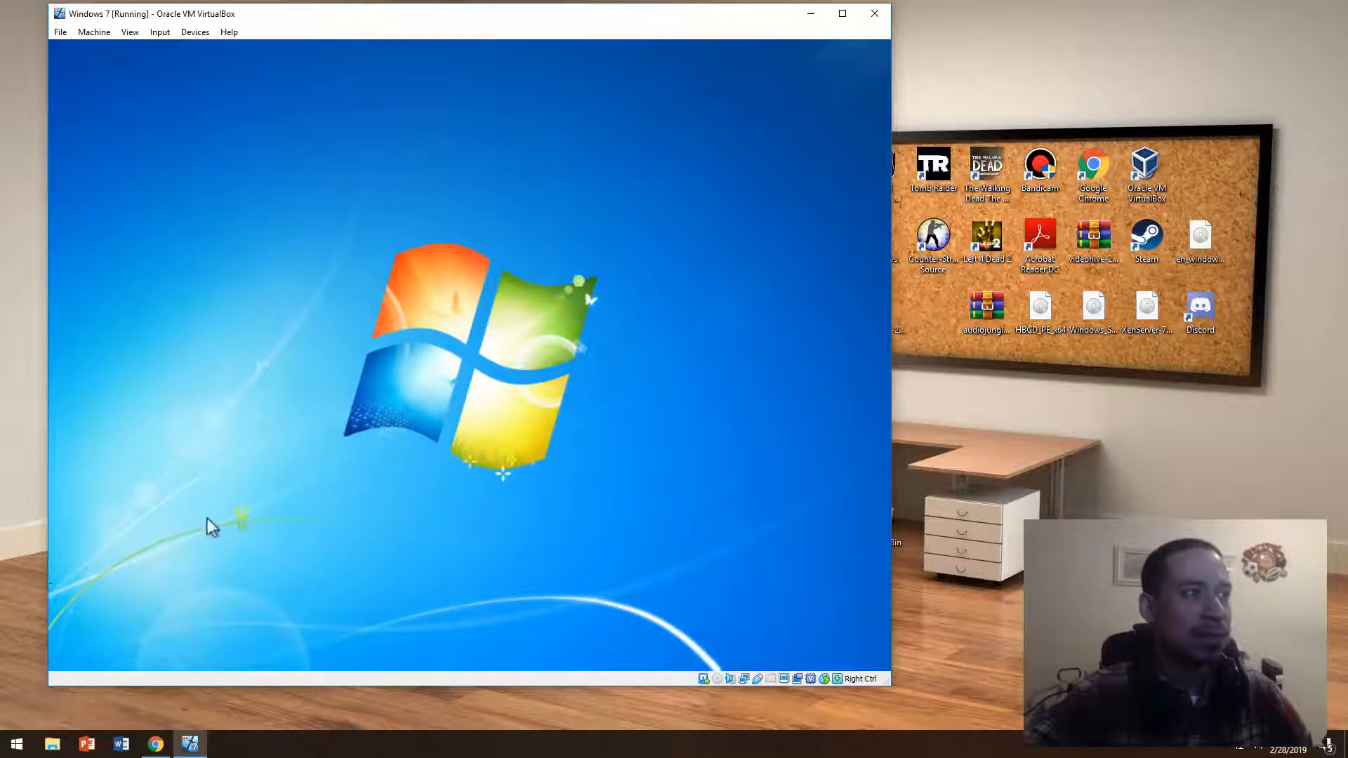
On the Windows 10 host, create local user kids with a never-expiring password and close the form.
left_click(52, 744)
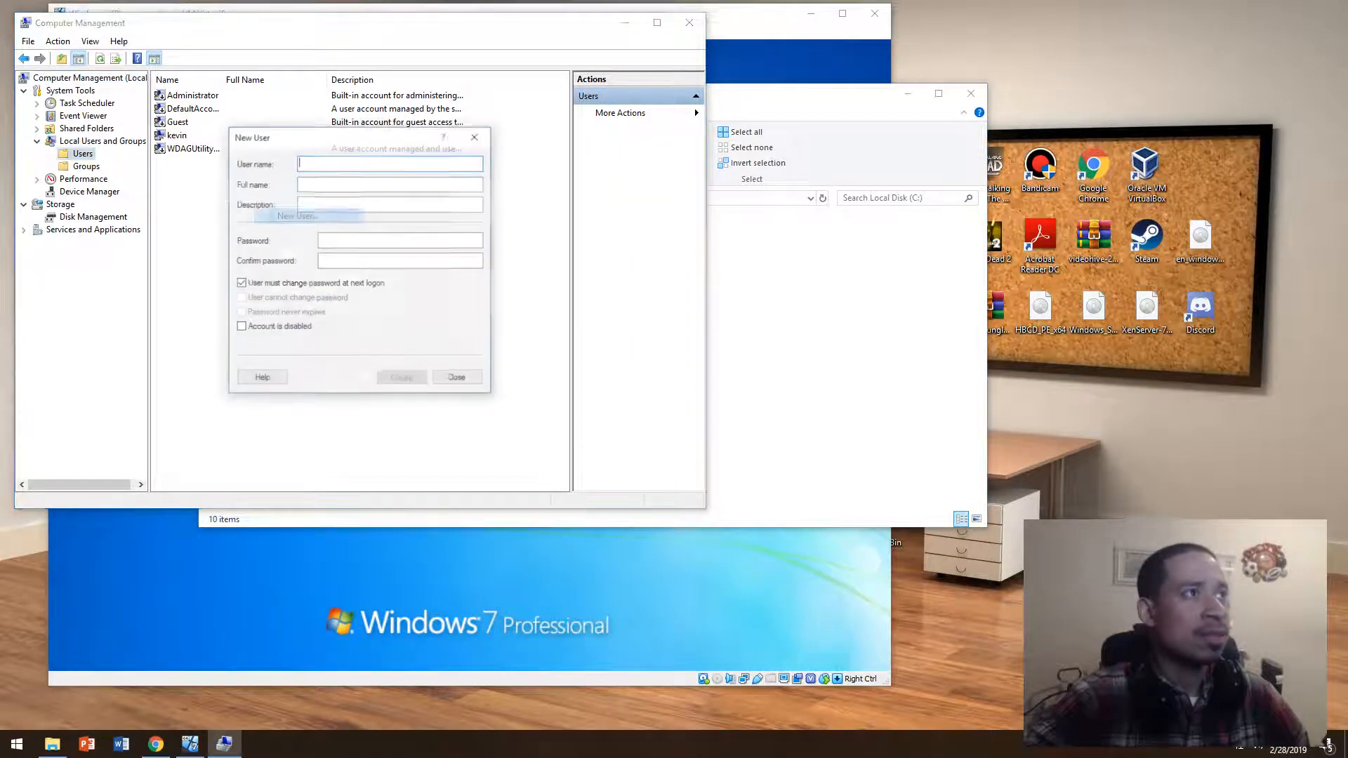
type("kids")
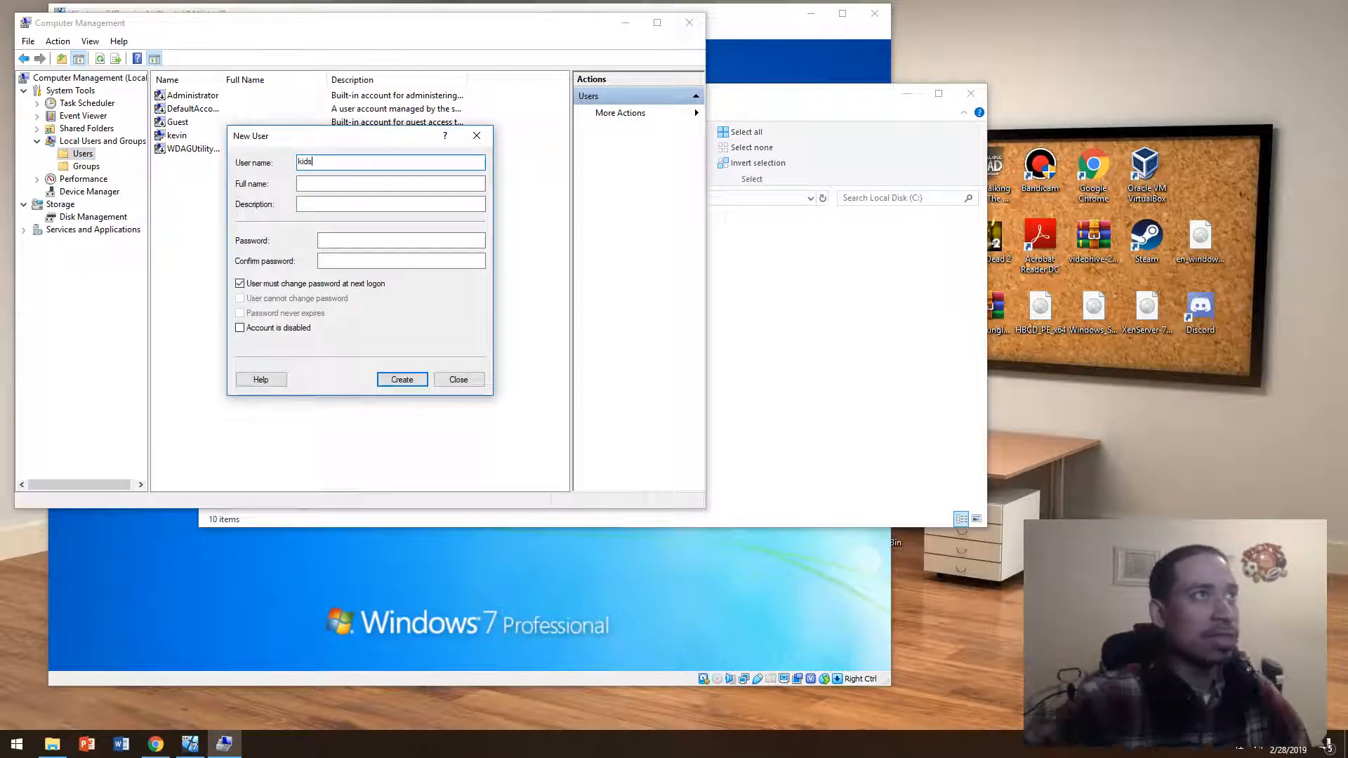
left_click(239, 312)
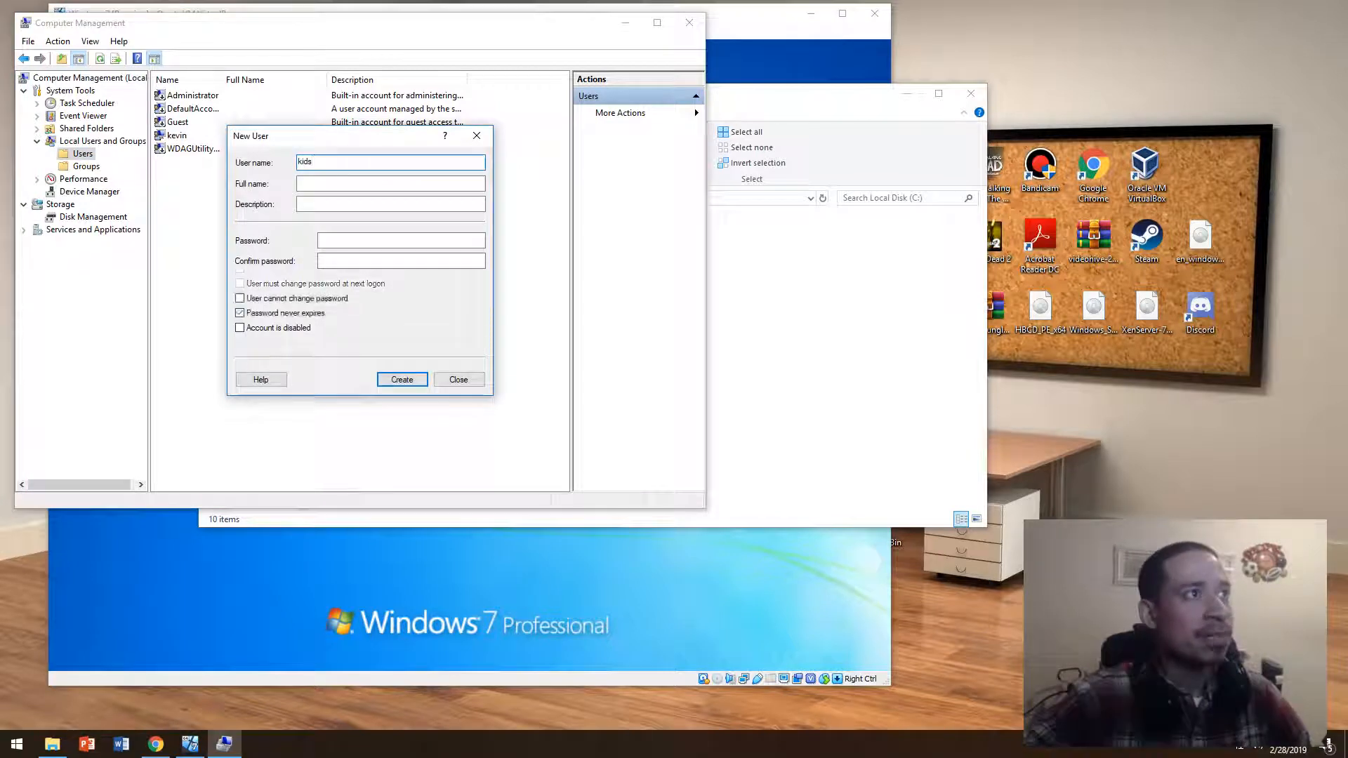
left_click(402, 379)
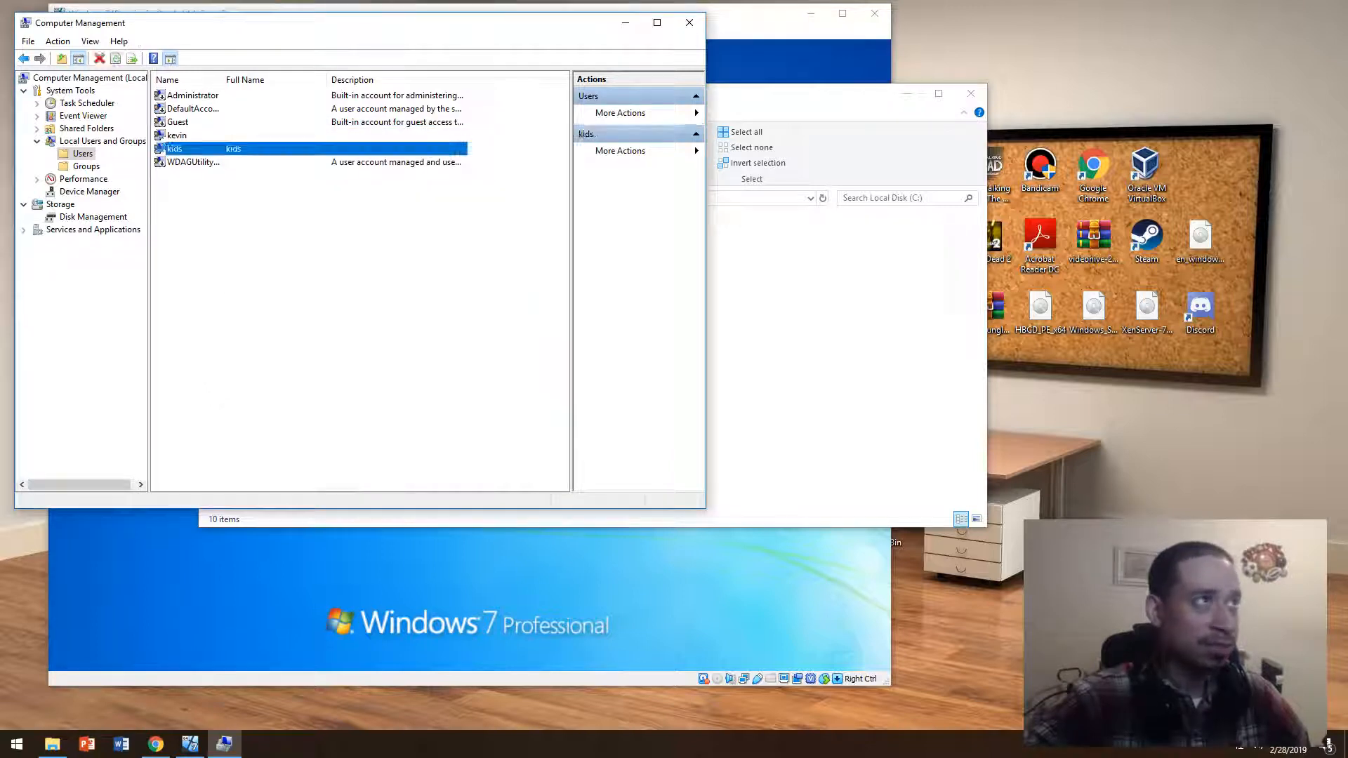
left_click(101, 58)
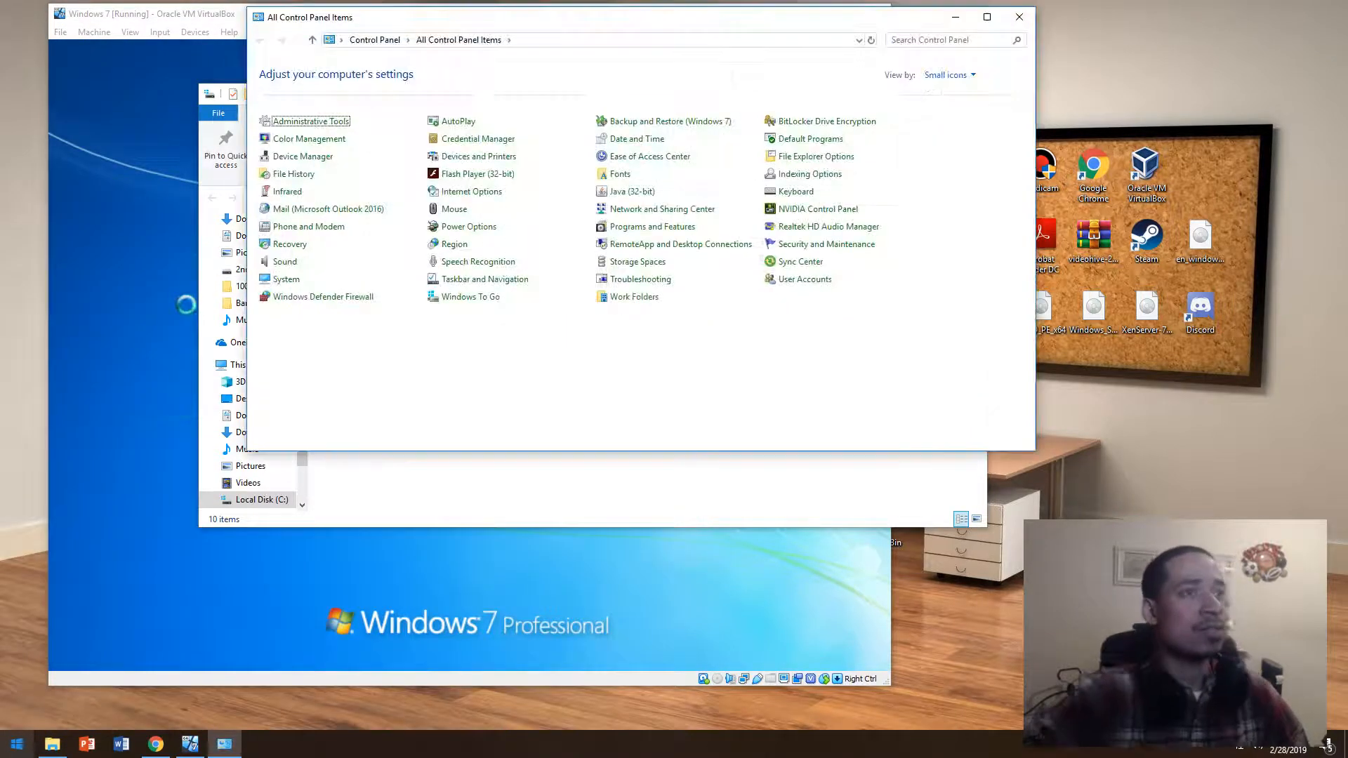
Switch Control Panel to Category view and follow User Accounts to Manage another account.
left_click(949, 75)
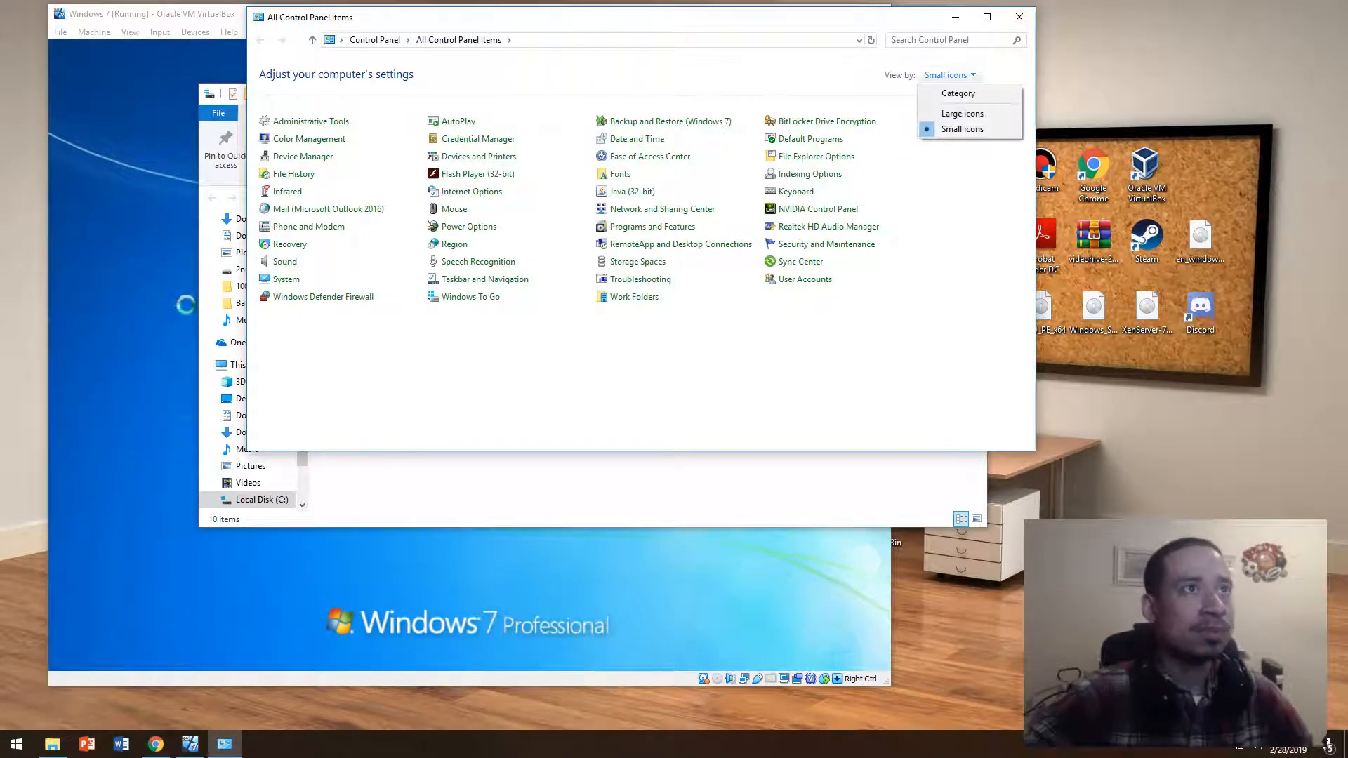
left_click(958, 93)
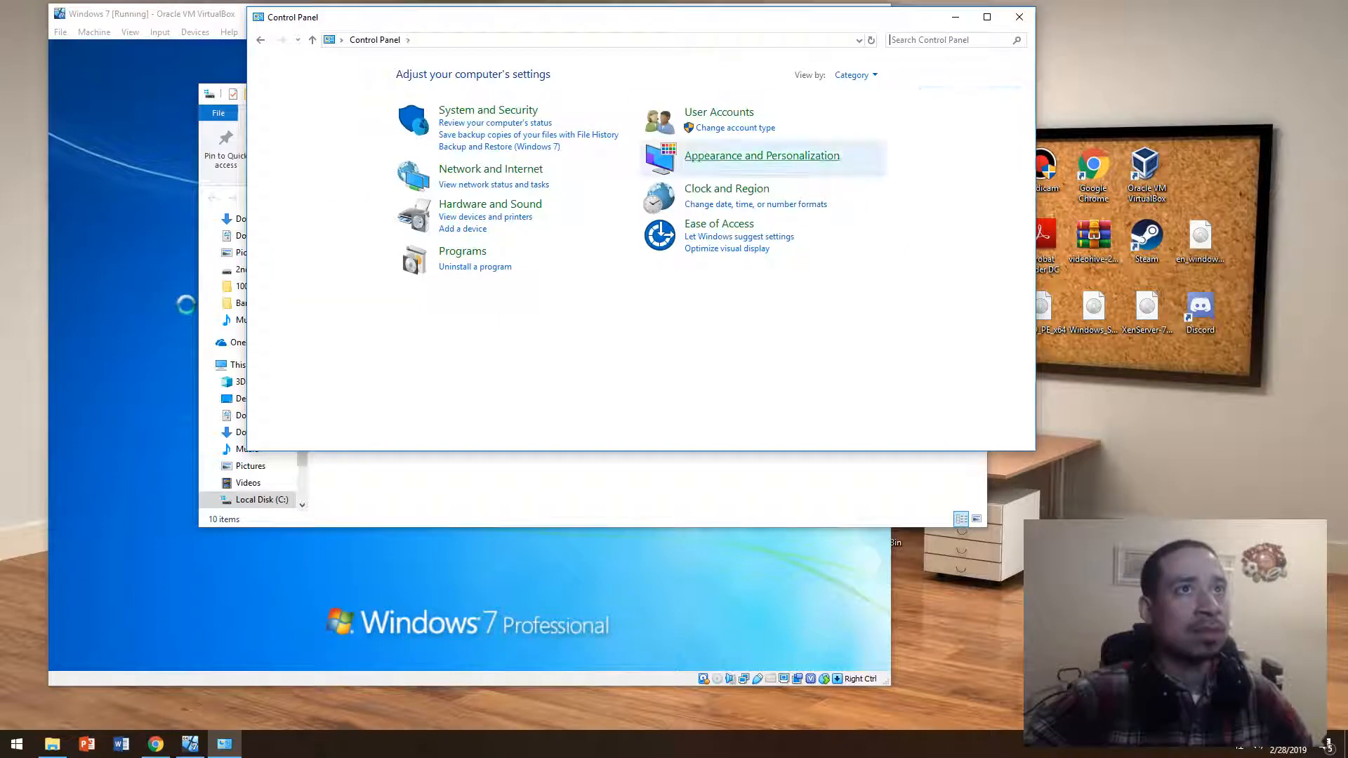
left_click(719, 112)
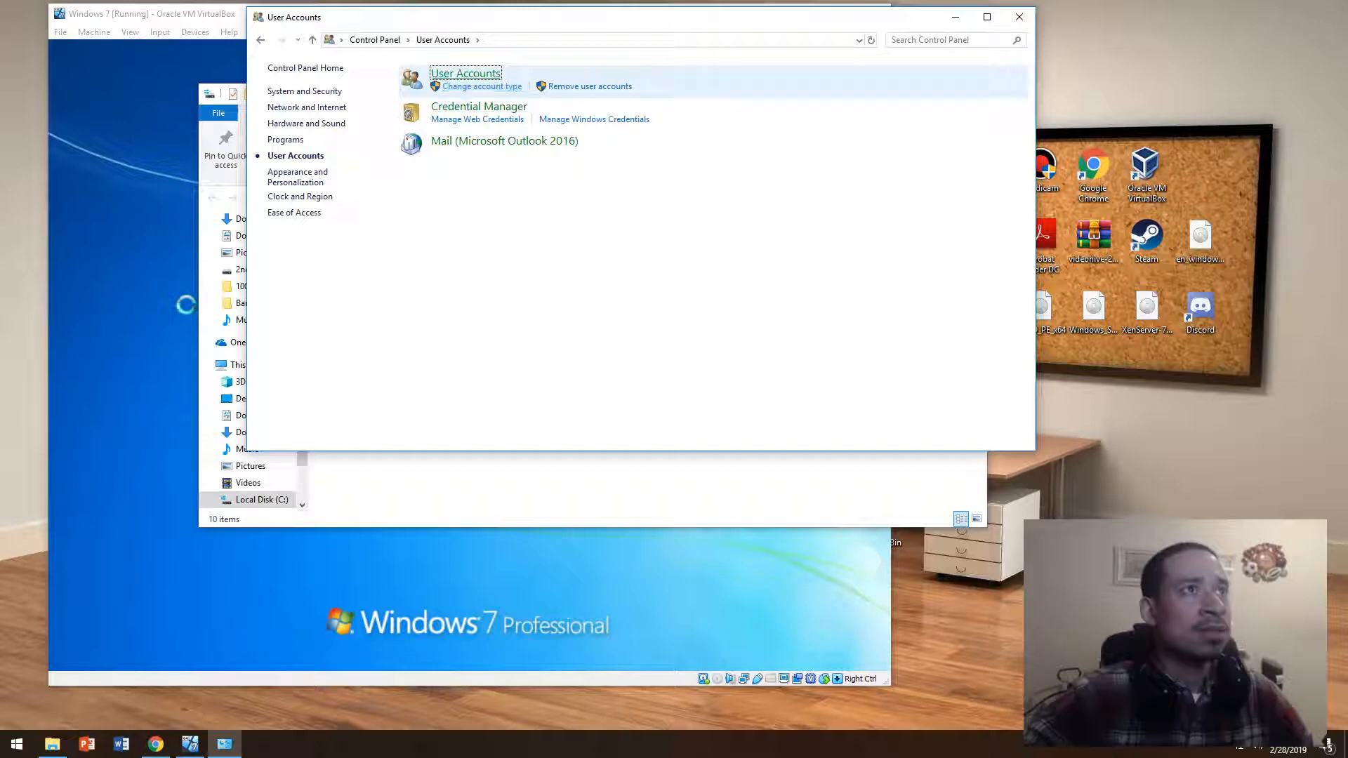
left_click(464, 73)
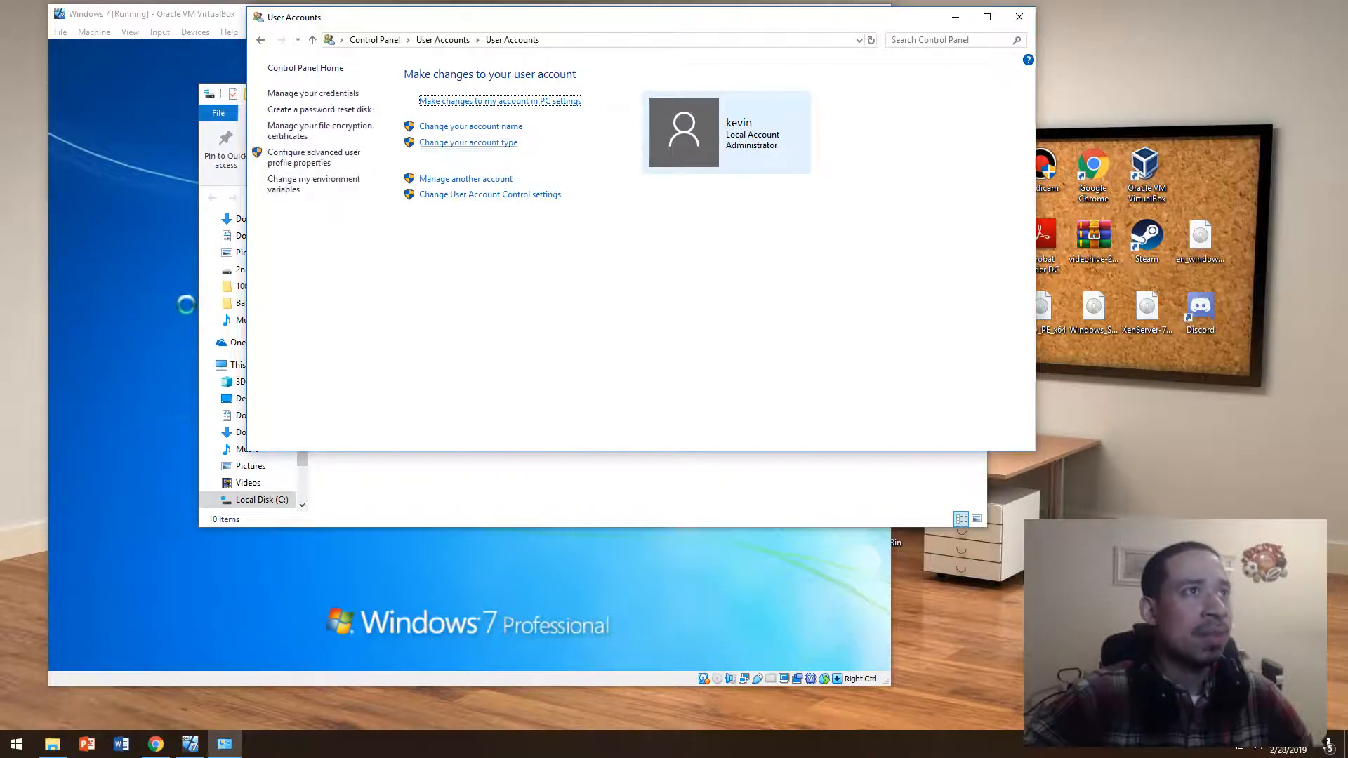
left_click(465, 178)
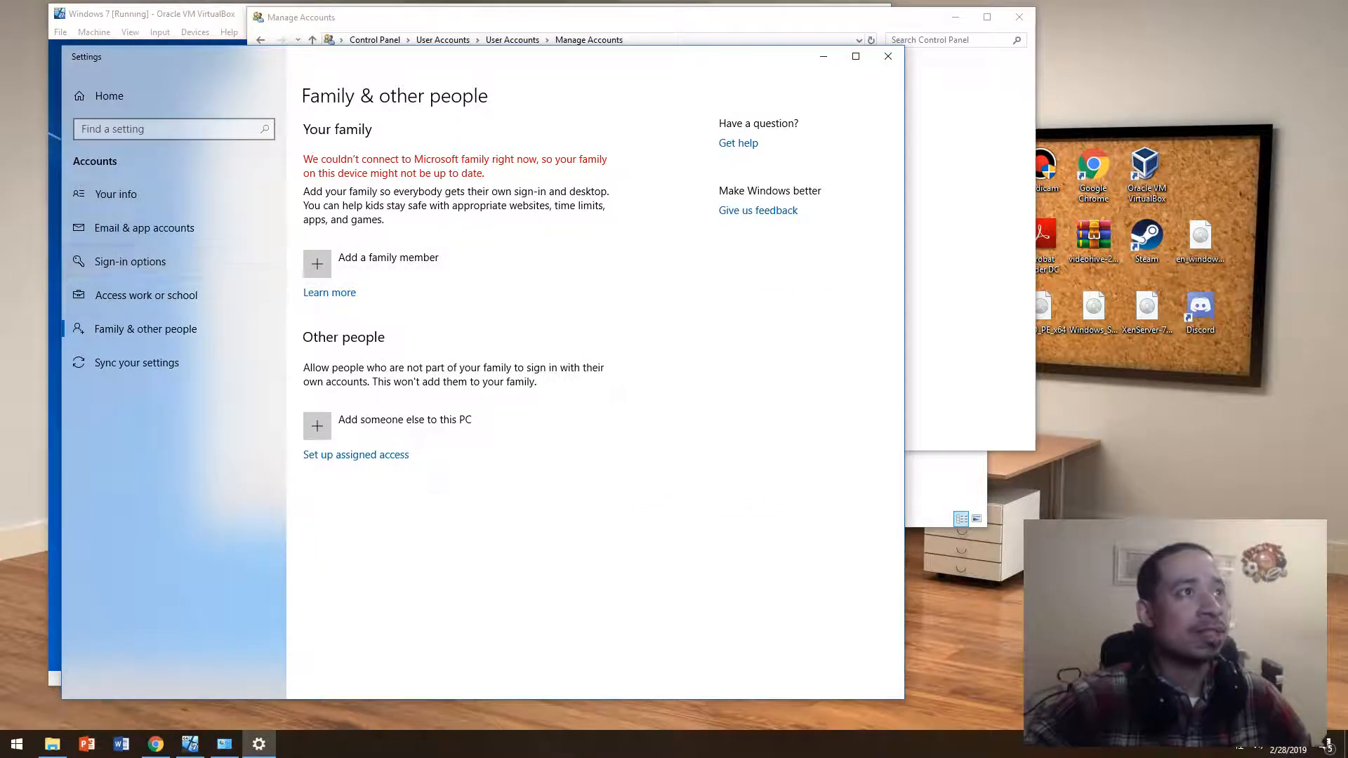
mouse_move(887, 56)
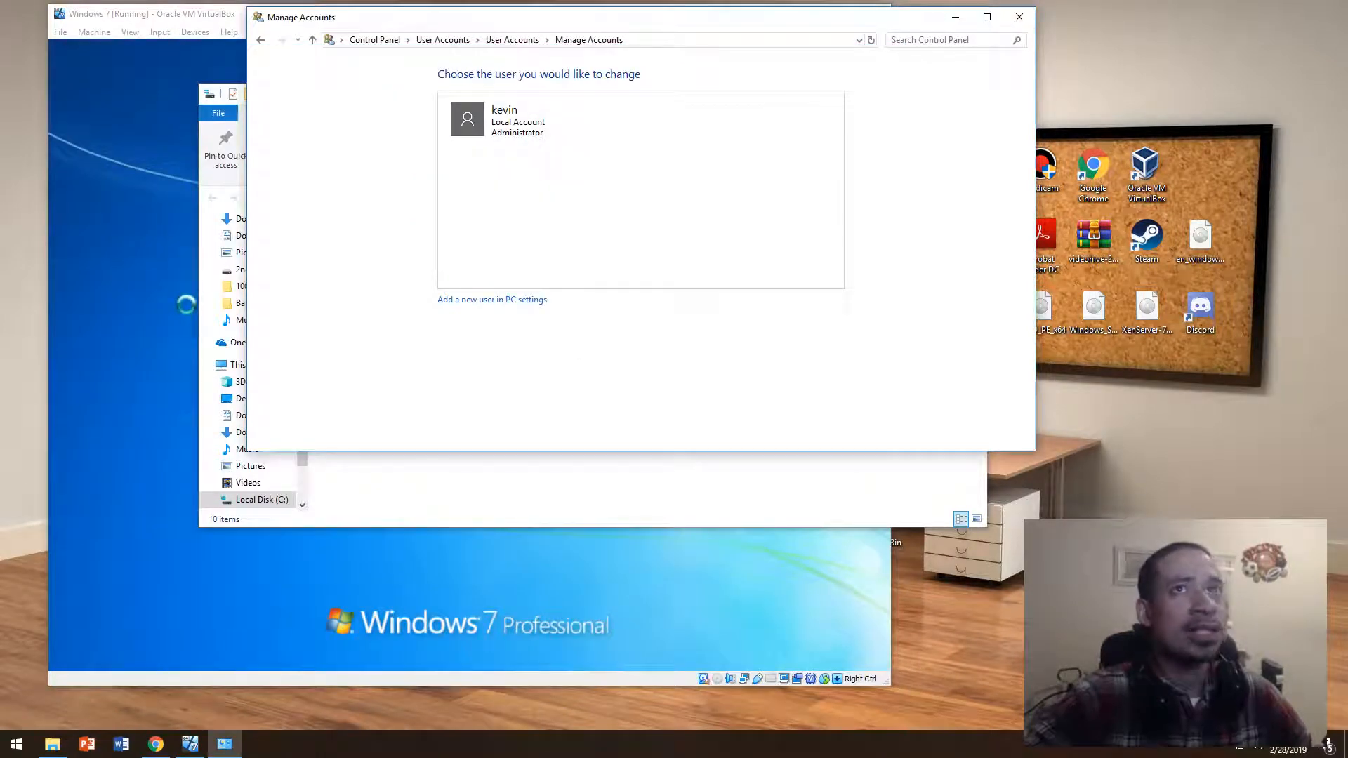
Launch Computer Management from This PC's context menu in Windows 10 File Explorer.
right_click(243, 365)
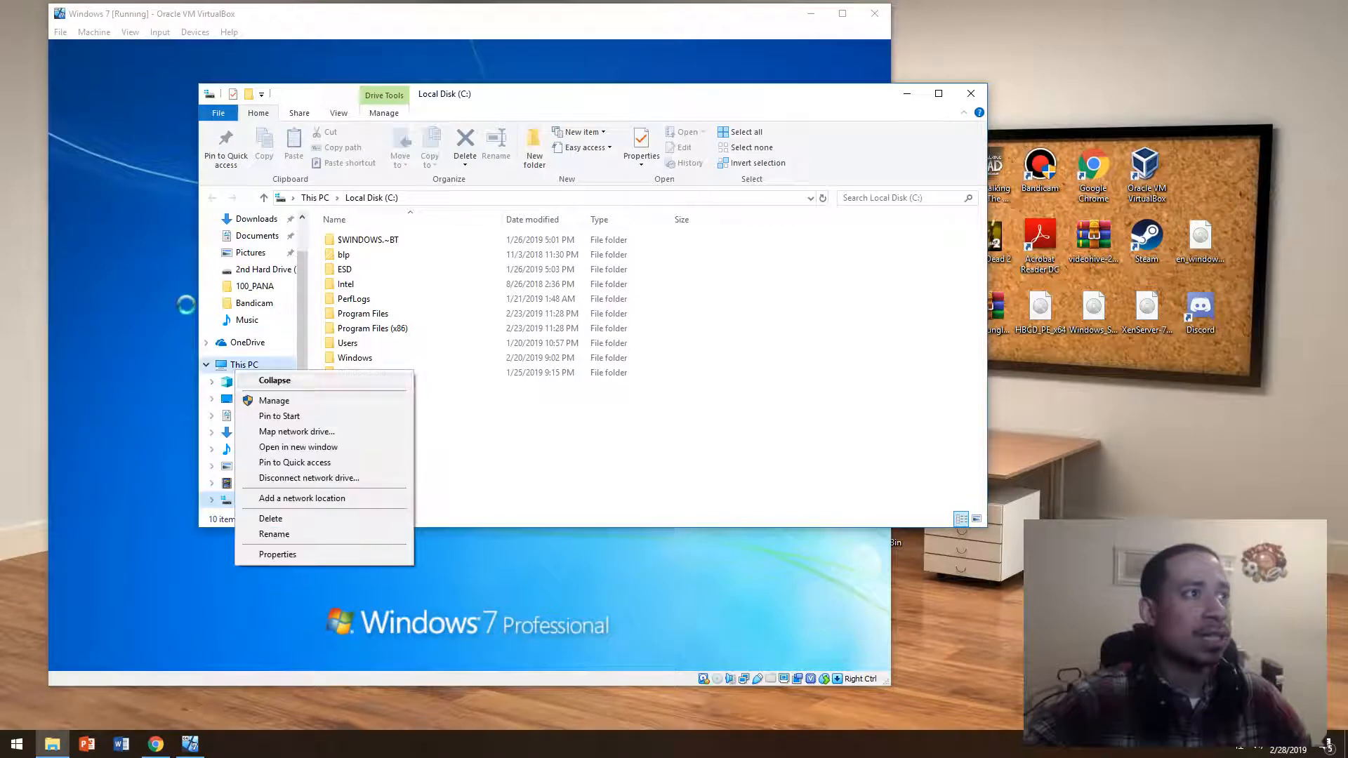
left_click(274, 400)
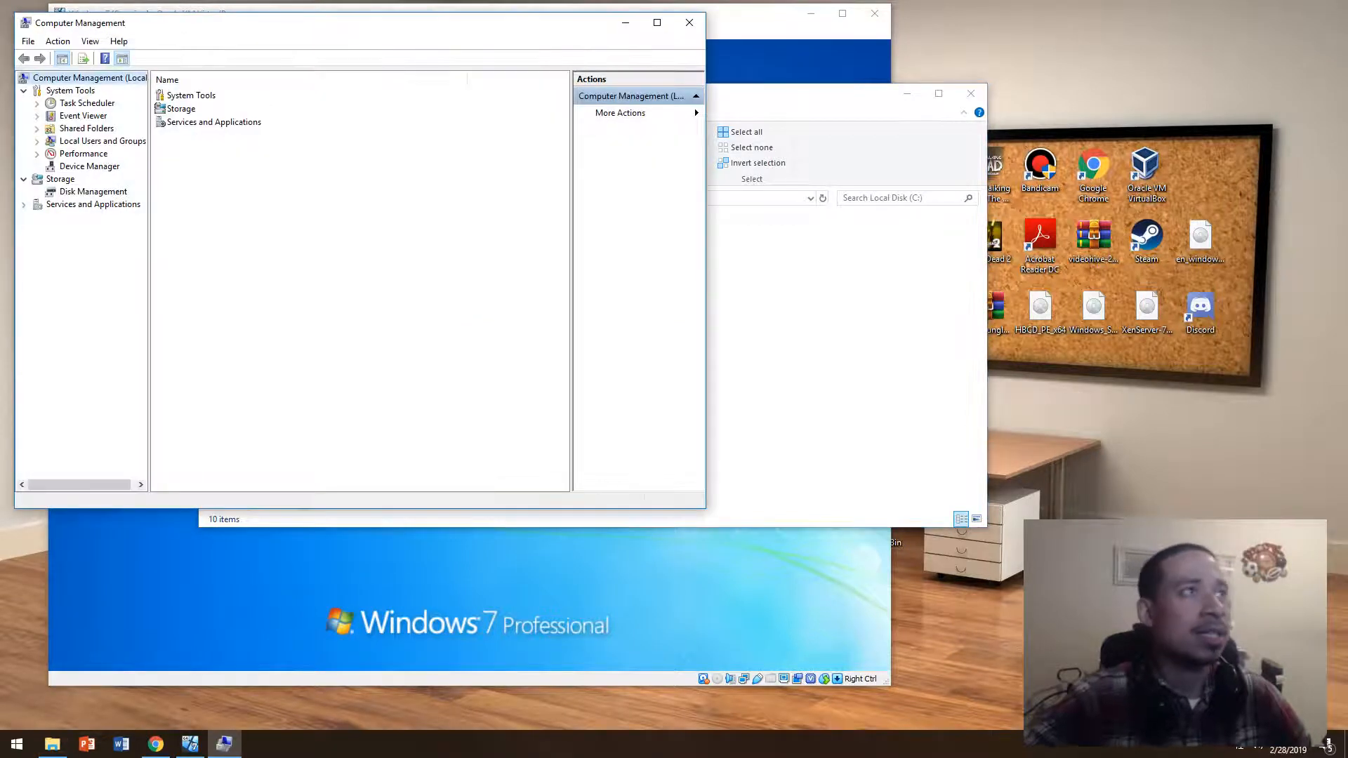